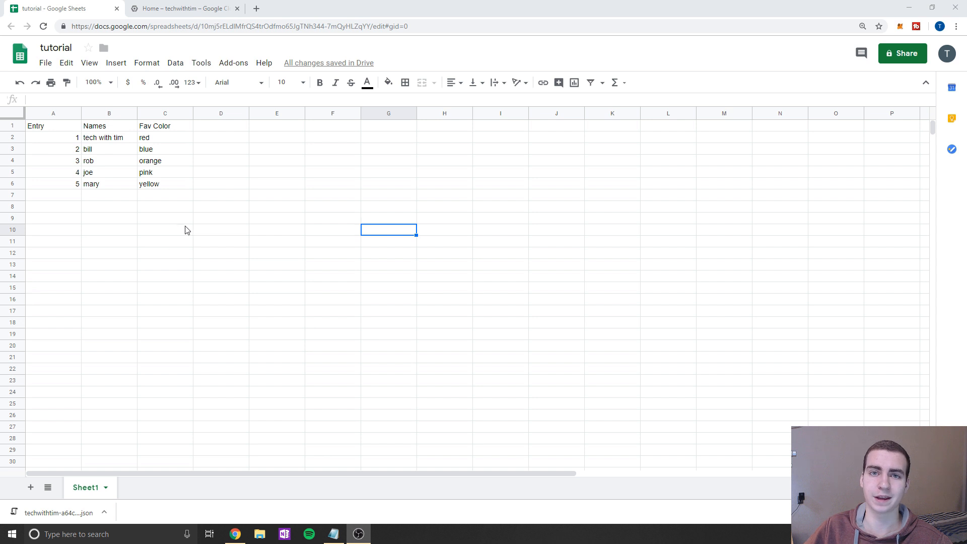
pyautogui.moveTo(180, 221)
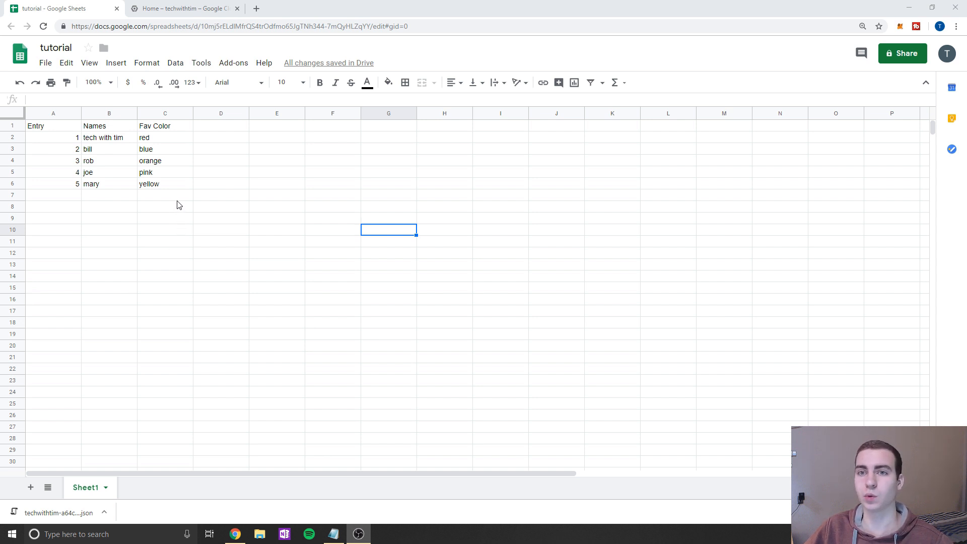
# Switch to the Cloud console and bring up the project chooser listing techwithtim, tutorial and test.
pyautogui.click(164, 183)
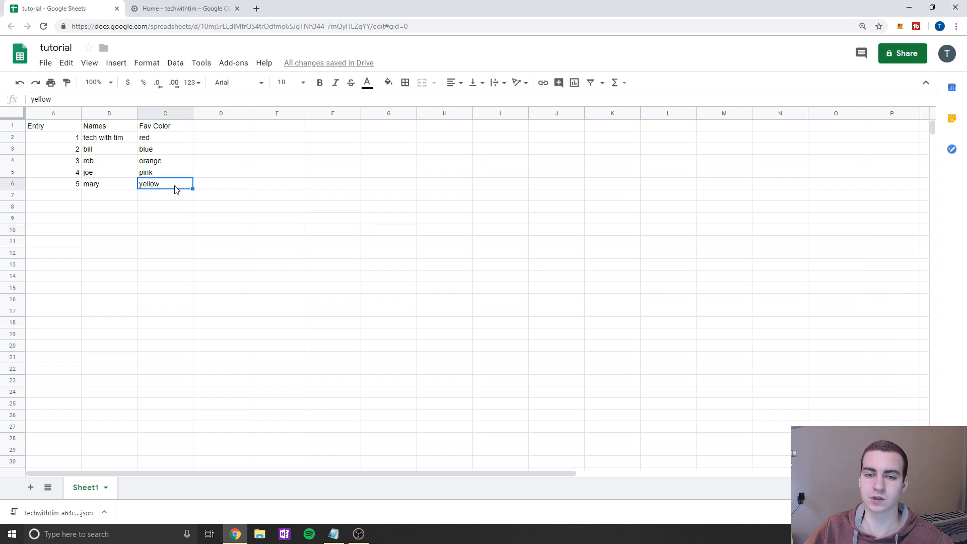
pyautogui.moveTo(203, 179)
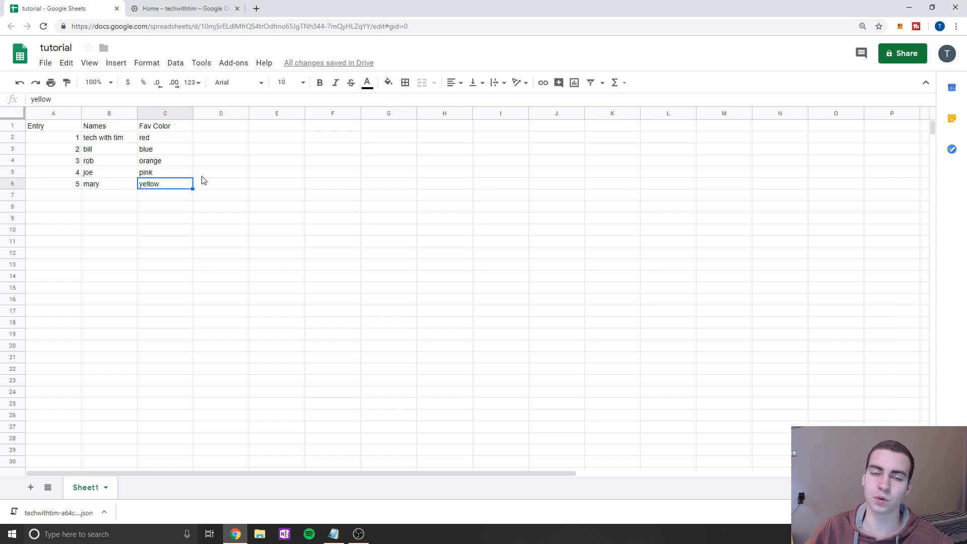
pyautogui.moveTo(210, 145)
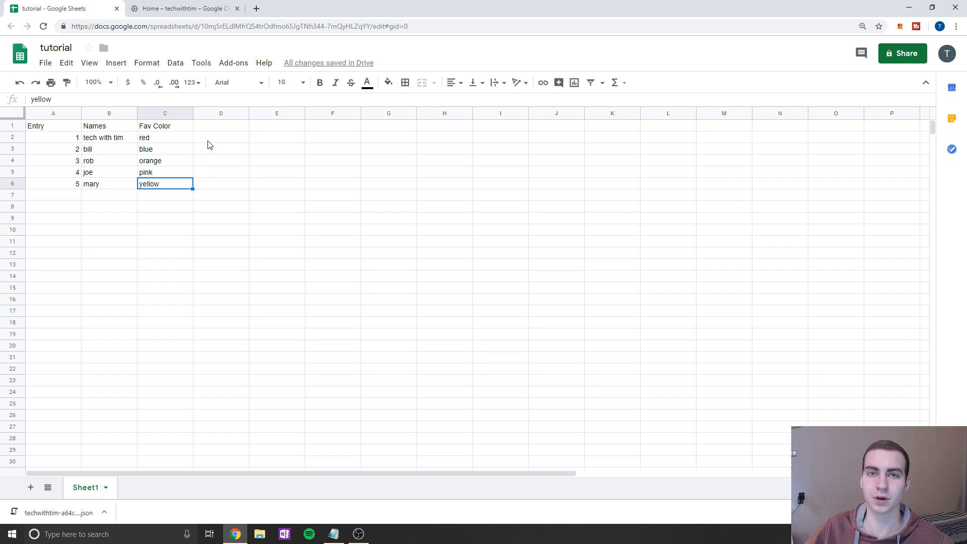
pyautogui.moveTo(506, 209)
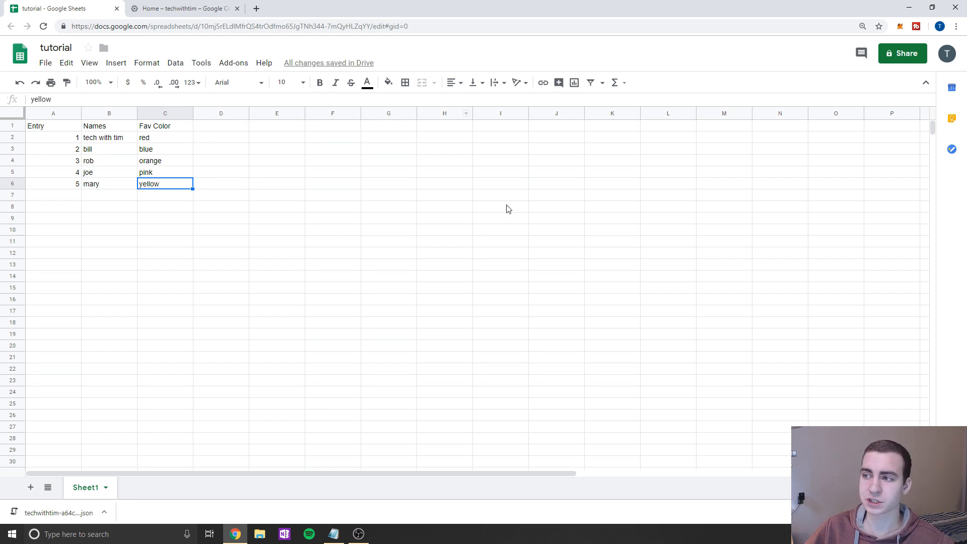
pyautogui.moveTo(222, 146)
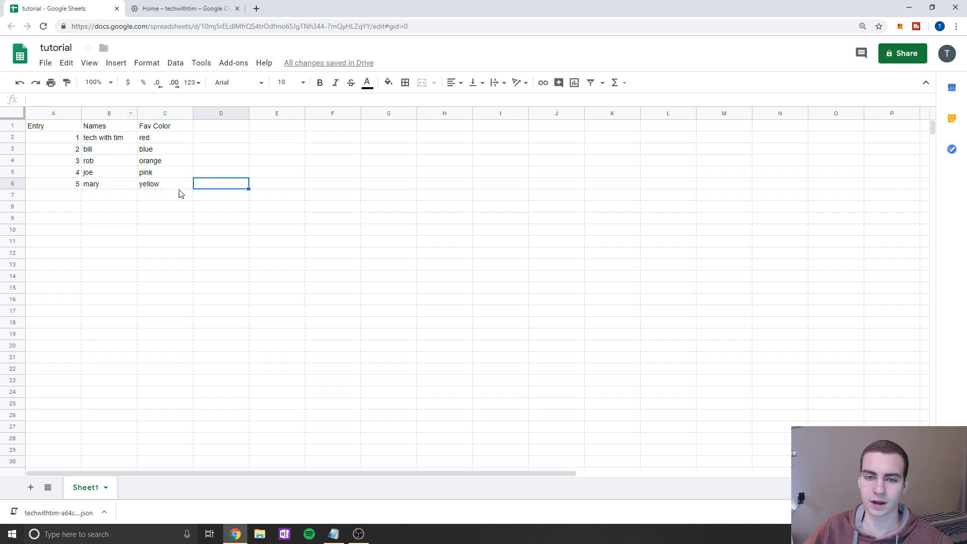
pyautogui.moveTo(174, 54)
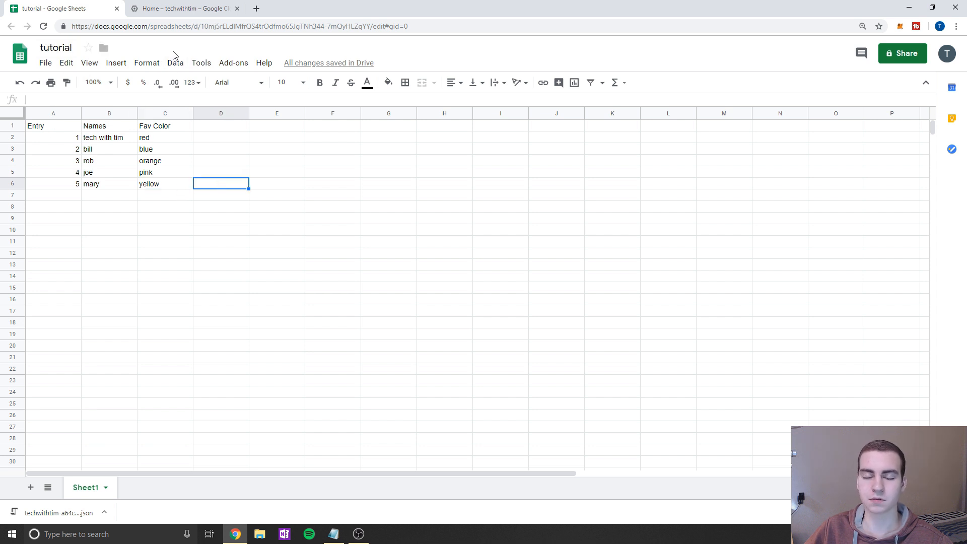
pyautogui.click(183, 8)
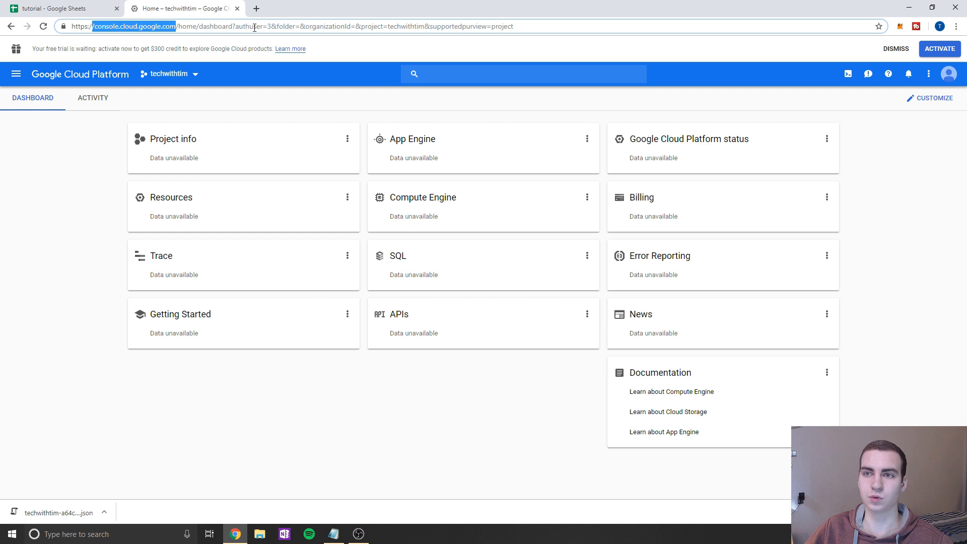
pyautogui.moveTo(221, 78)
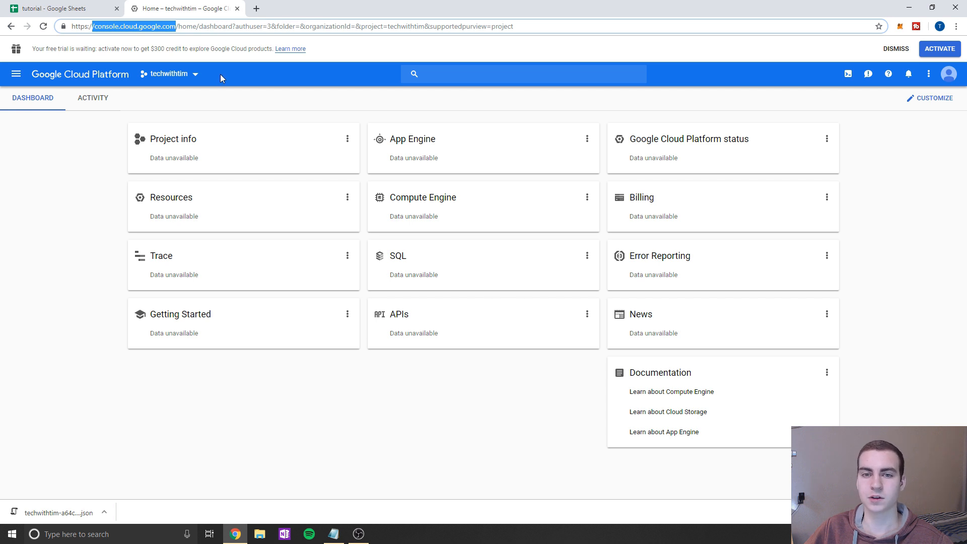
pyautogui.moveTo(212, 80)
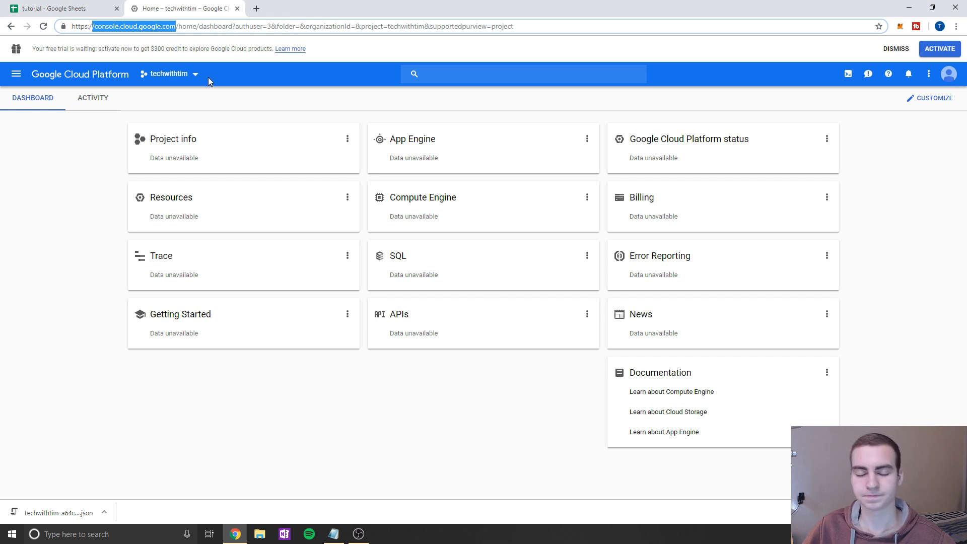
pyautogui.moveTo(240, 121)
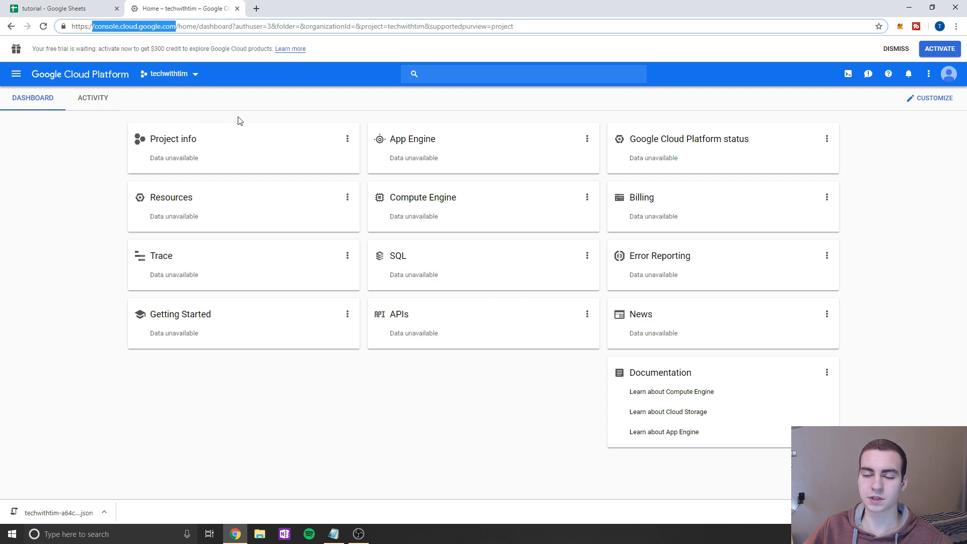
pyautogui.moveTo(204, 81)
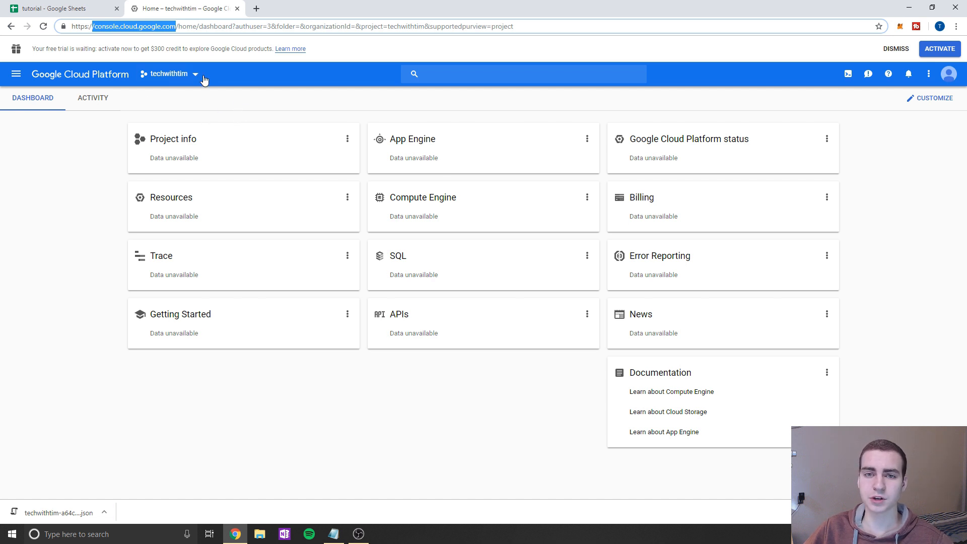
pyautogui.moveTo(197, 77)
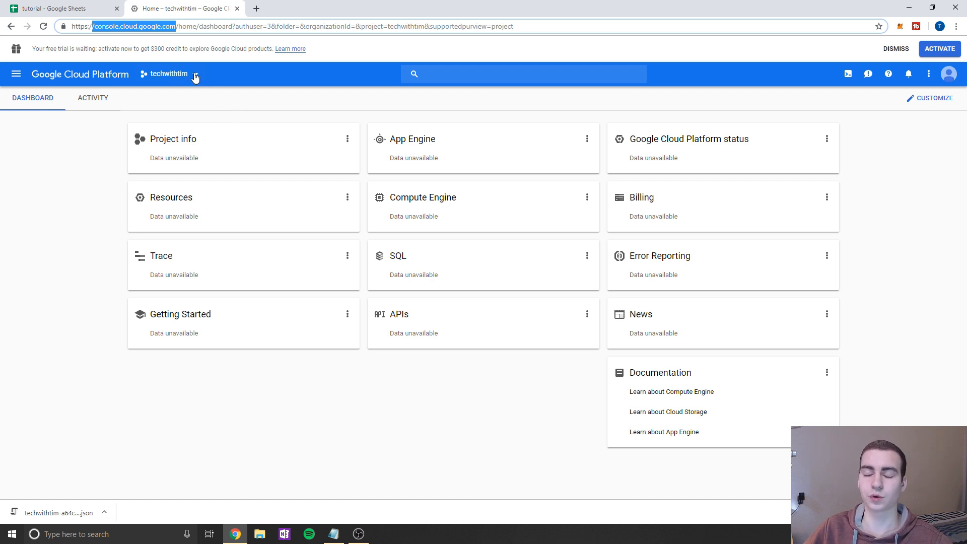
pyautogui.click(169, 74)
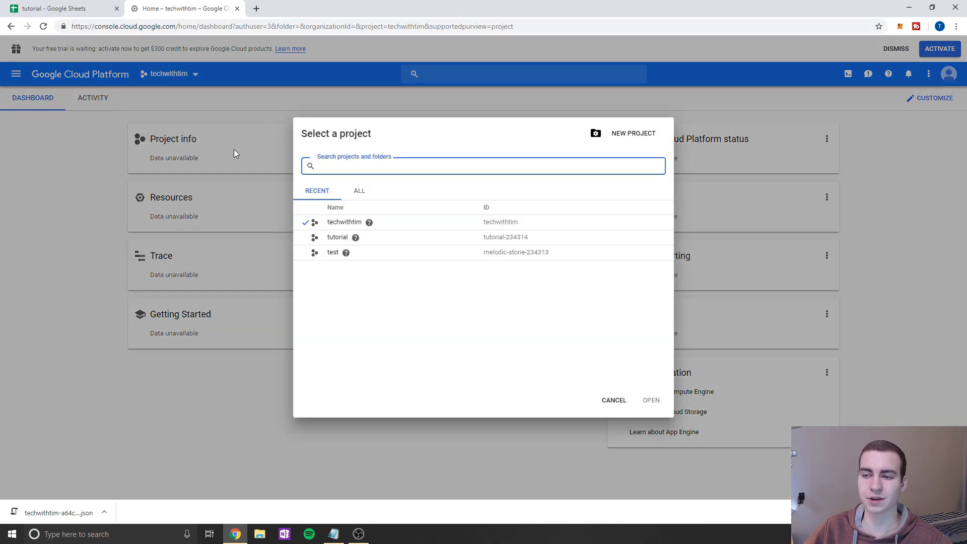
pyautogui.moveTo(176, 86)
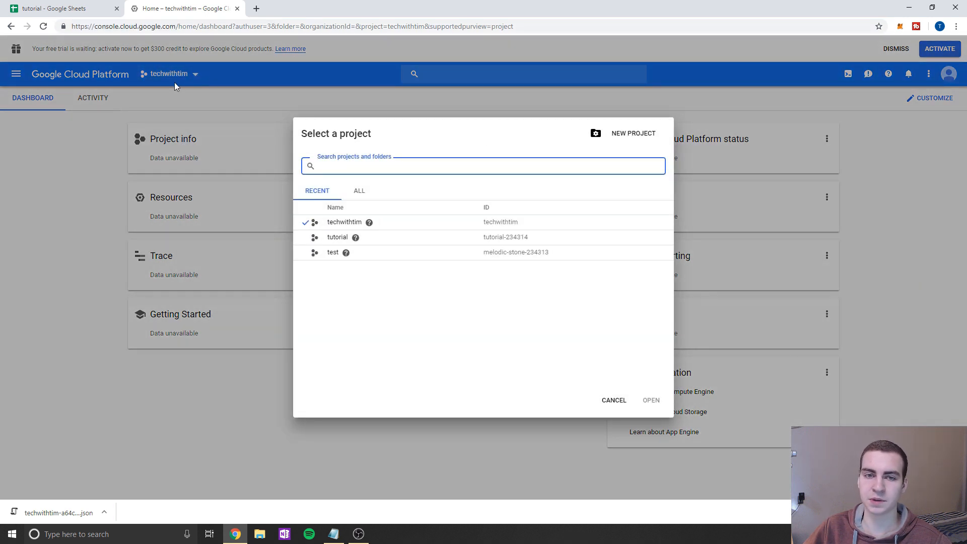
# Create a new Google Cloud project named testSheets.
pyautogui.click(632, 133)
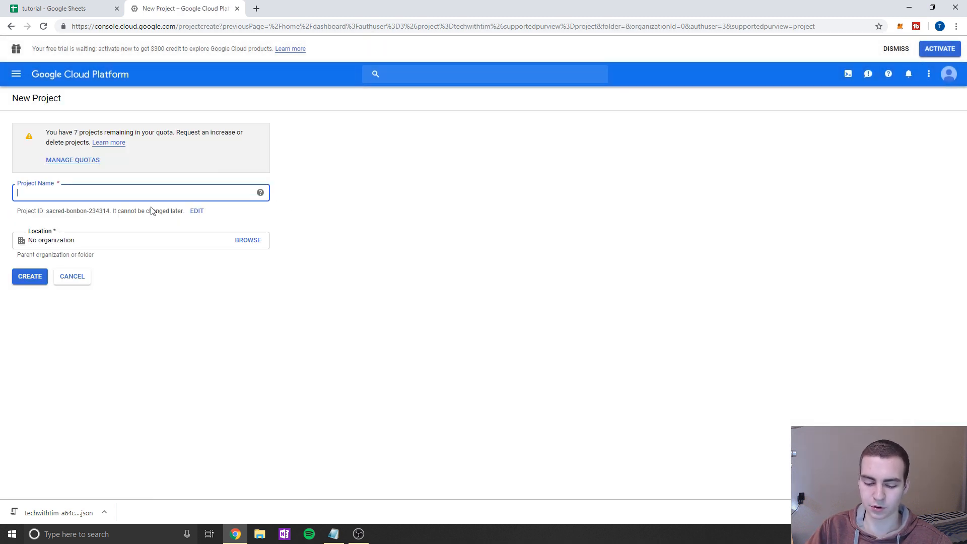
pyautogui.write('test')
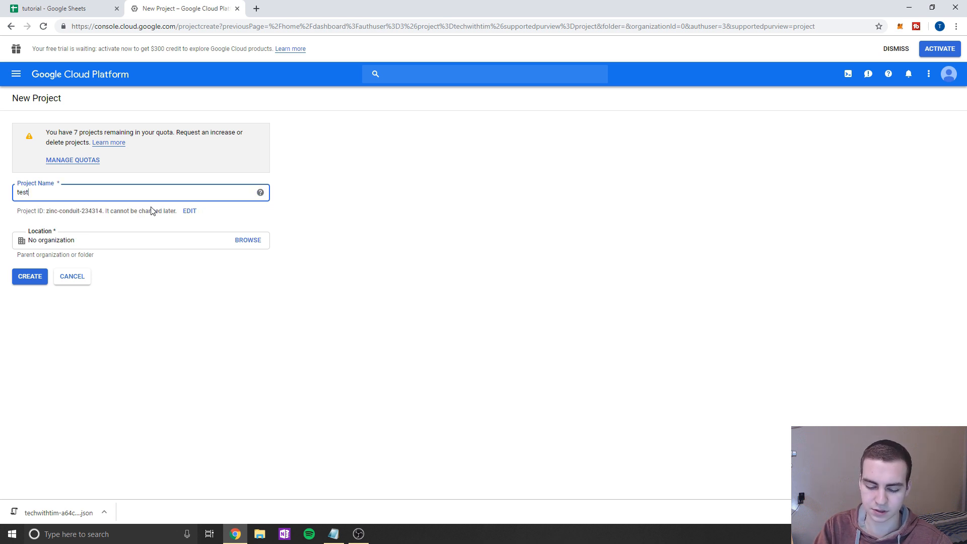
pyautogui.write('Sheets')
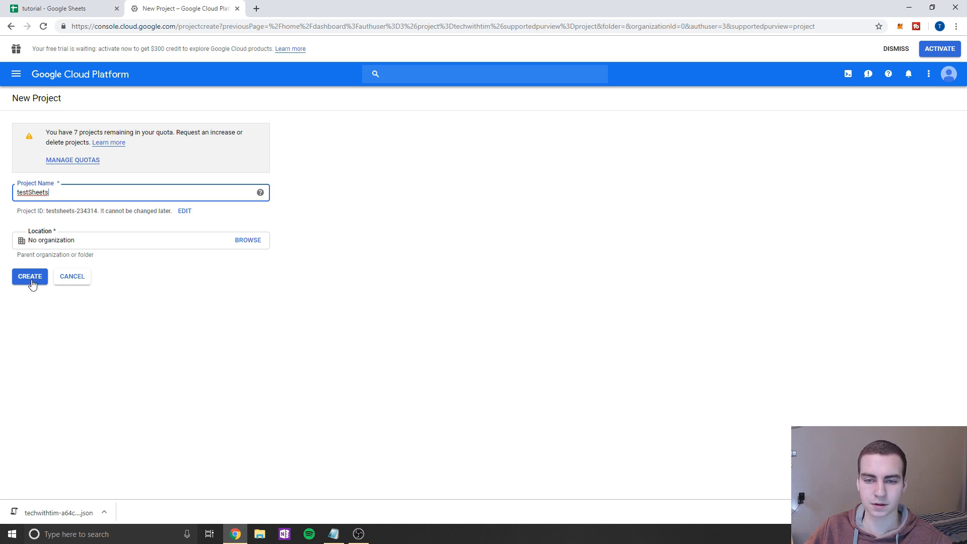
pyautogui.click(29, 276)
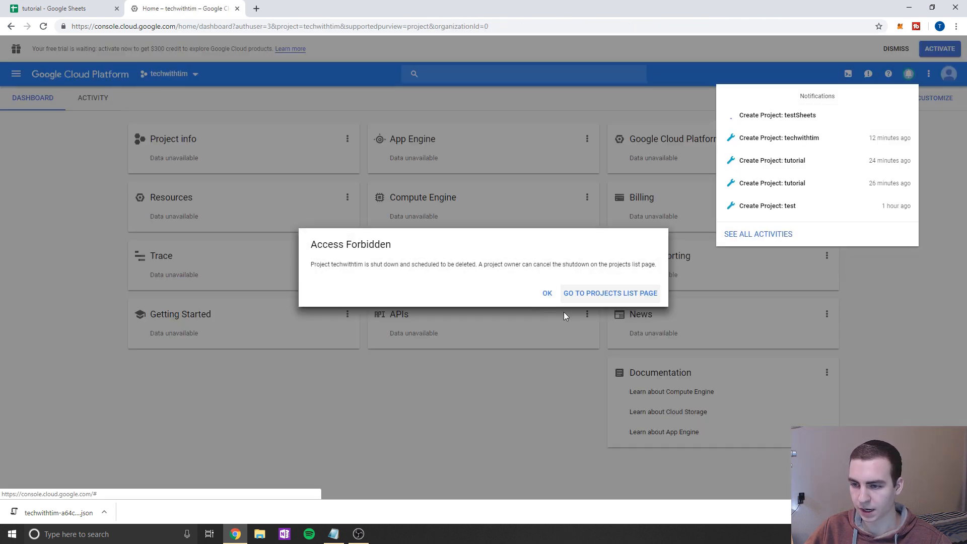
pyautogui.moveTo(829, 121)
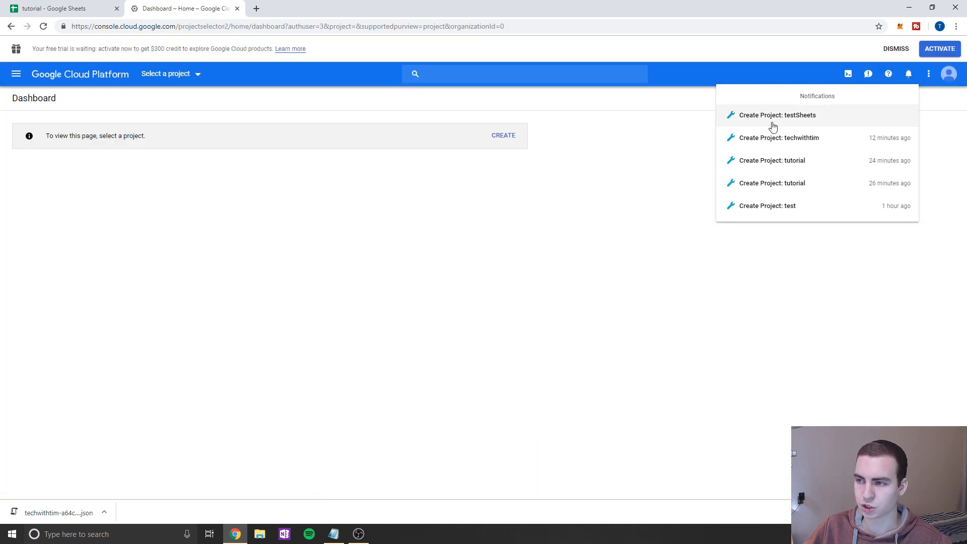
# Open the testSheets project's APIs & Services dashboard and begin searching for an API.
pyautogui.click(777, 114)
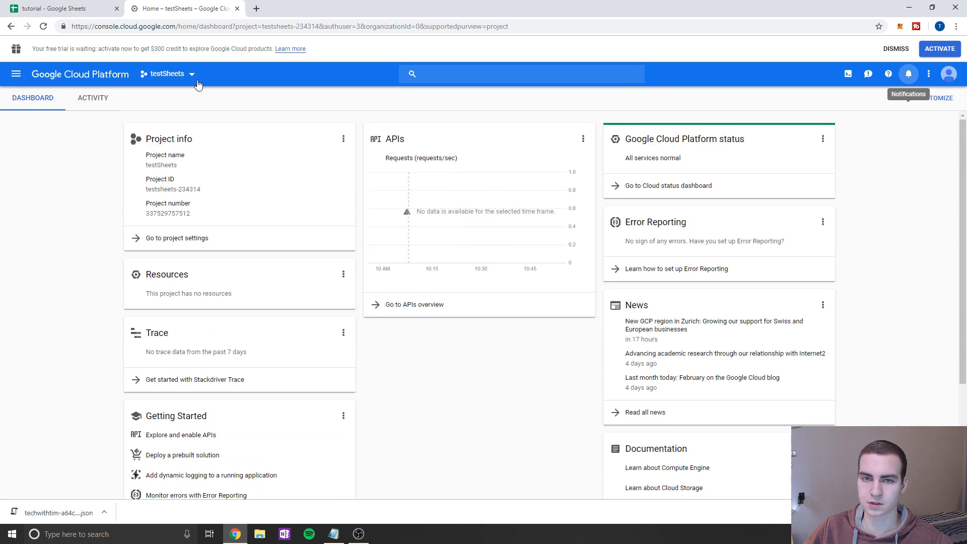
pyautogui.moveTo(567, 138)
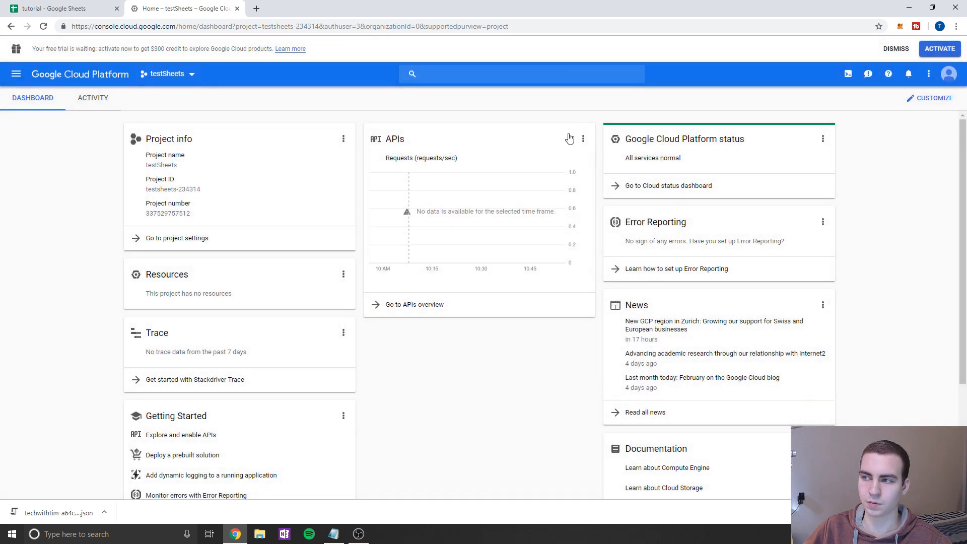
pyautogui.moveTo(405, 136)
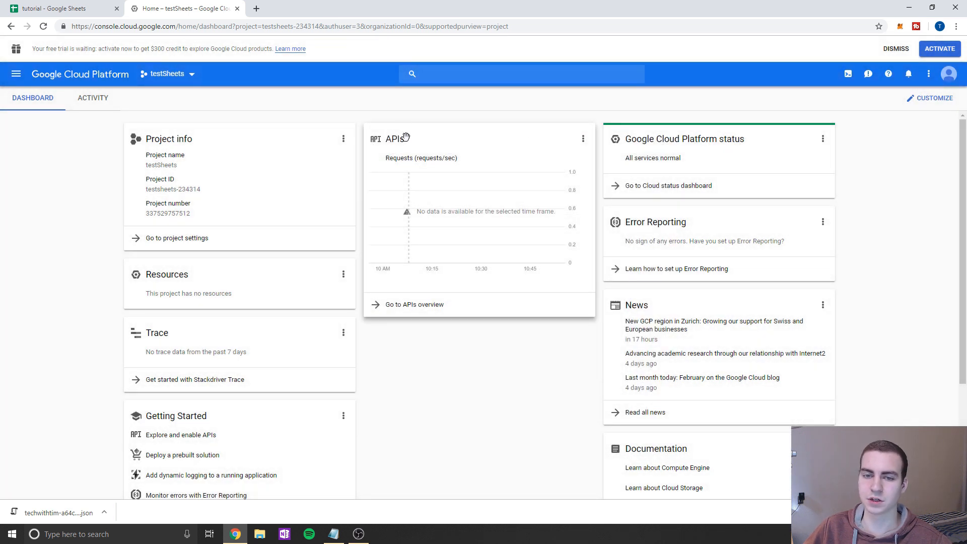
pyautogui.moveTo(404, 185)
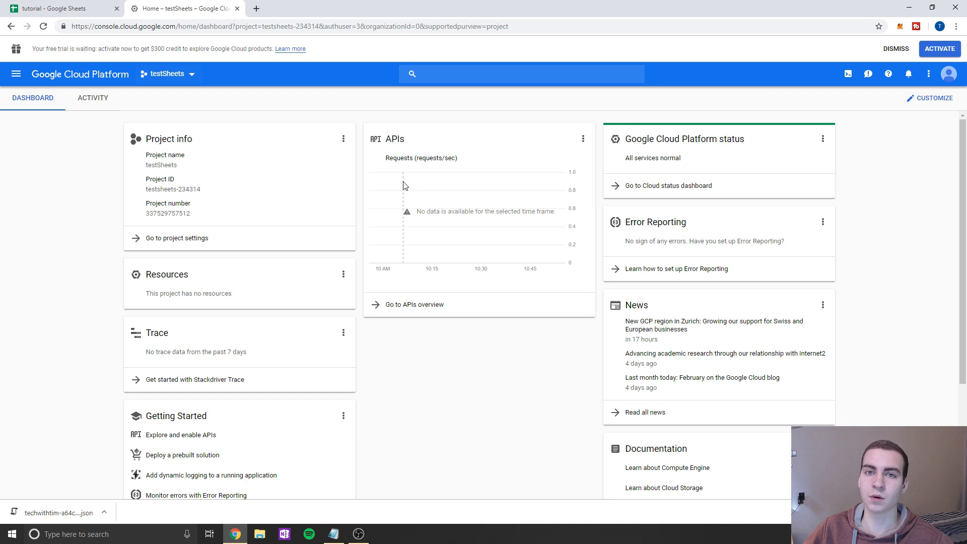
pyautogui.scroll(-3)
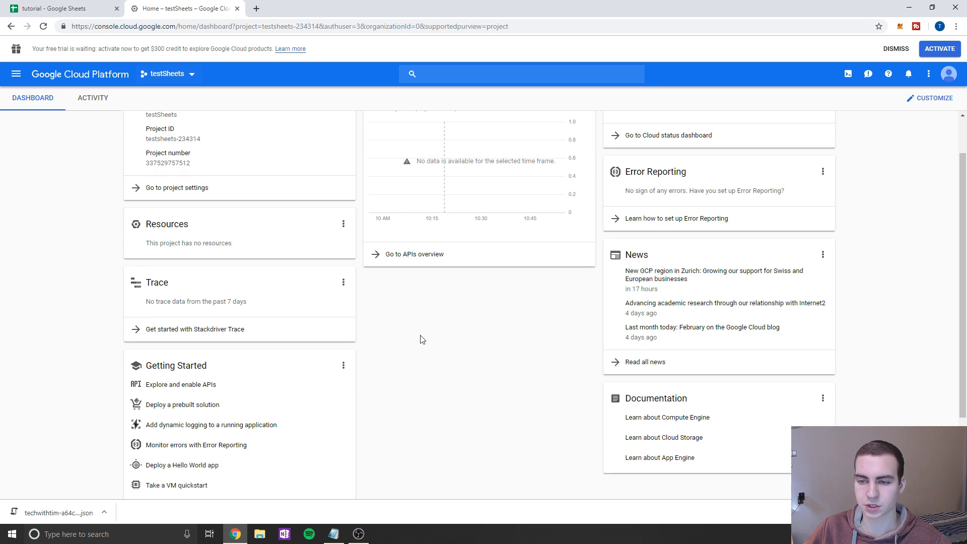
pyautogui.scroll(3)
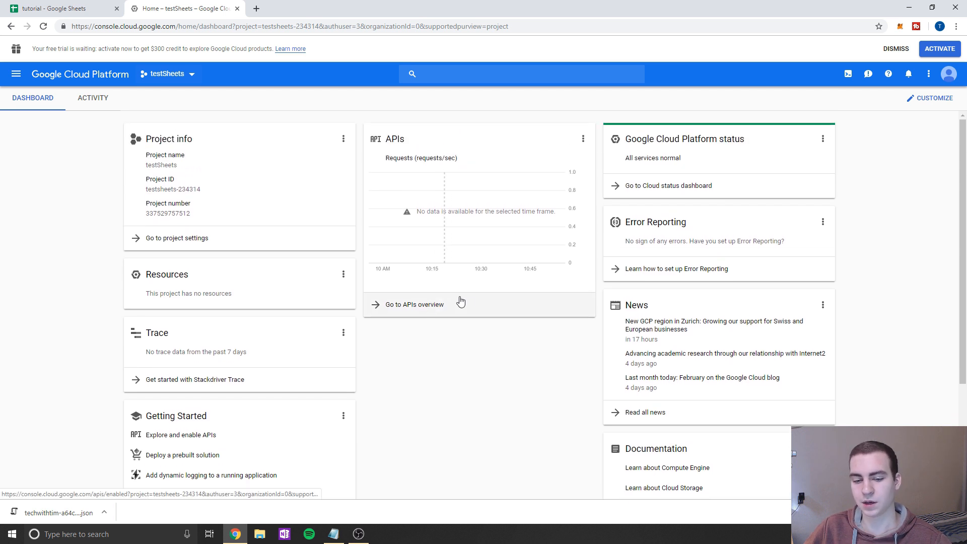
pyautogui.click(16, 74)
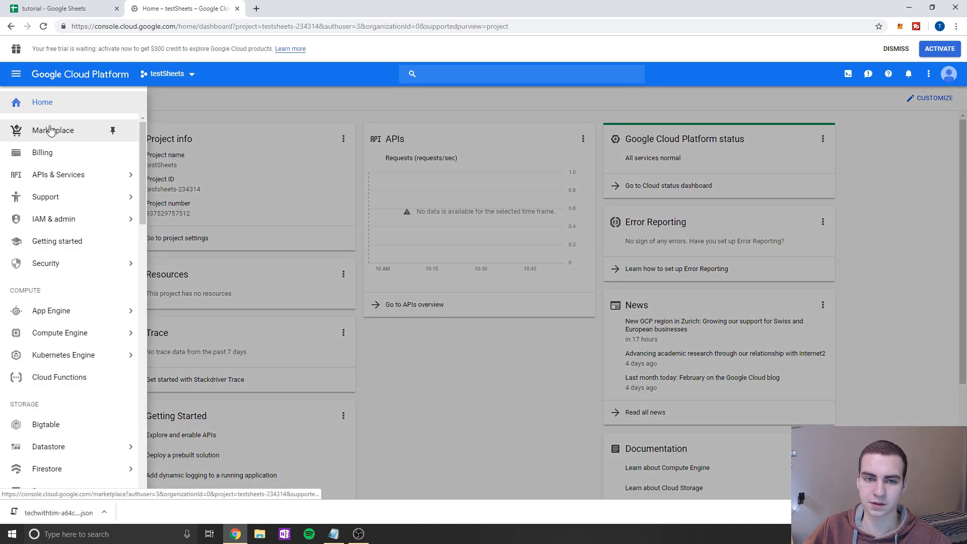
pyautogui.click(59, 174)
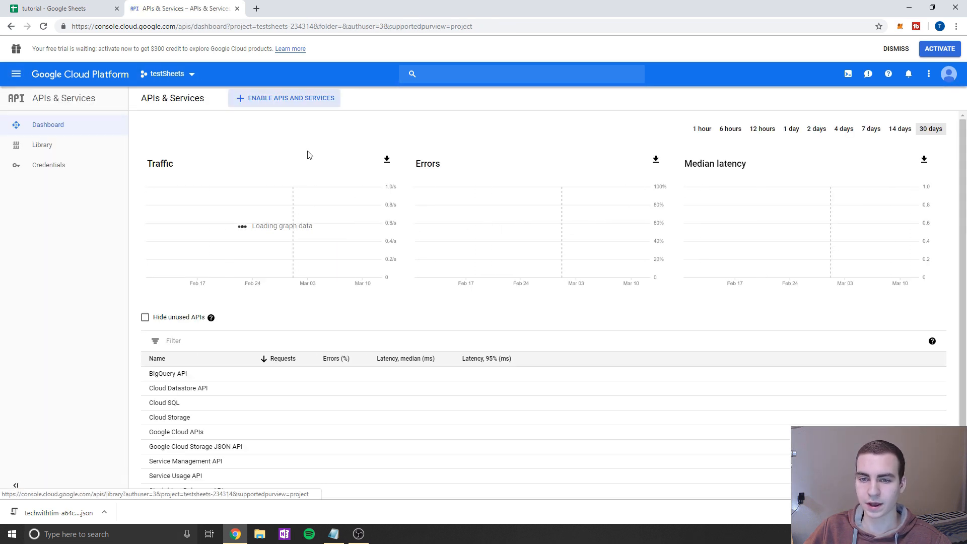
pyautogui.scroll(-3)
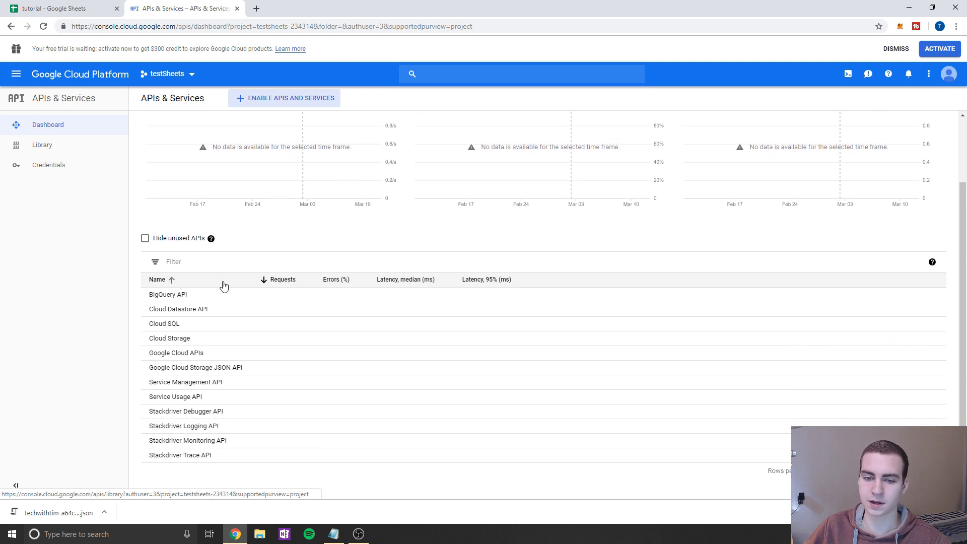
pyautogui.click(521, 73)
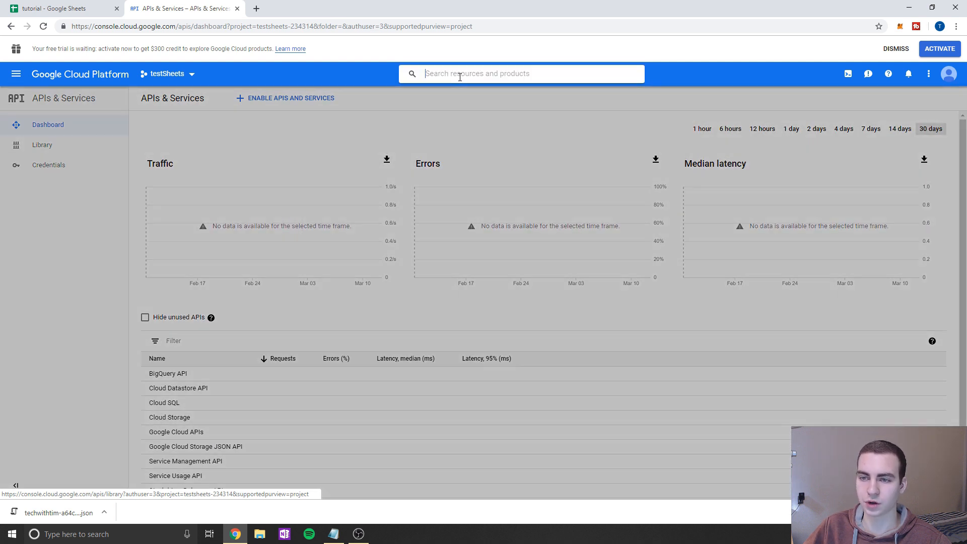
pyautogui.write('google ds')
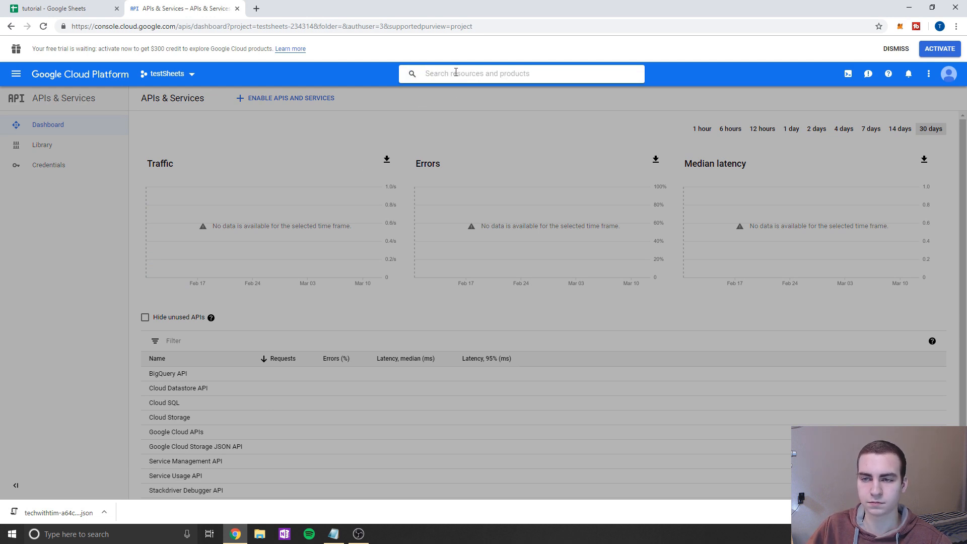
# Find Google Drive API in the API Library and enable it for testSheets.
pyautogui.click(285, 98)
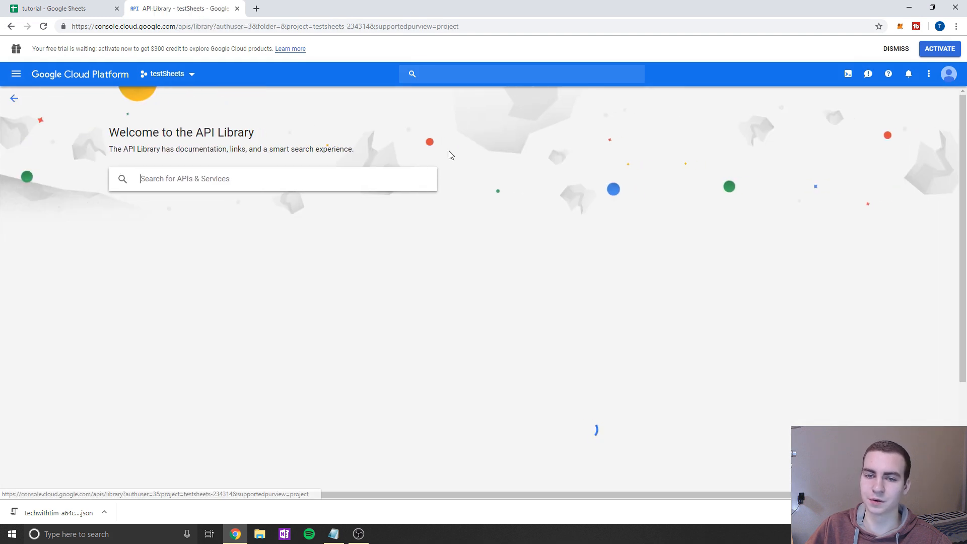
pyautogui.write('google dri')
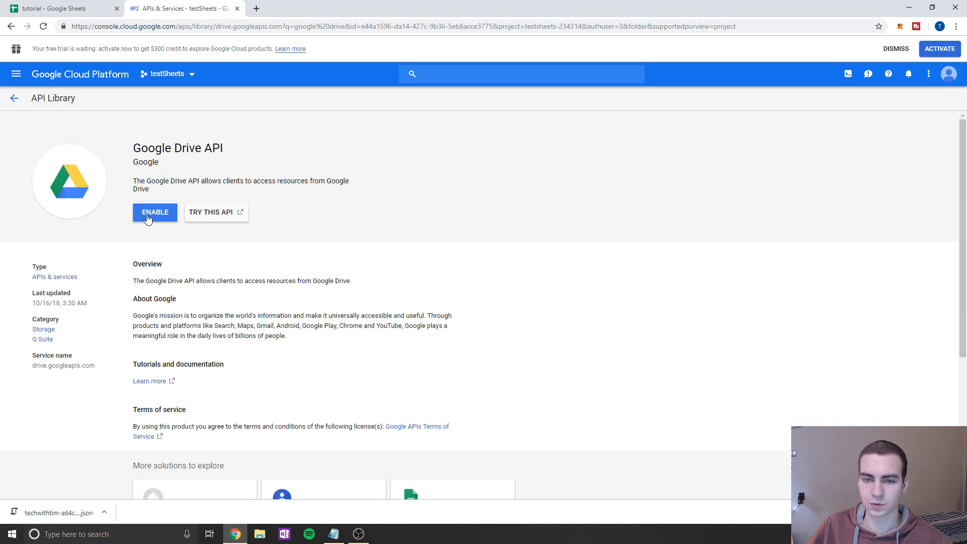
pyautogui.click(154, 213)
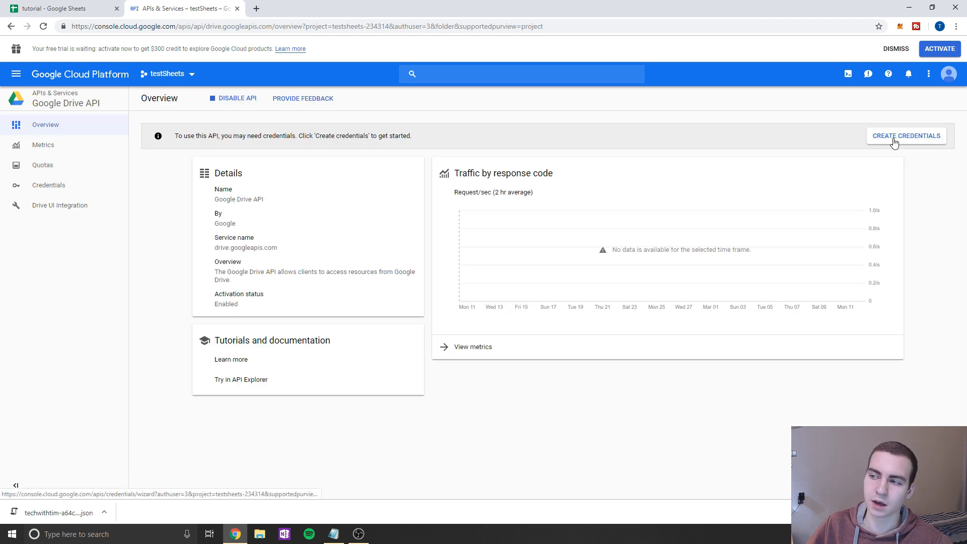
# Start credentials for the Google Drive API, called from a web server accessing application data.
pyautogui.click(906, 136)
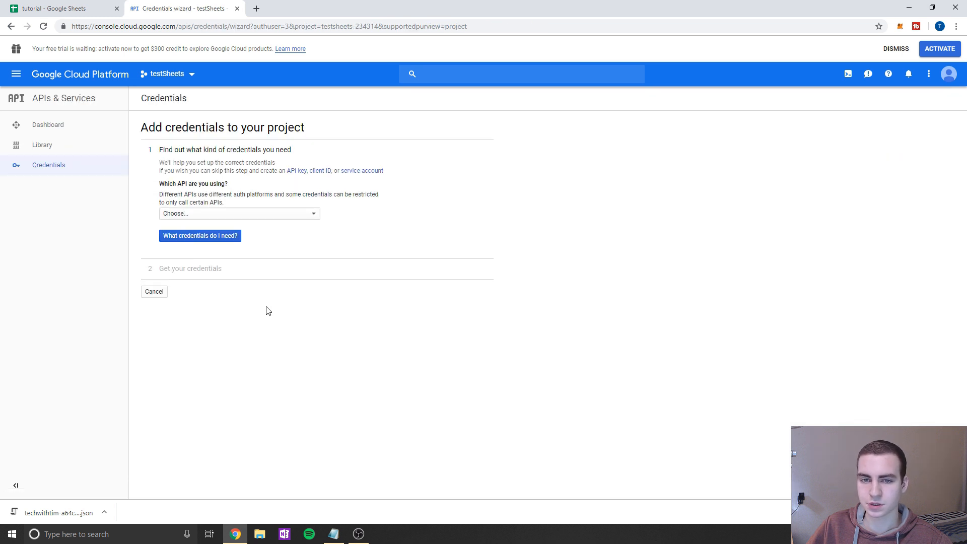
pyautogui.click(239, 213)
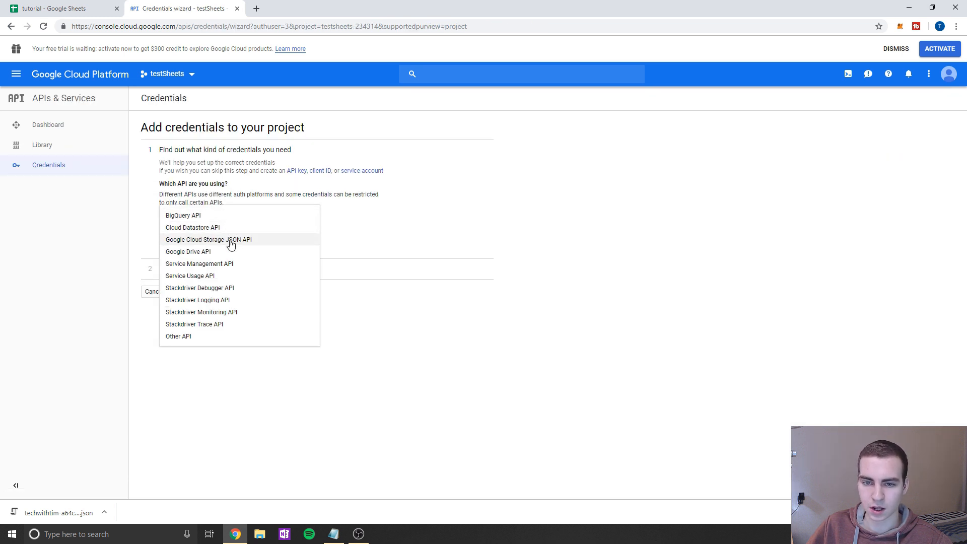
pyautogui.click(188, 252)
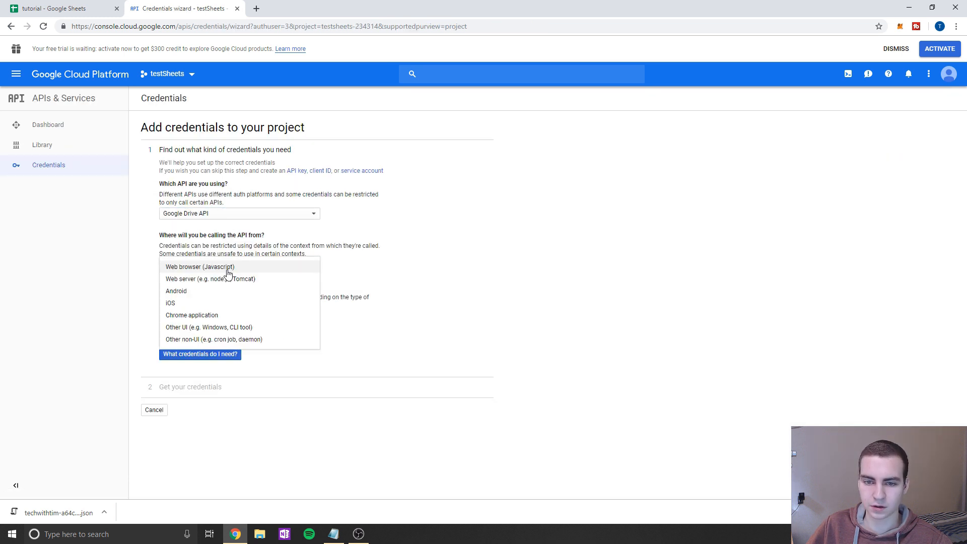
pyautogui.moveTo(228, 279)
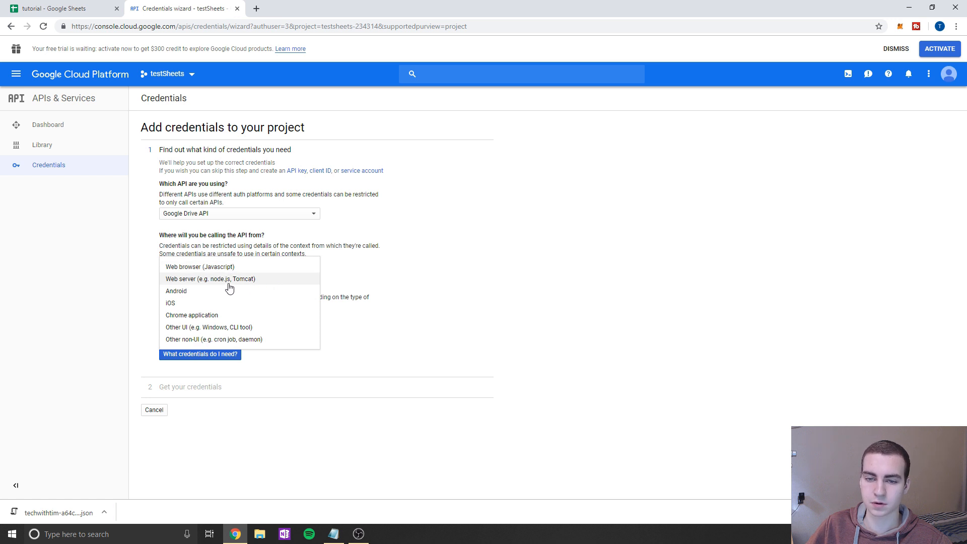
pyautogui.click(210, 278)
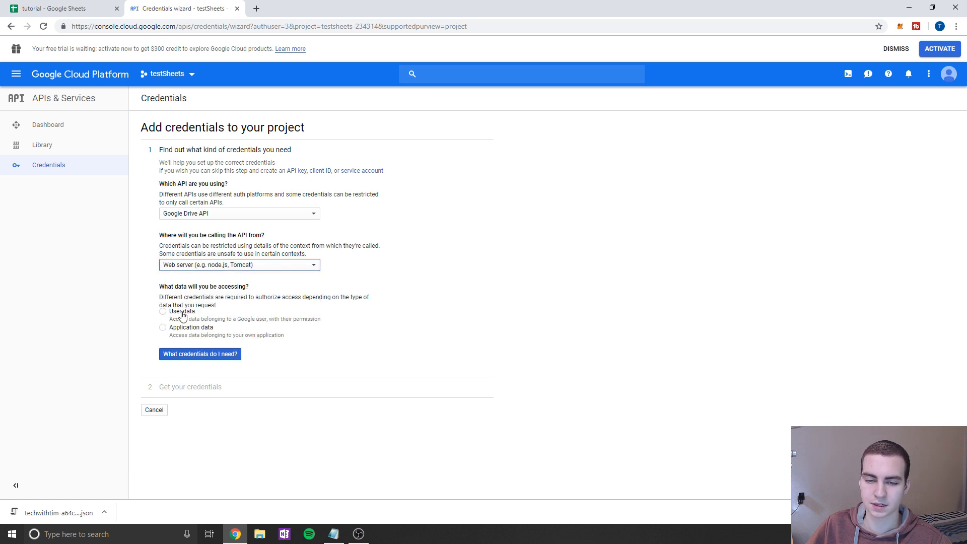
pyautogui.click(163, 326)
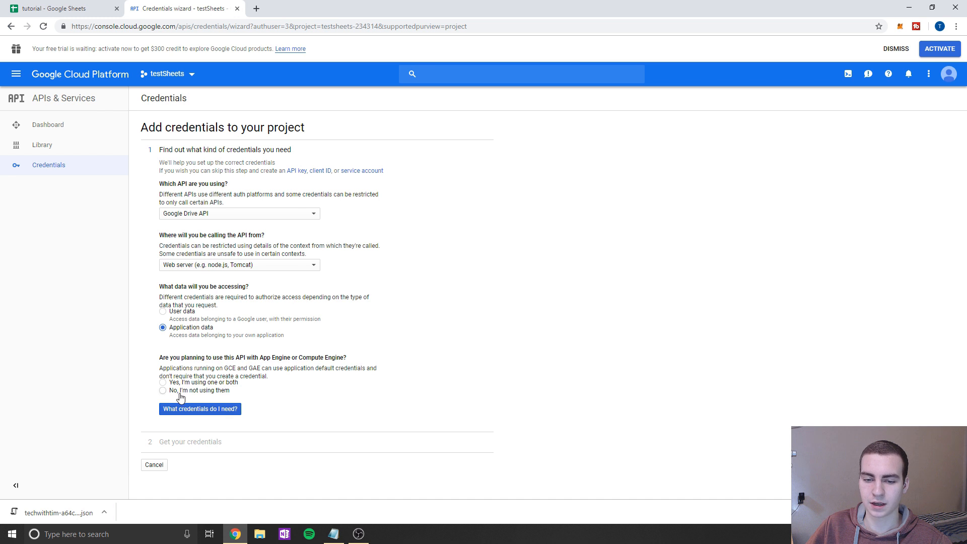
pyautogui.click(199, 408)
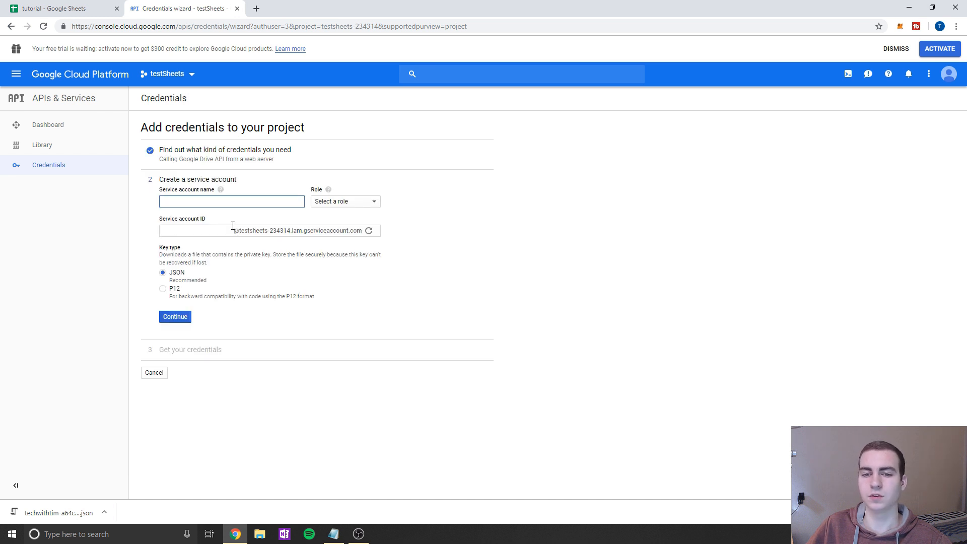
# Create service account tim with the Project Editor role and download its JSON key.
pyautogui.write('ti')
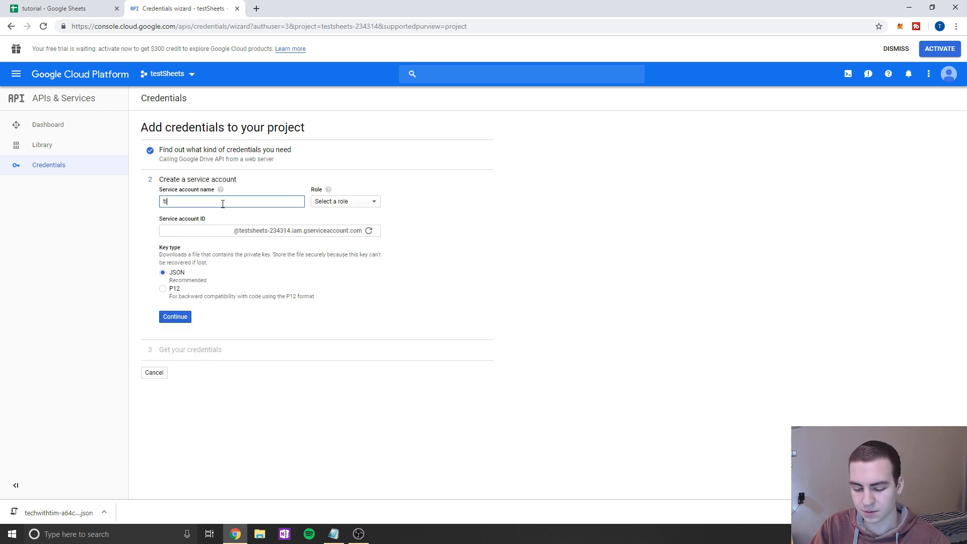
pyautogui.click(345, 201)
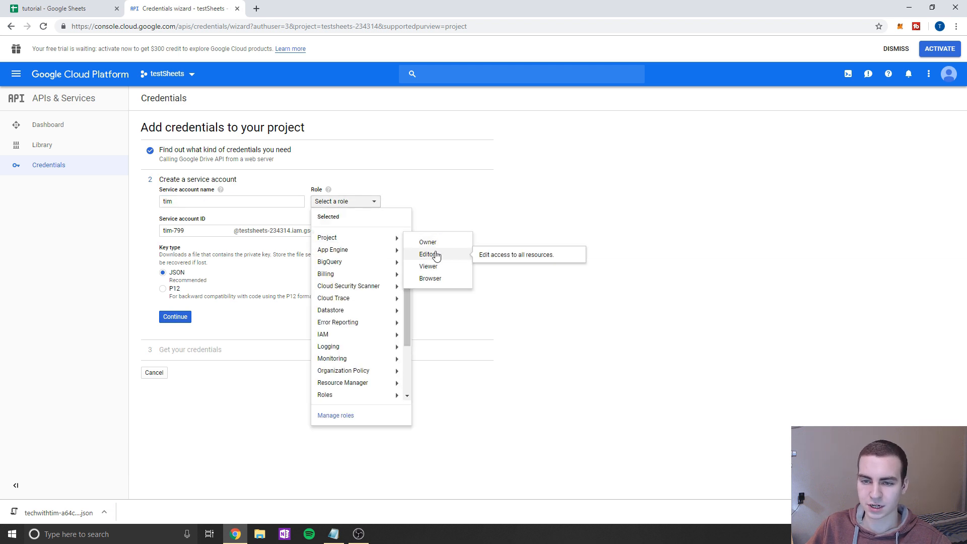
pyautogui.click(427, 253)
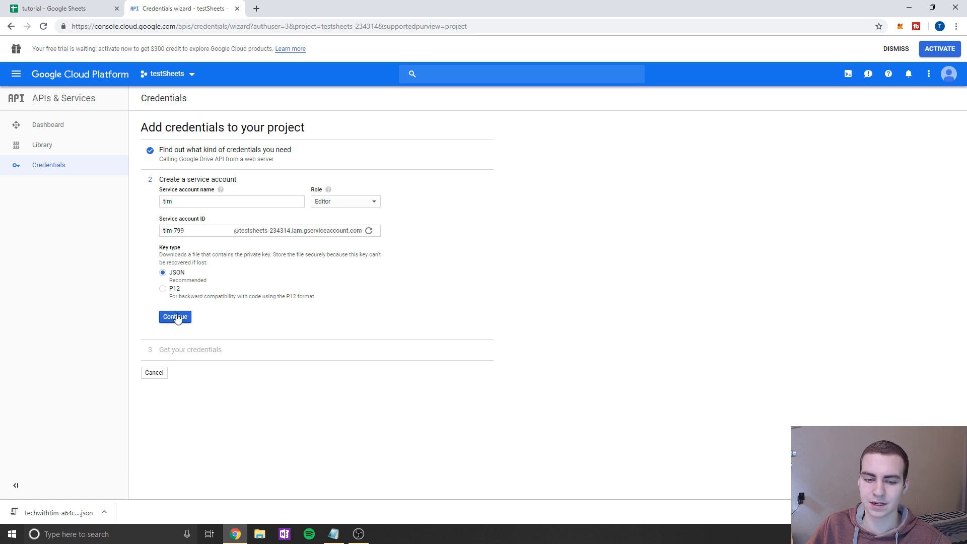
pyautogui.click(174, 316)
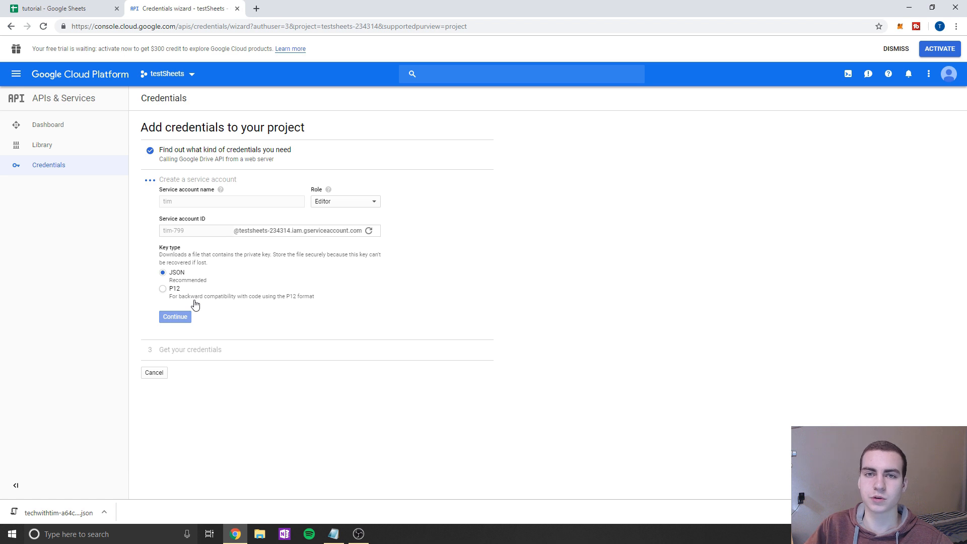
pyautogui.click(174, 316)
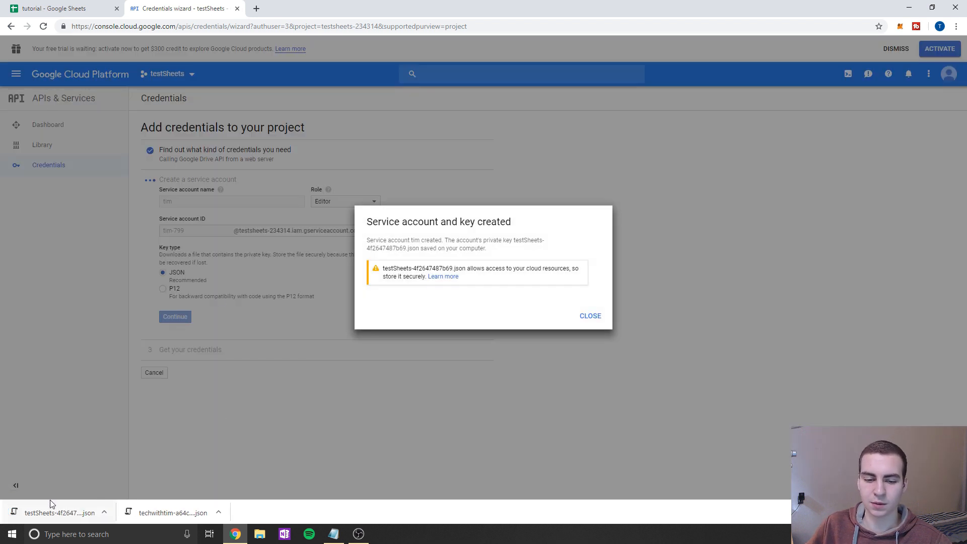
pyautogui.moveTo(590, 315)
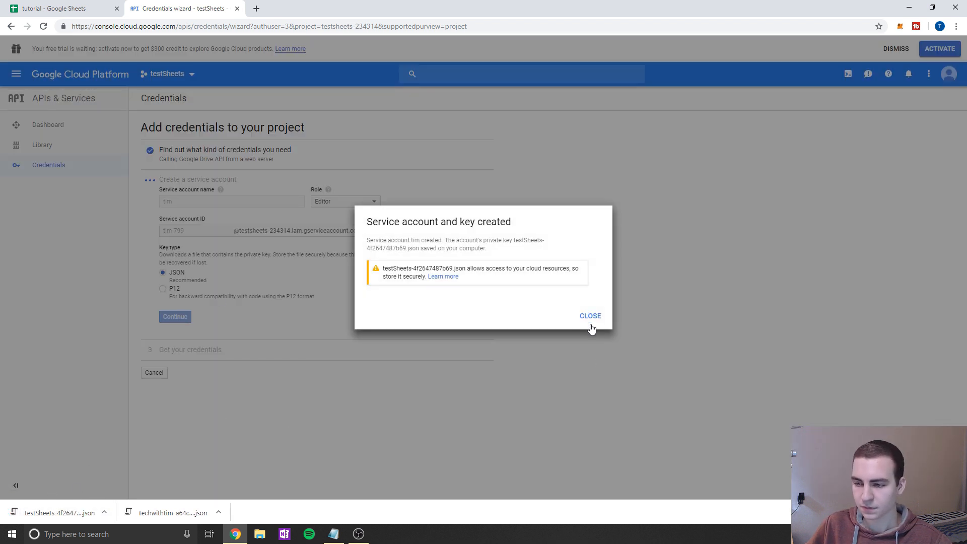
pyautogui.click(590, 316)
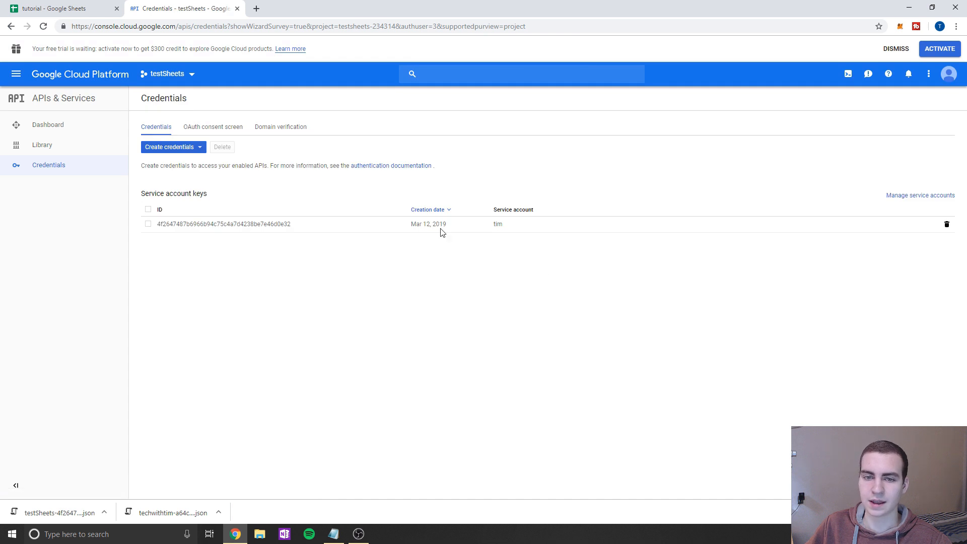
# Find Google Sheets API in the API Library and enable it.
pyautogui.click(42, 145)
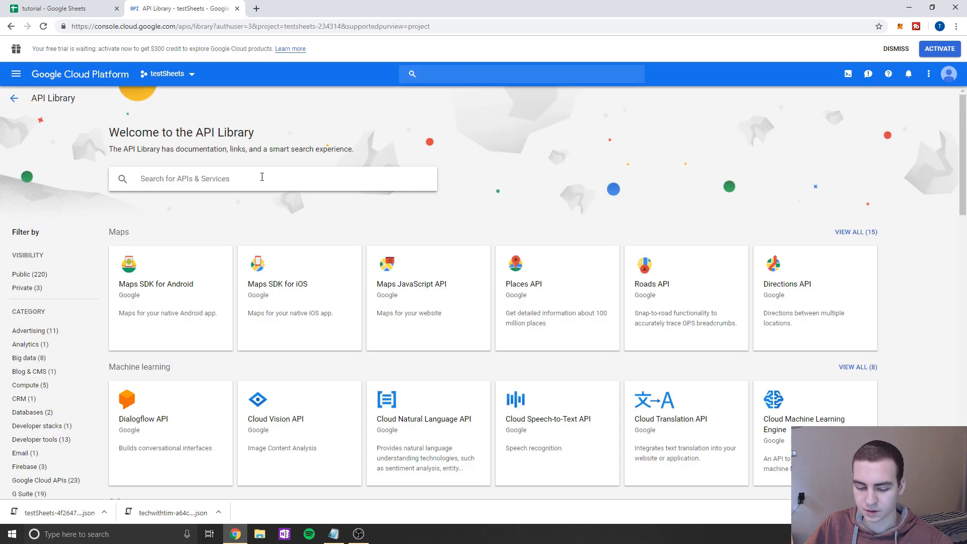
pyautogui.write('google sheets')
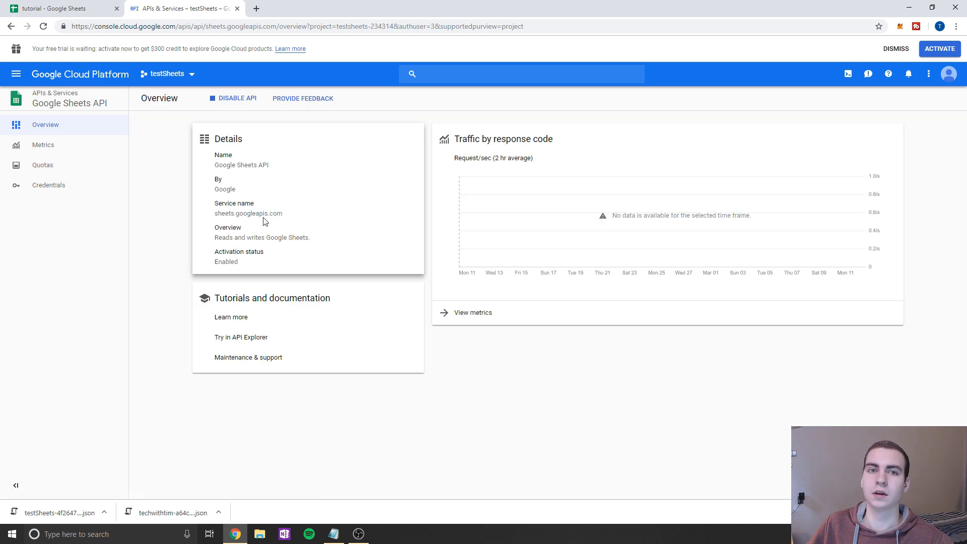
pyautogui.moveTo(452, 131)
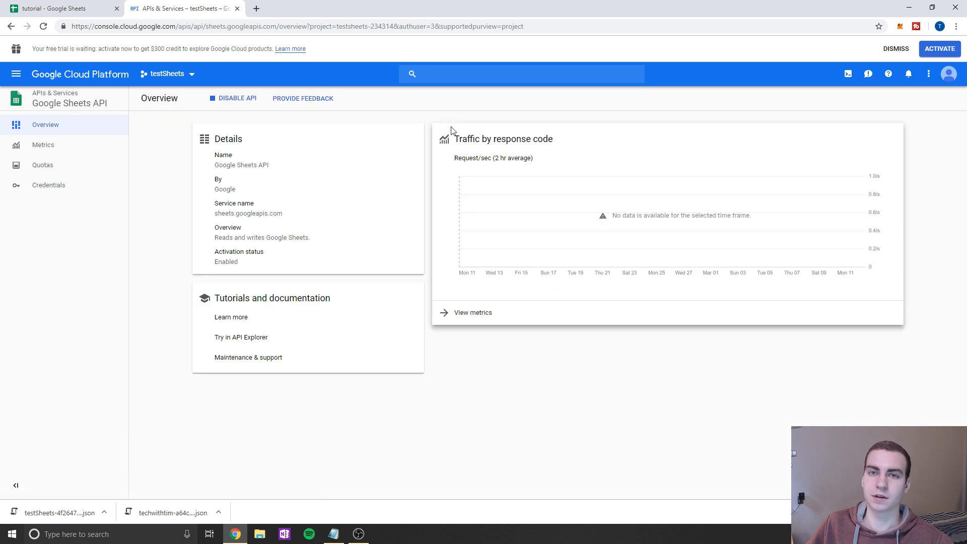
pyautogui.moveTo(317, 98)
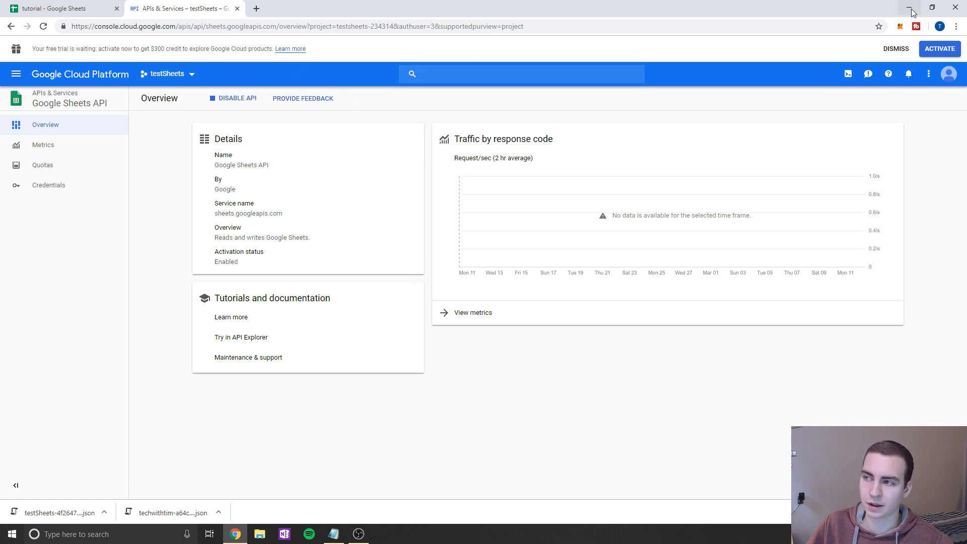
pyautogui.moveTo(301, 343)
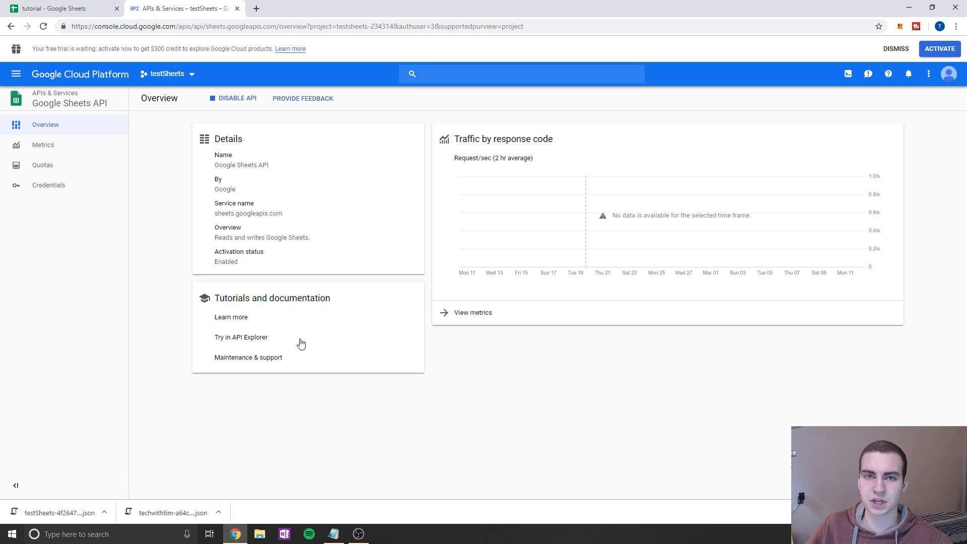
# Create PyCharm project tutorial on the Desktop and copy the downloaded key in as creds.json.
pyautogui.click(908, 7)
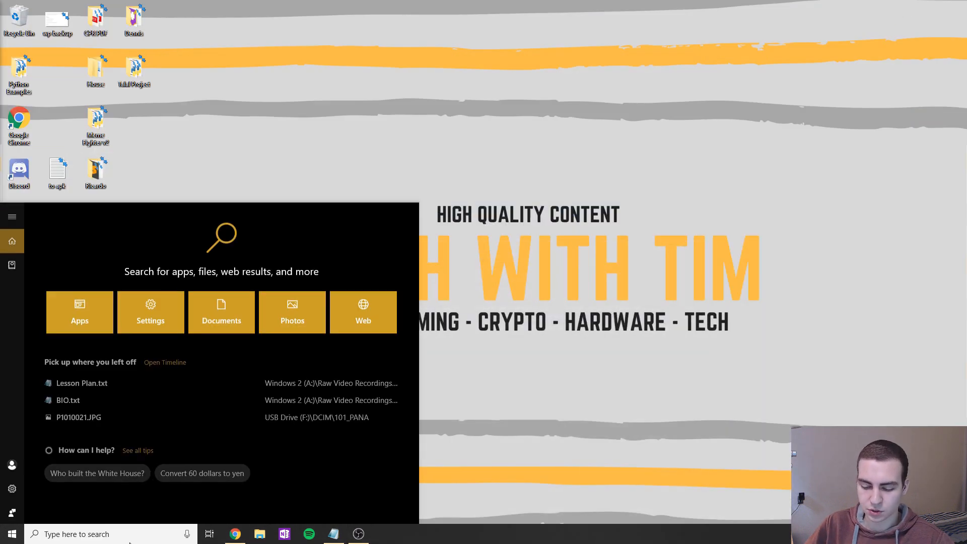
pyautogui.click(329, 181)
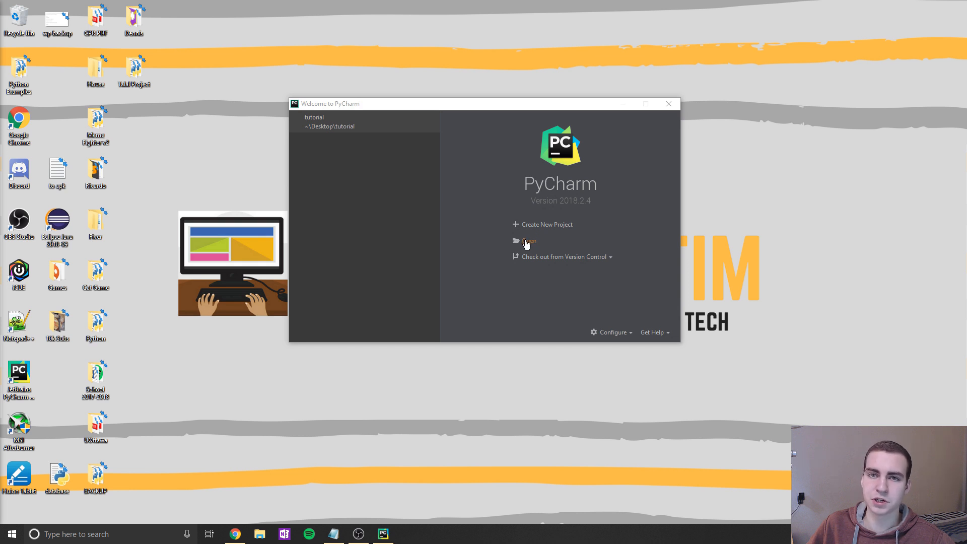
pyautogui.click(546, 224)
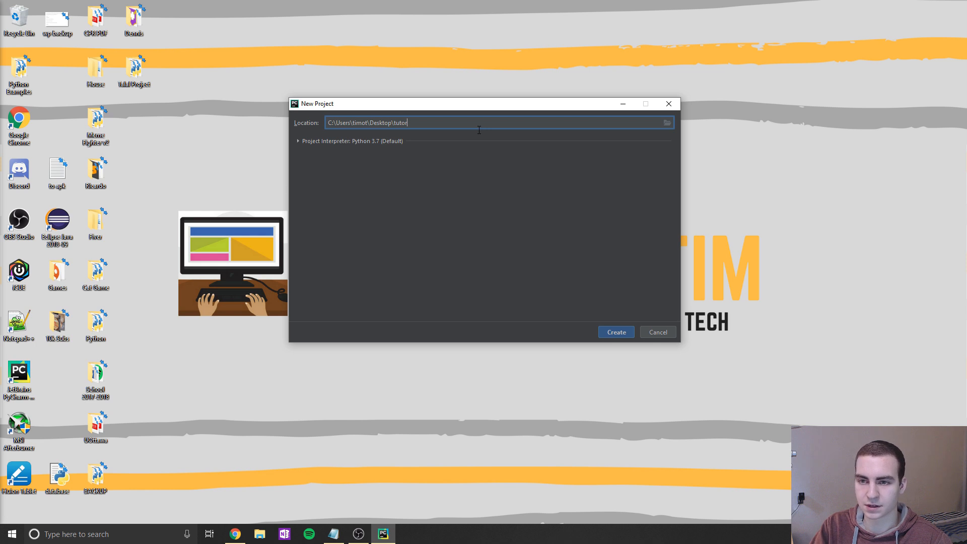
pyautogui.write('ial')
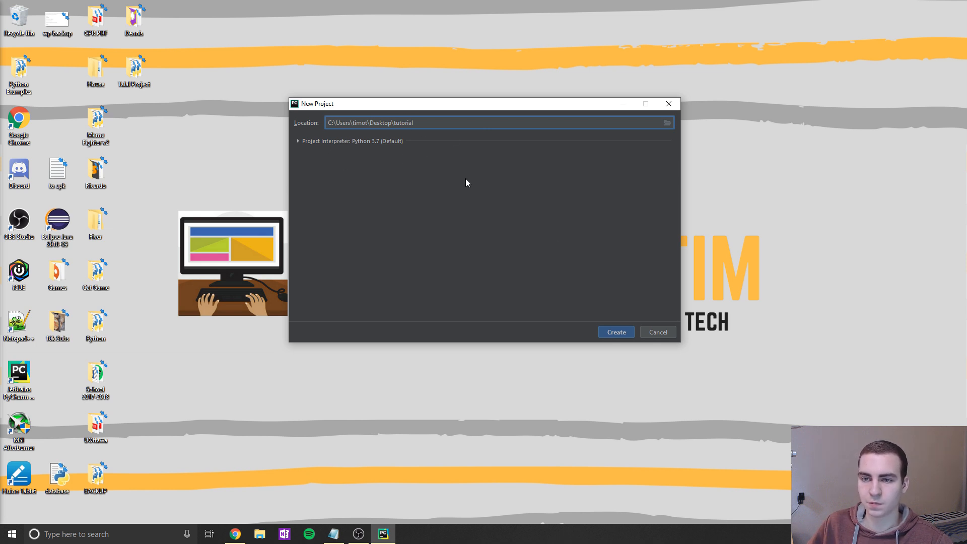
pyautogui.click(615, 332)
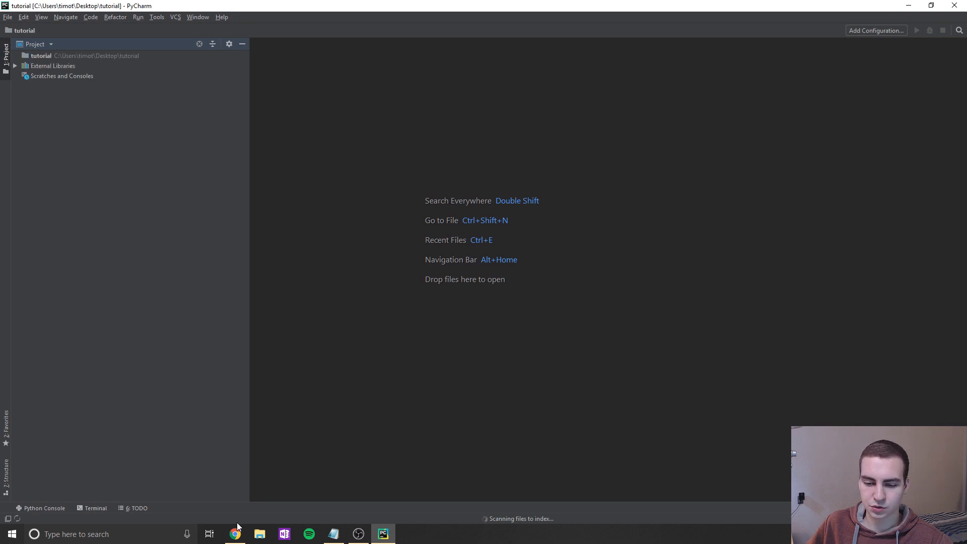
pyautogui.click(235, 534)
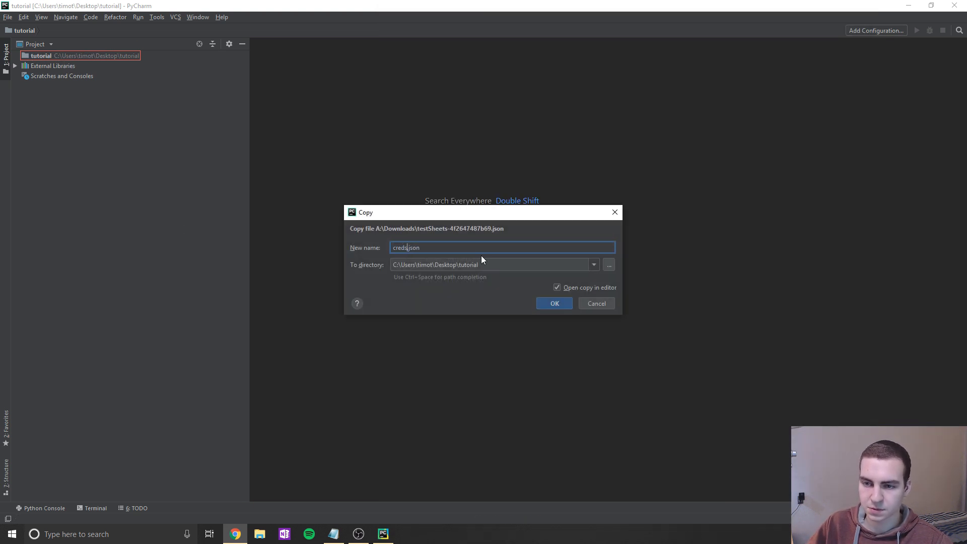
pyautogui.click(553, 303)
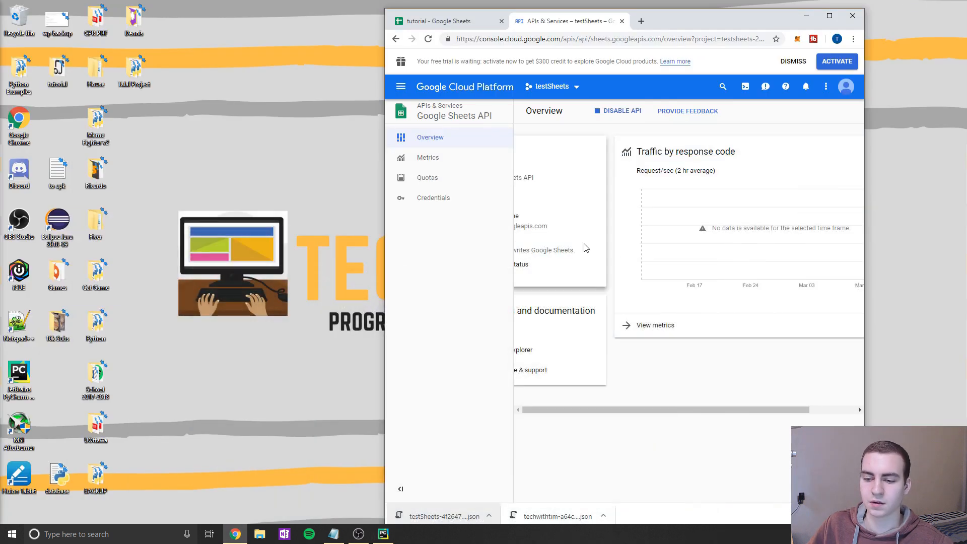
pyautogui.click(444, 22)
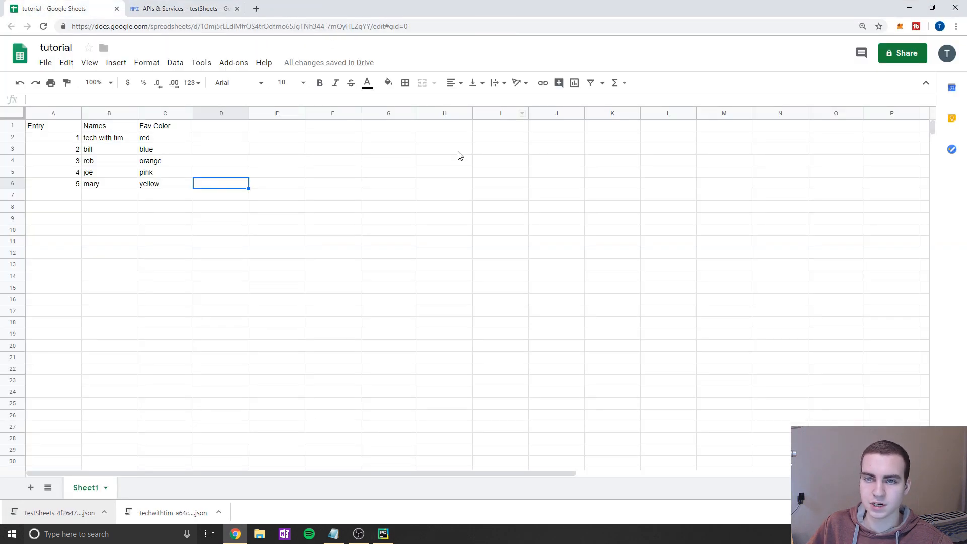
pyautogui.click(901, 54)
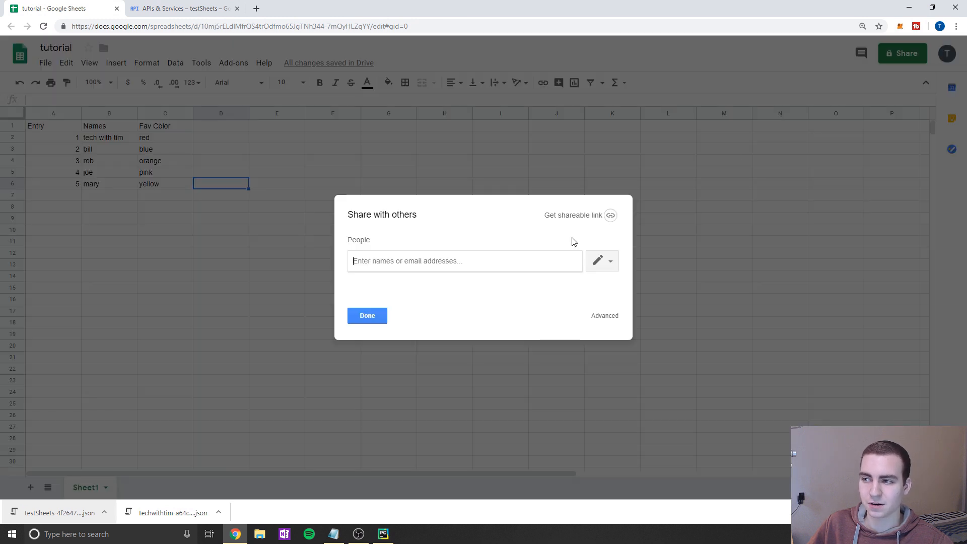
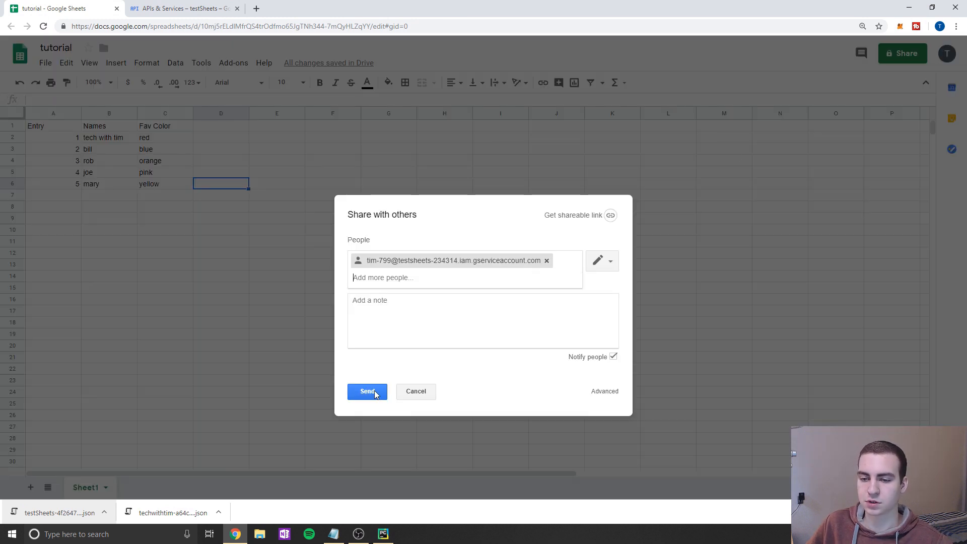
pyautogui.click(367, 391)
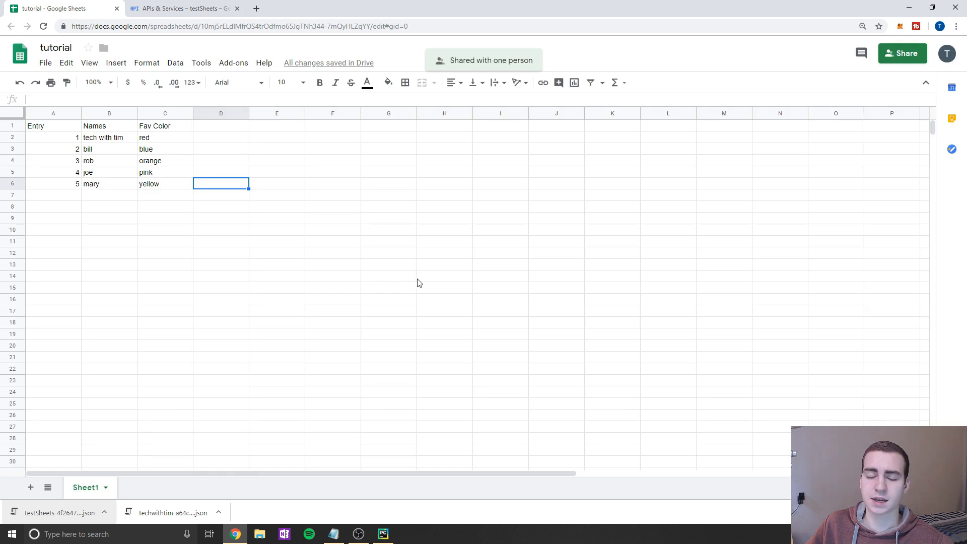
pyautogui.moveTo(874, 6)
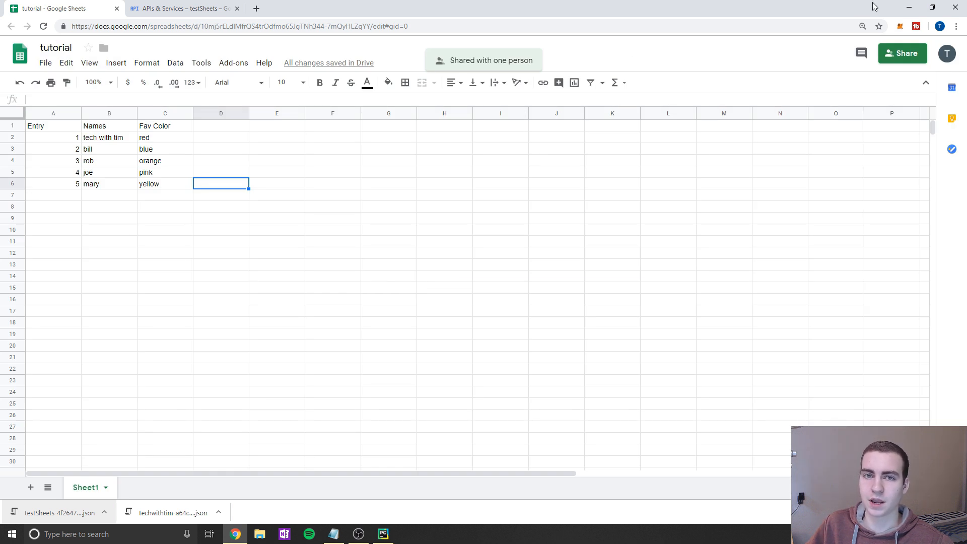
pyautogui.moveTo(648, 75)
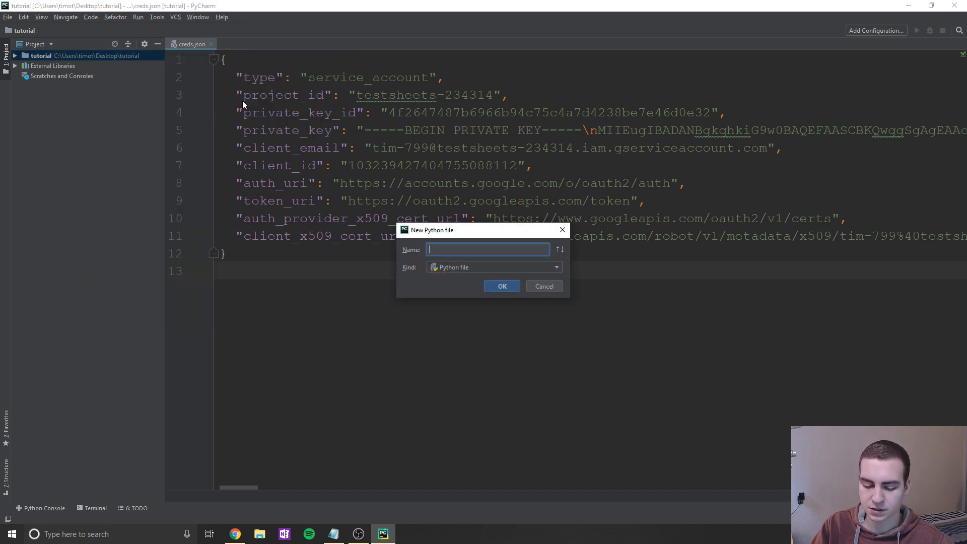
# Add a new Python file named sheets.py to the tutorial project.
pyautogui.click(502, 285)
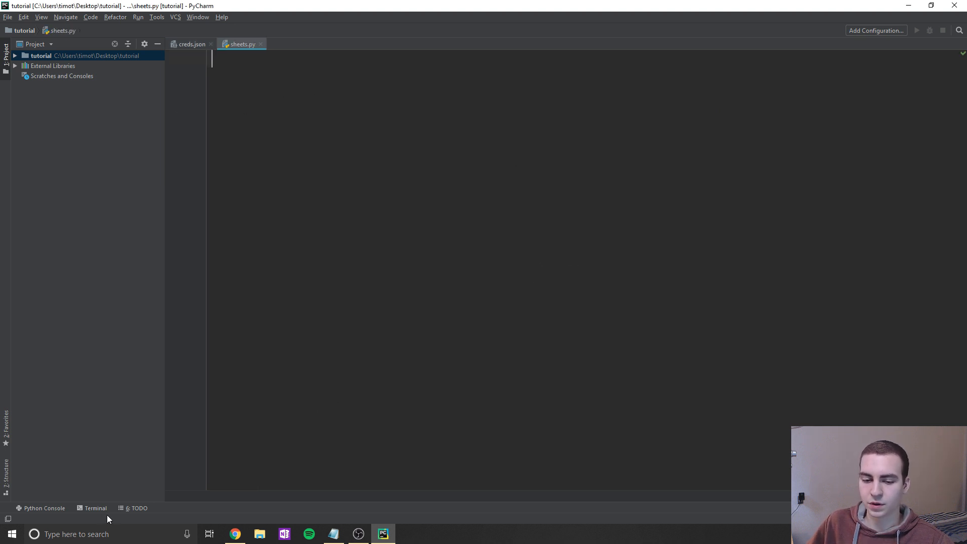
pyautogui.moveTo(351, 294)
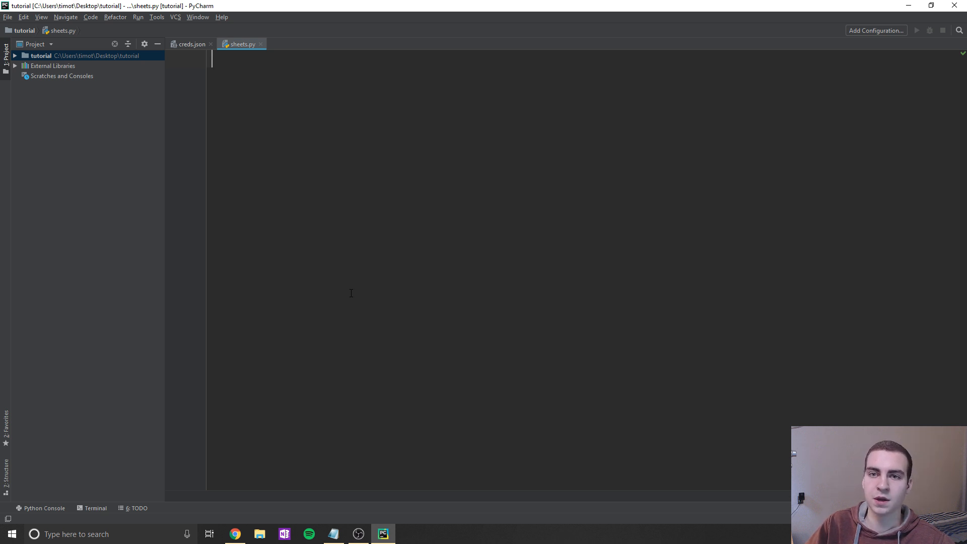
pyautogui.moveTo(73, 512)
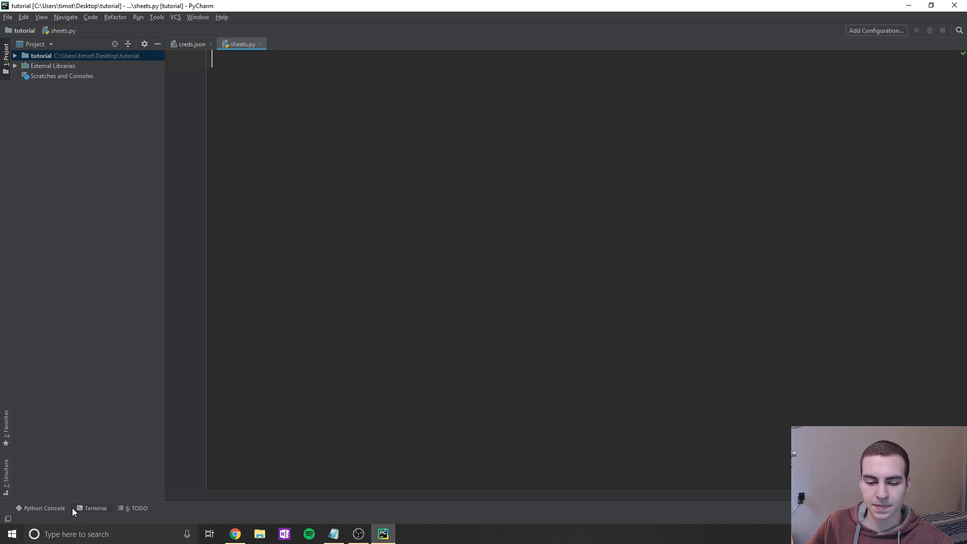
# Run pip install gspread oauth2client in the project's built-in terminal.
pyautogui.click(95, 508)
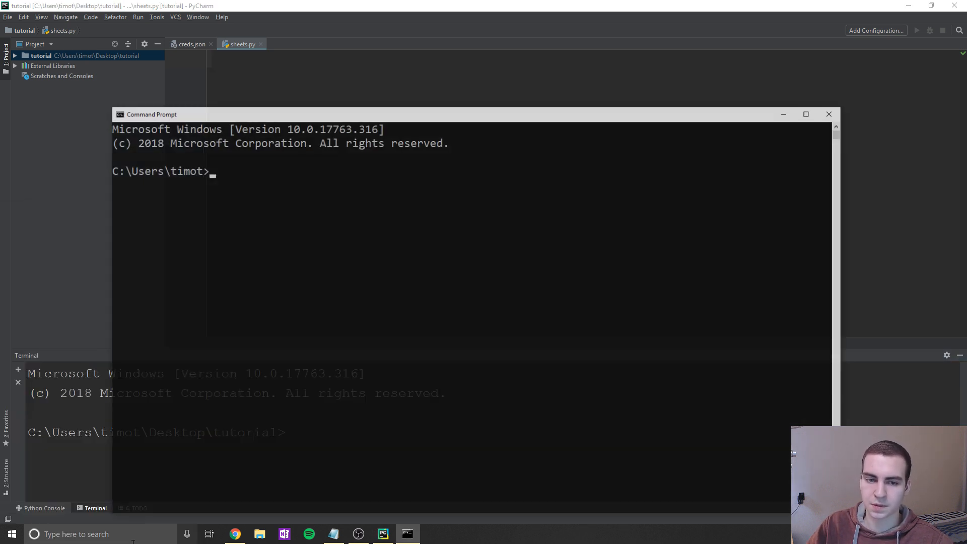
pyautogui.write('pi')
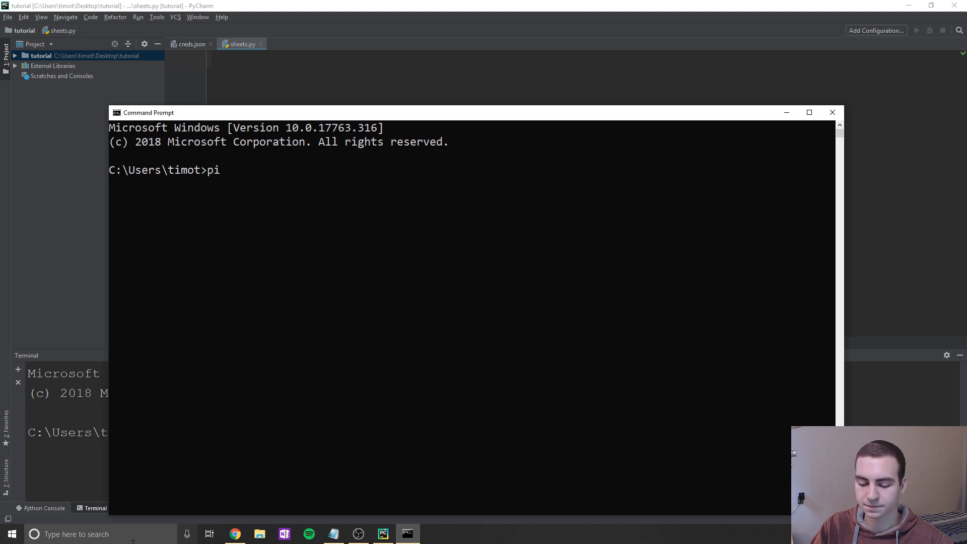
pyautogui.write('p install')
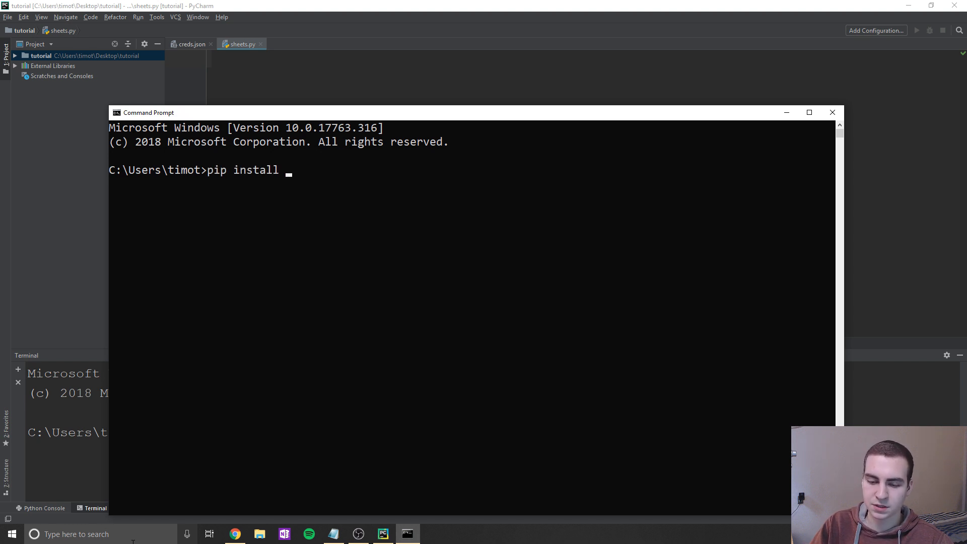
pyautogui.write('gspread auth')
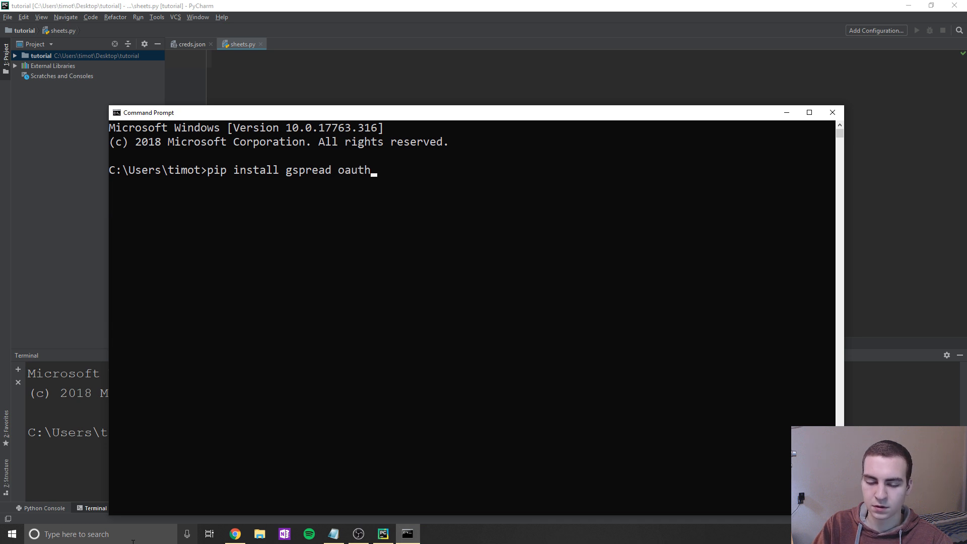
pyautogui.write('2client')
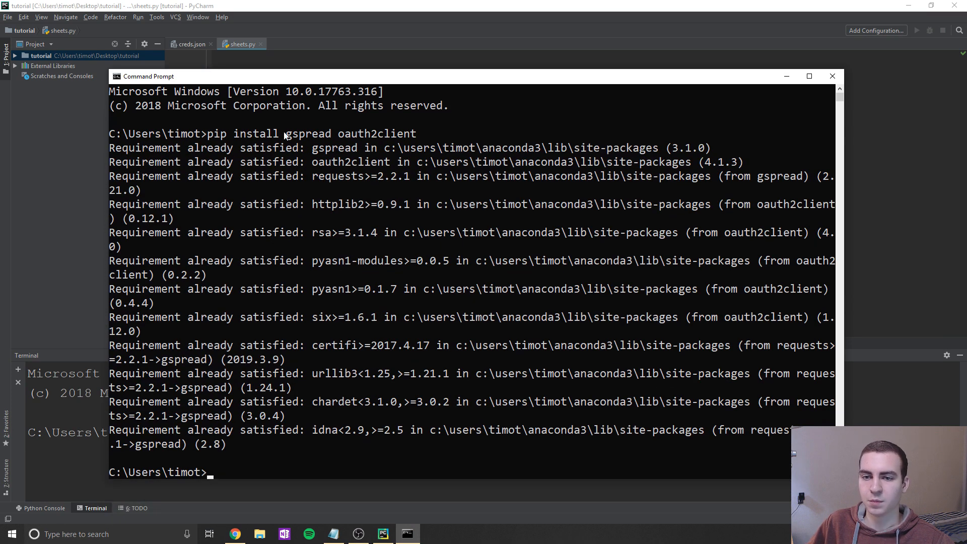
pyautogui.moveTo(247, 222)
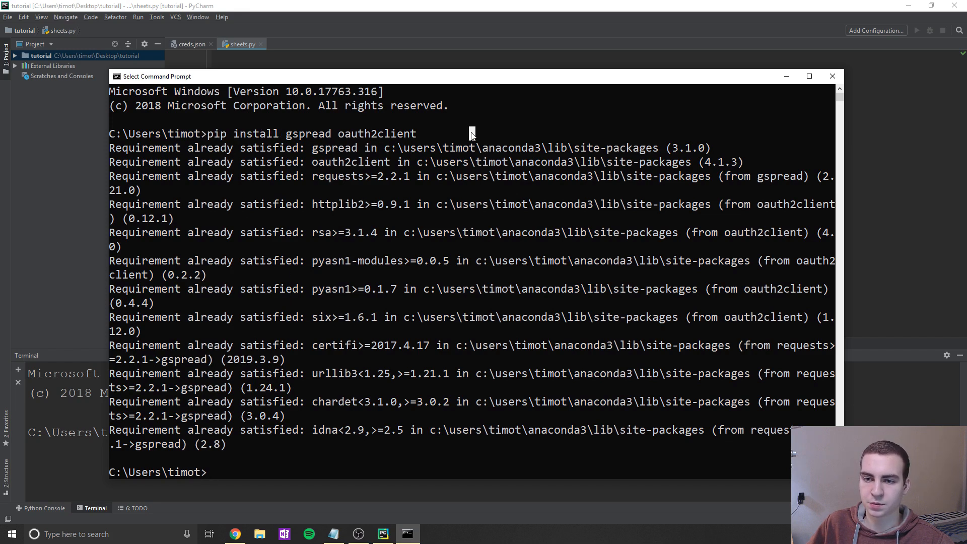
pyautogui.moveTo(832, 76)
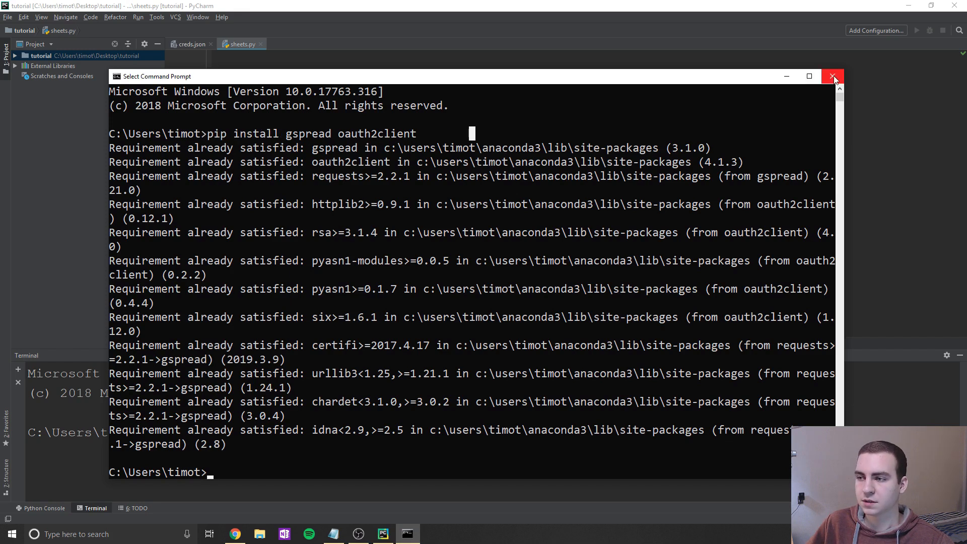
# Add 'import gspread' and 'from oauth2client.service_account import ServiceAccountCredentials' to sheets.py.
pyautogui.click(833, 75)
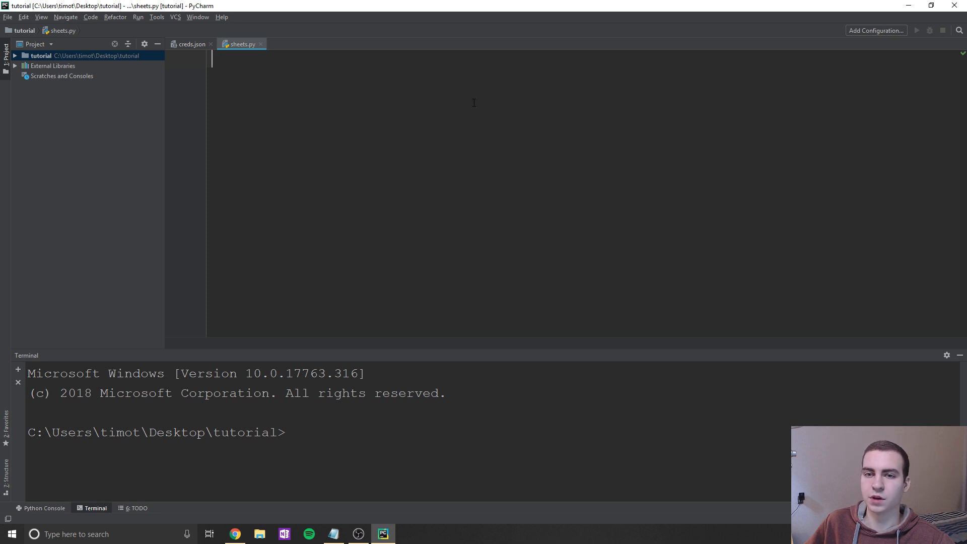
pyautogui.write('import')
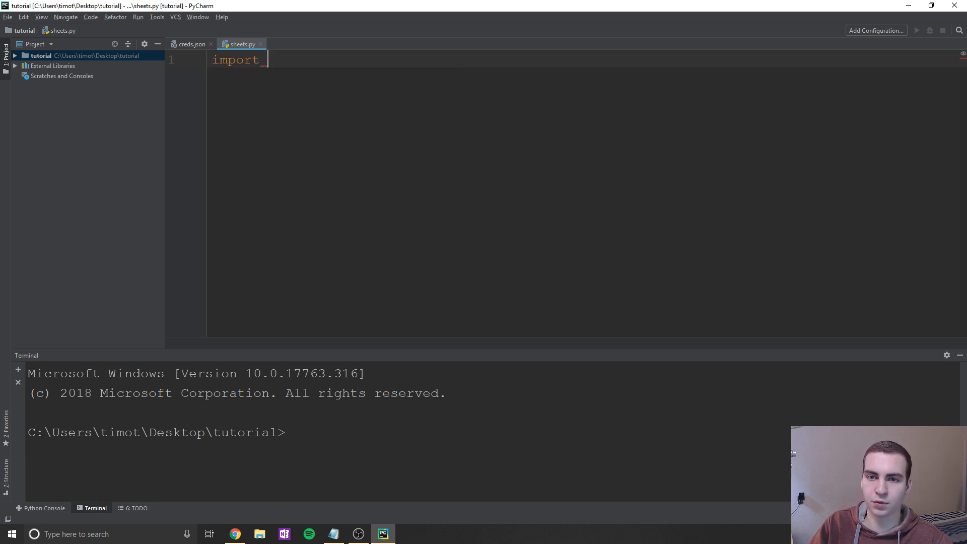
pyautogui.write('g')
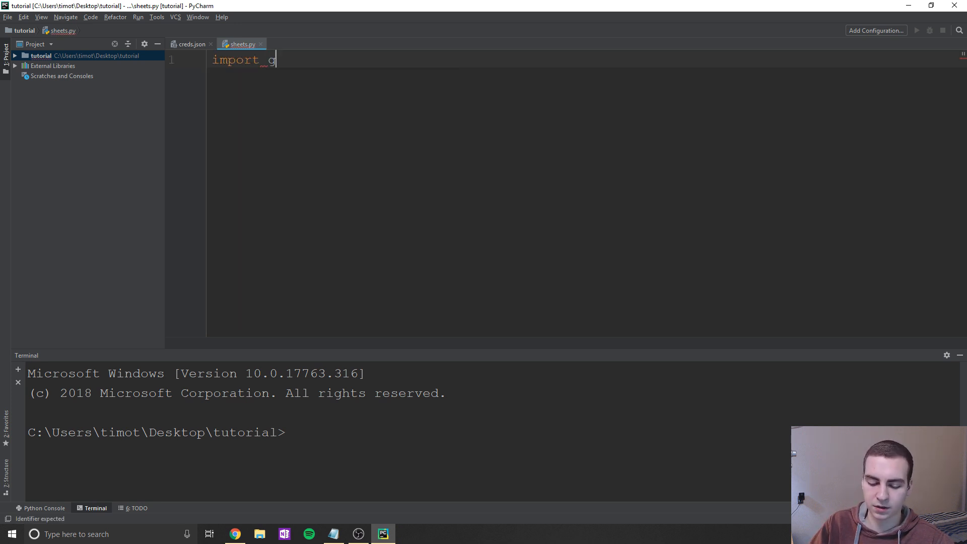
pyautogui.write('spread')
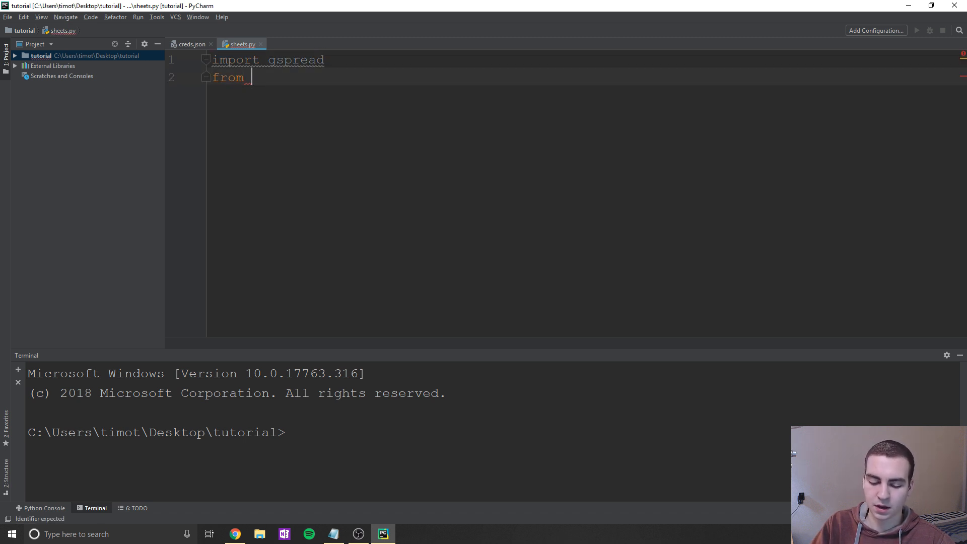
pyautogui.write('oauth2client.service_account import')
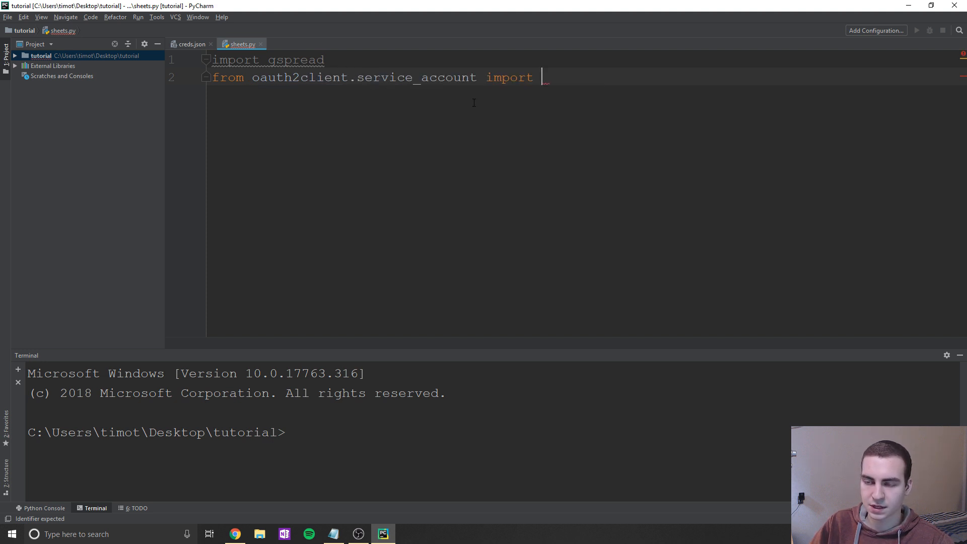
pyautogui.write('ServiceAccountCredentials')
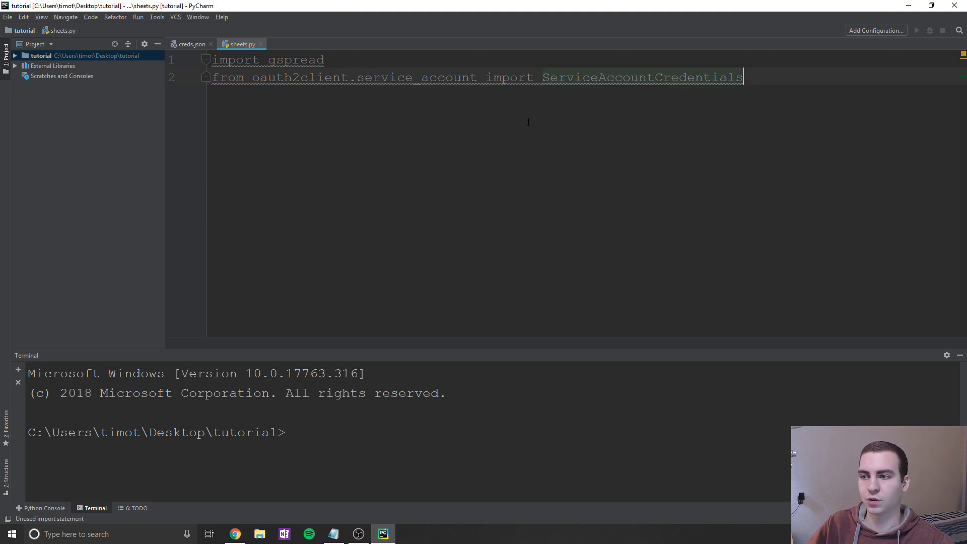
pyautogui.click(874, 30)
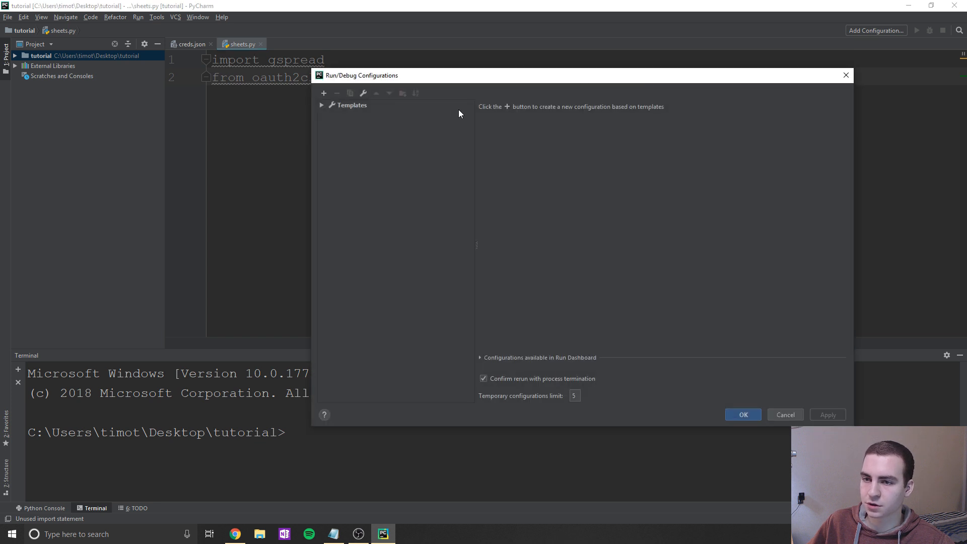
# Create a Python run configuration named 'run' with sheets.py as the script path.
pyautogui.click(322, 92)
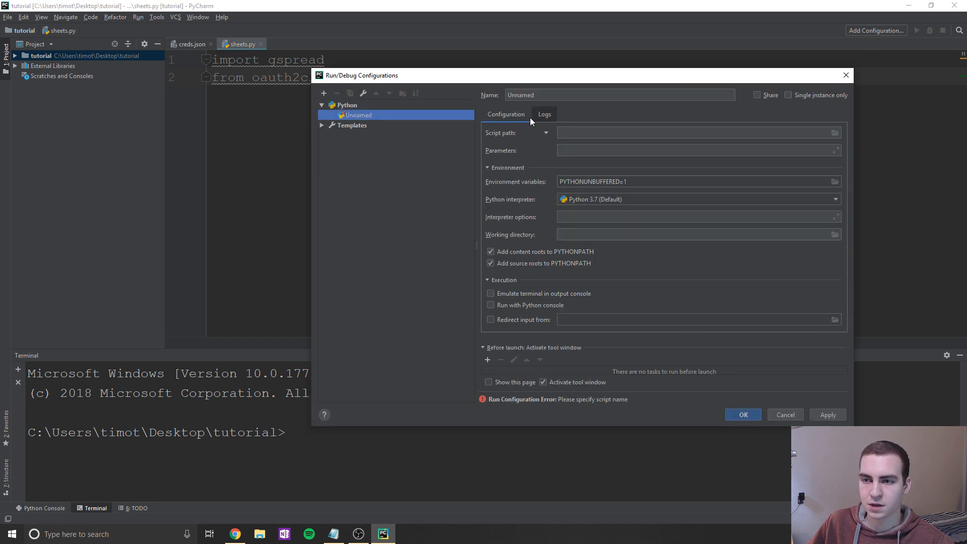
pyautogui.write('run')
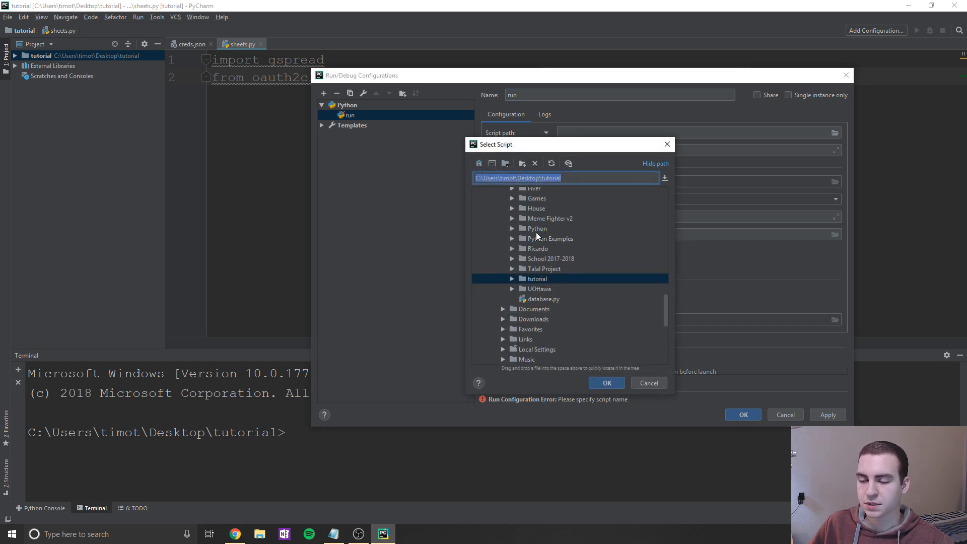
pyautogui.click(605, 383)
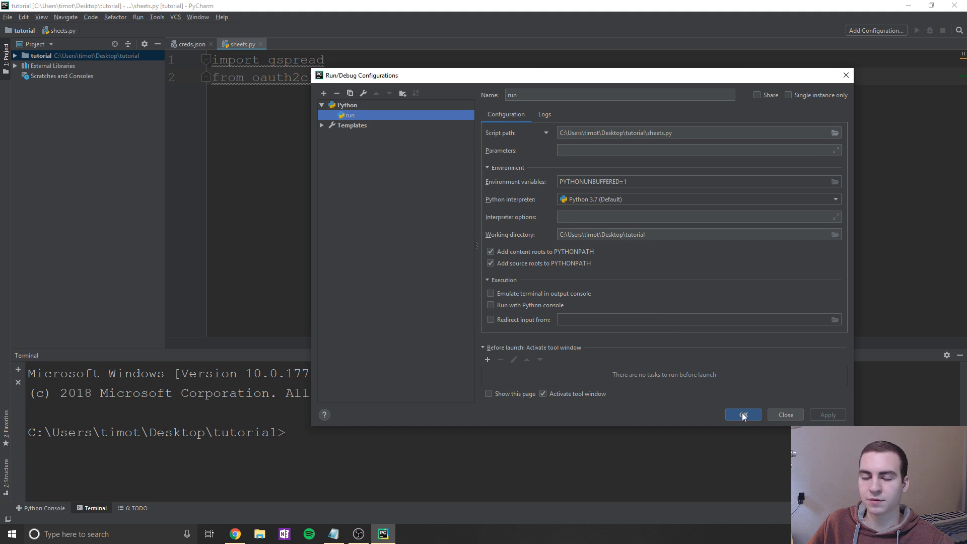
pyautogui.click(742, 414)
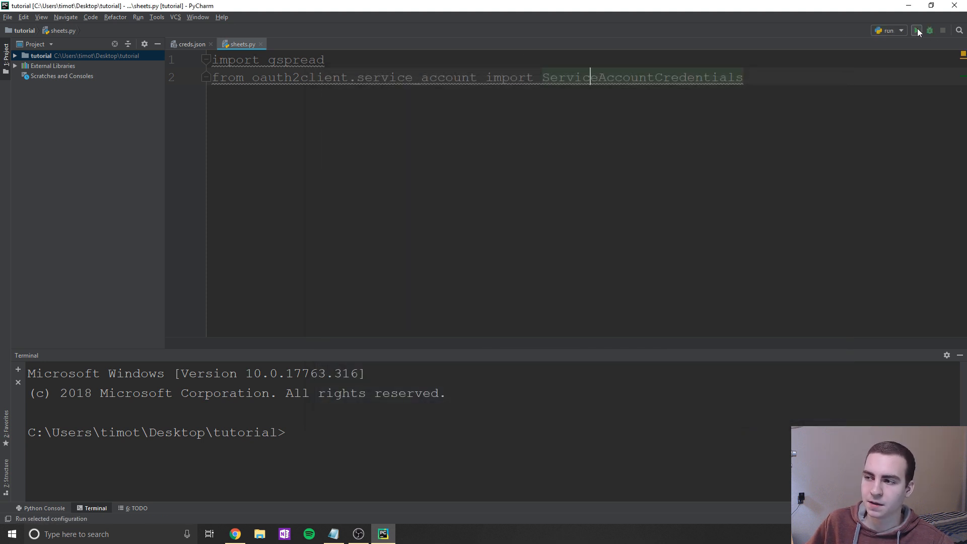
# Run sheets.py with the new configuration, finishing with exit code 0.
pyautogui.click(917, 31)
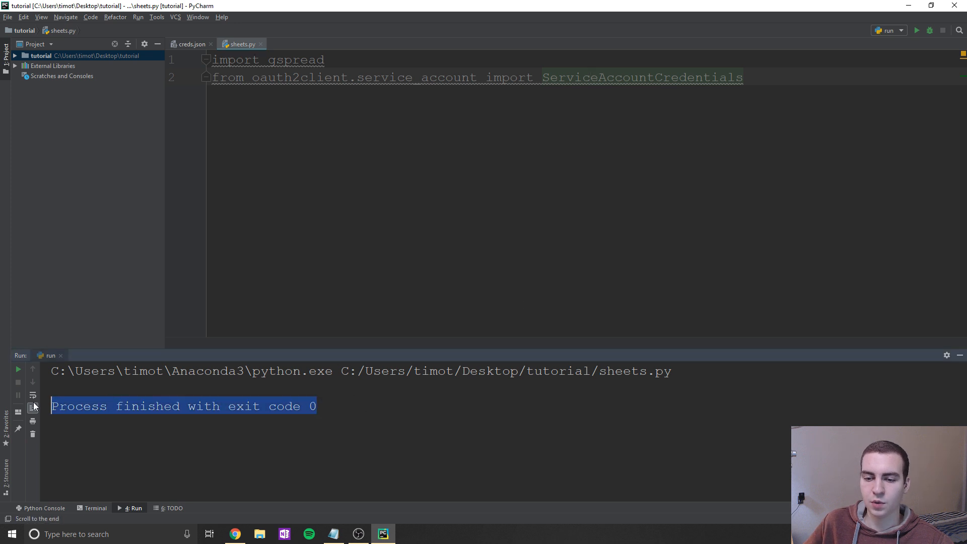
pyautogui.click(744, 78)
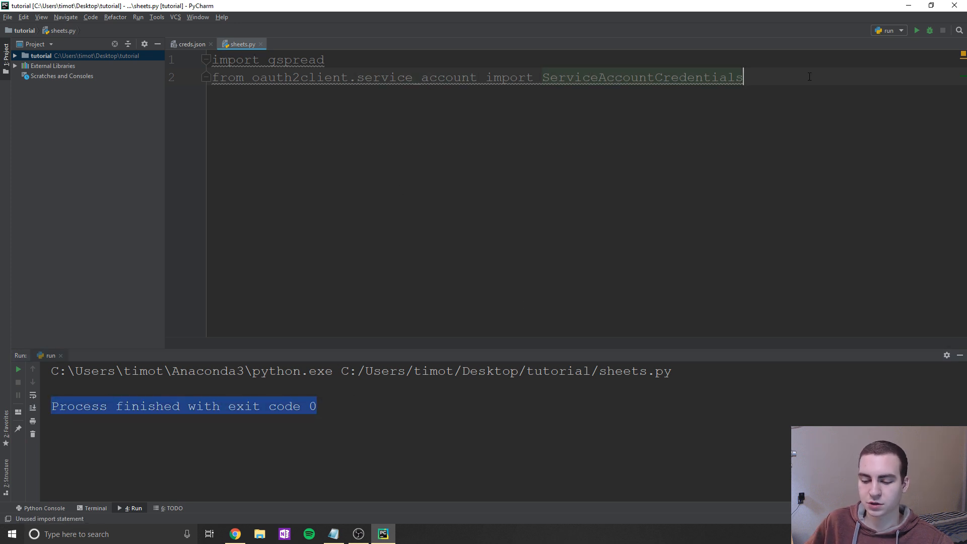
# Define scope = [...] with the spreadsheets feeds, spreadsheets, drive.file and drive API URLs.
pyautogui.press('Enter')
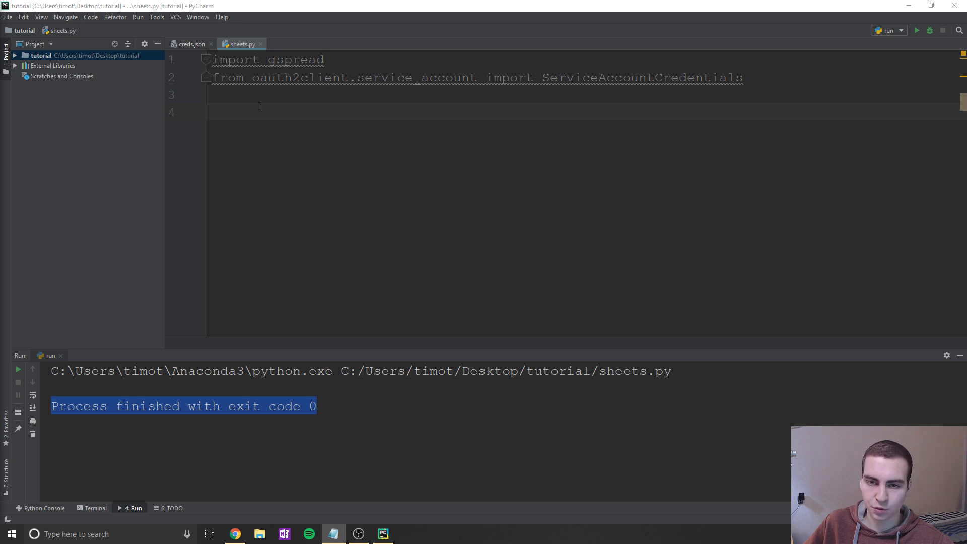
pyautogui.hscroll(3)
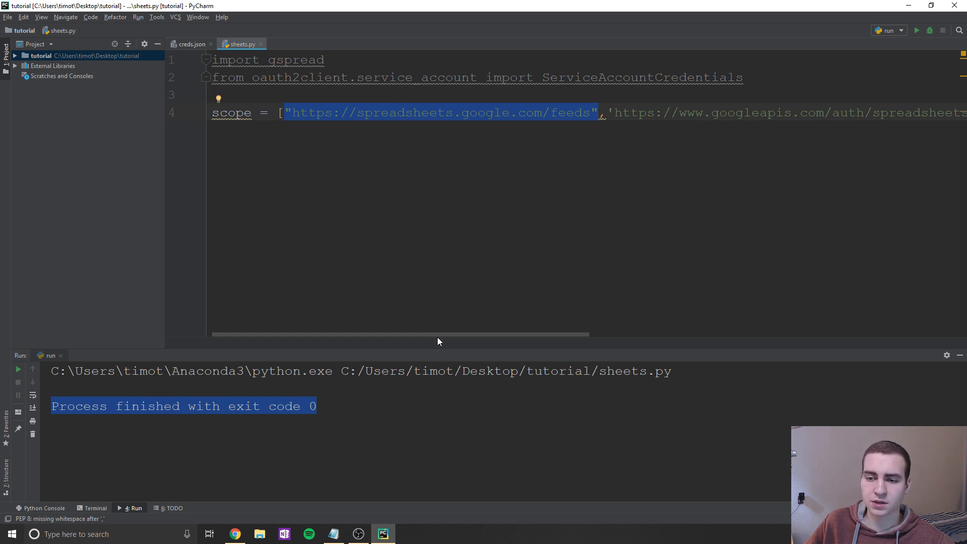
pyautogui.hscroll(3)
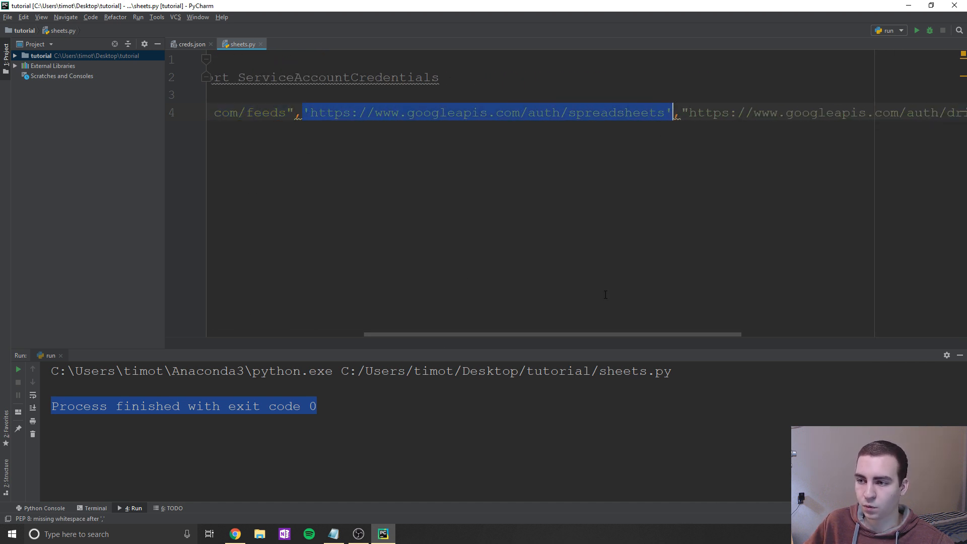
pyautogui.hscroll(3)
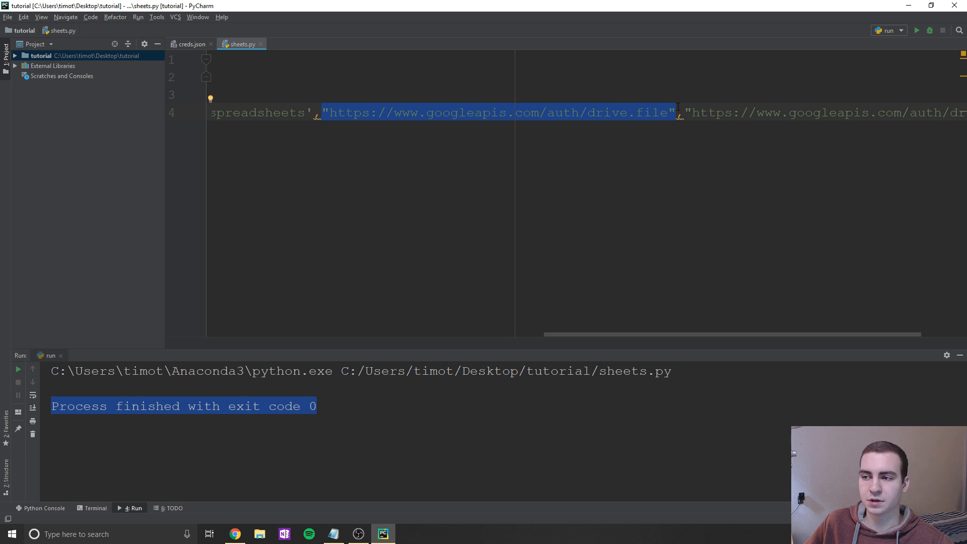
pyautogui.moveTo(840, 270)
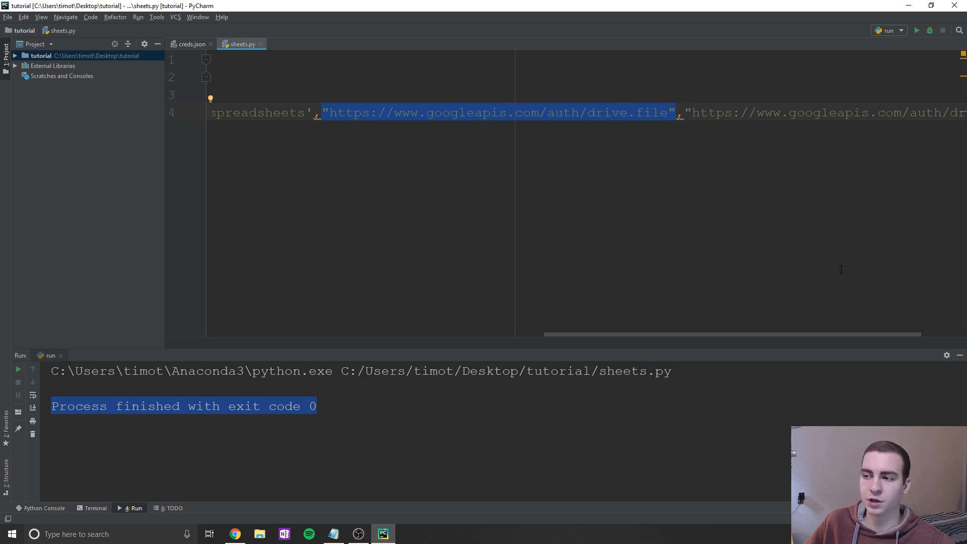
pyautogui.hscroll(3)
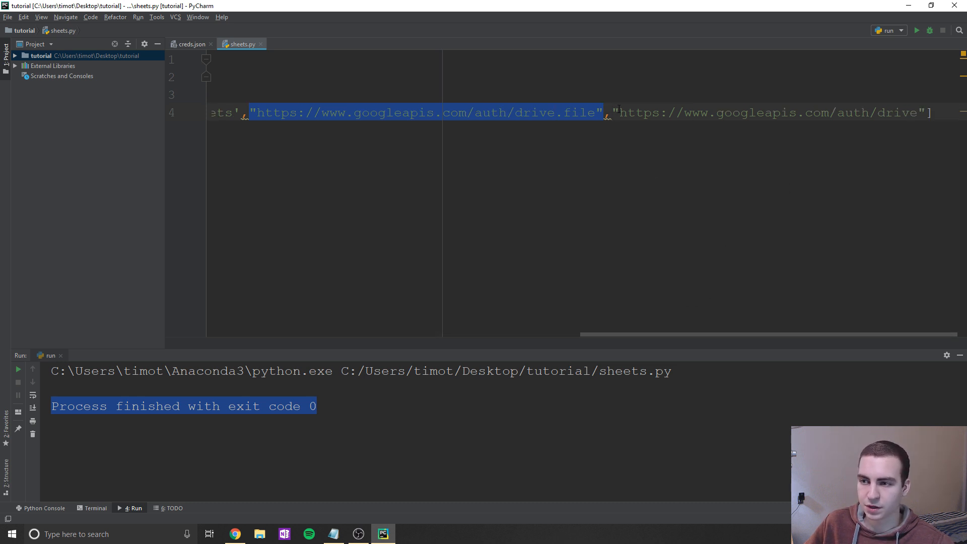
pyautogui.click(932, 112)
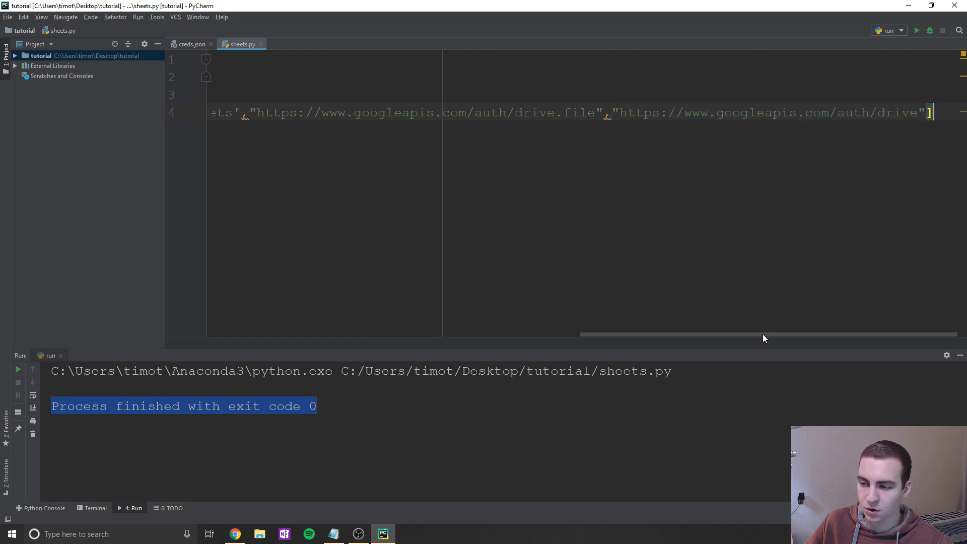
pyautogui.hscroll(-3)
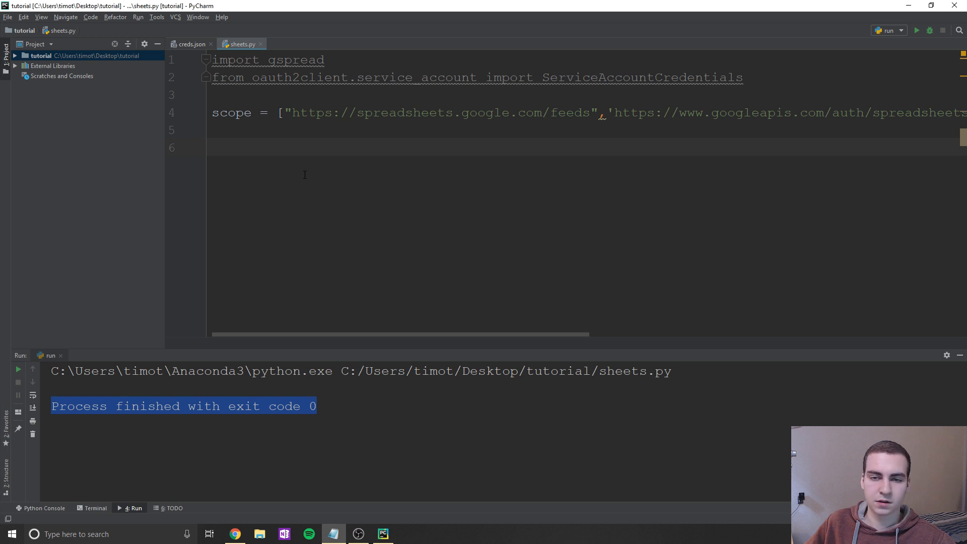
# Add creds = ServiceAccountCredentials.from_json_keyfile_name("creds.json", scope).
pyautogui.write('creds = se')
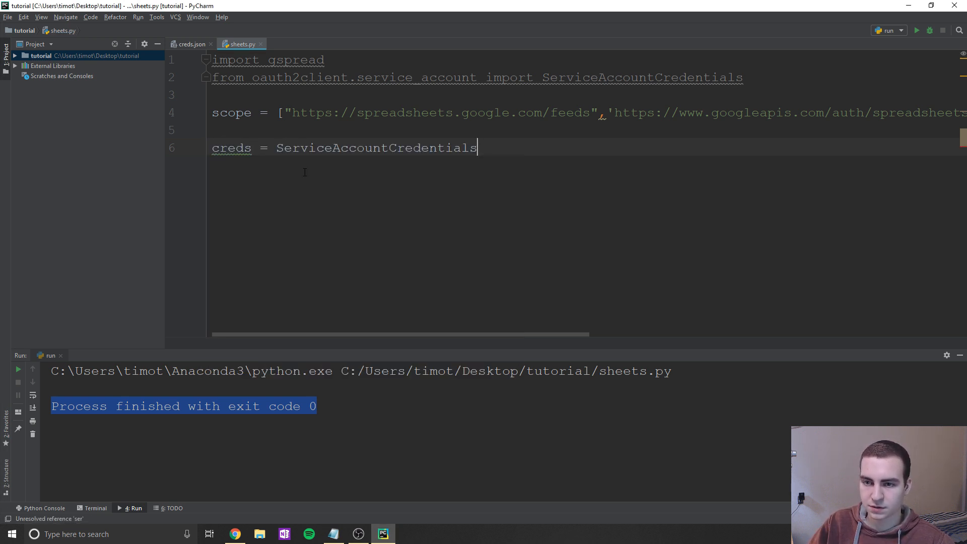
pyautogui.write('.from')
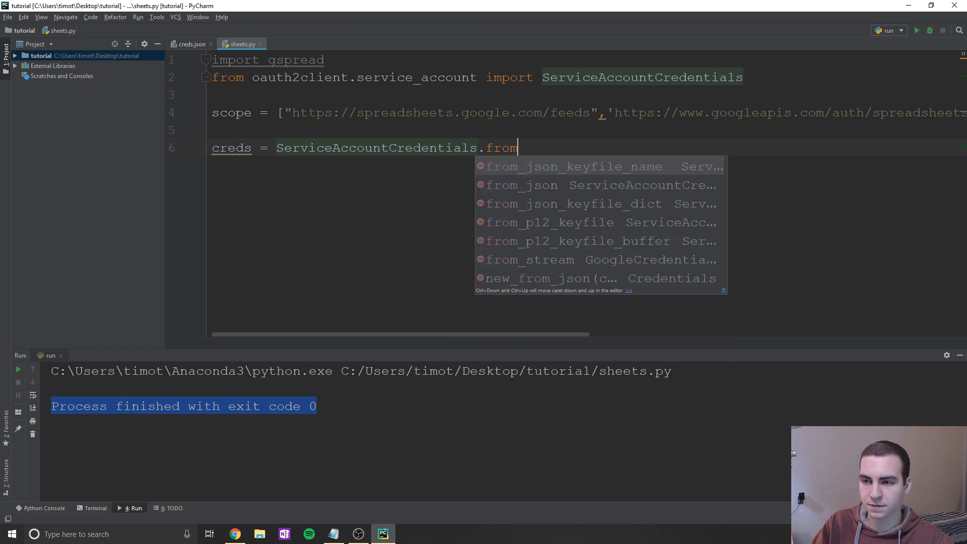
pyautogui.click(574, 166)
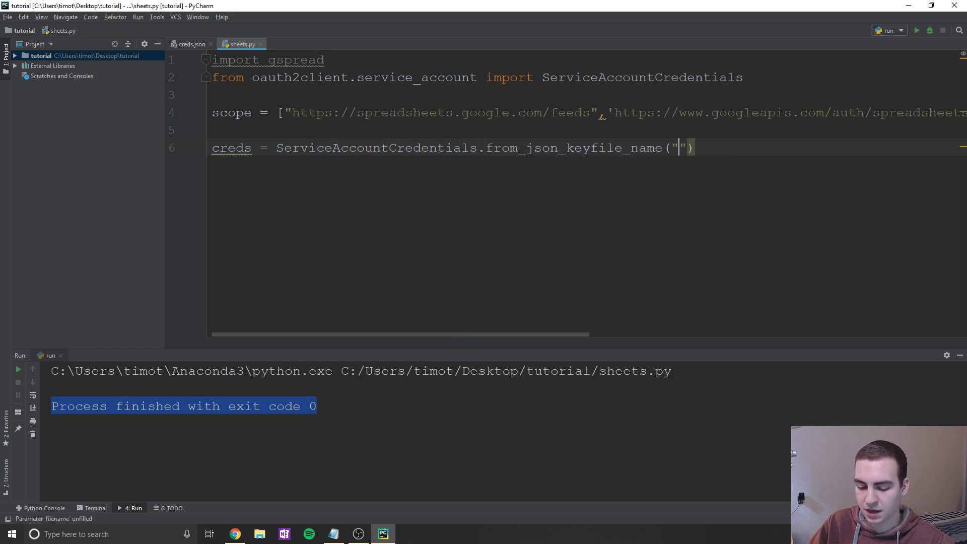
pyautogui.write('cre')
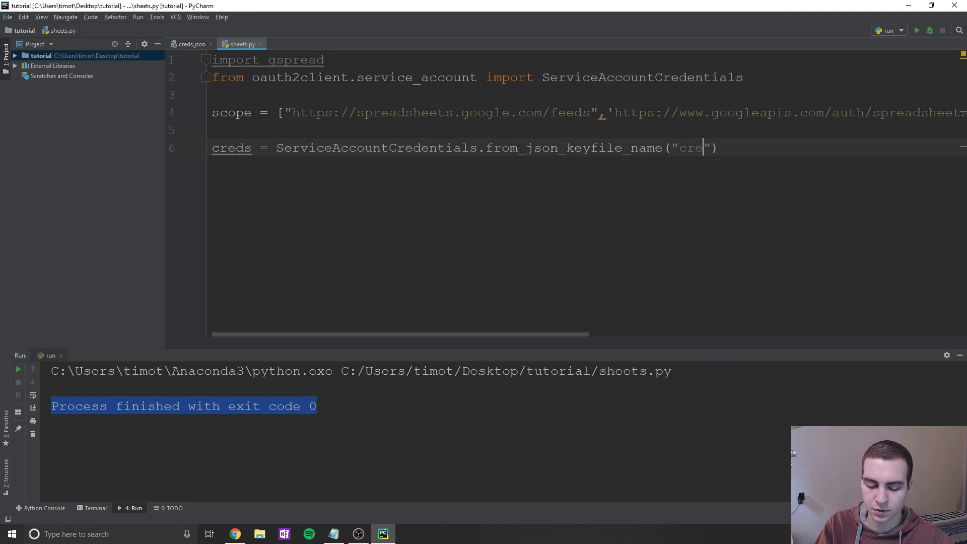
pyautogui.write('ds.json')
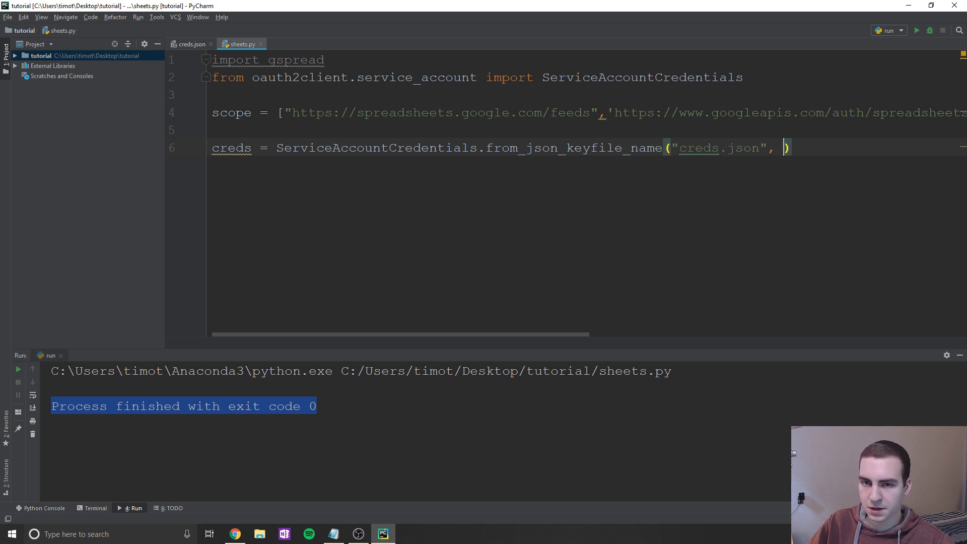
pyautogui.write('scope')
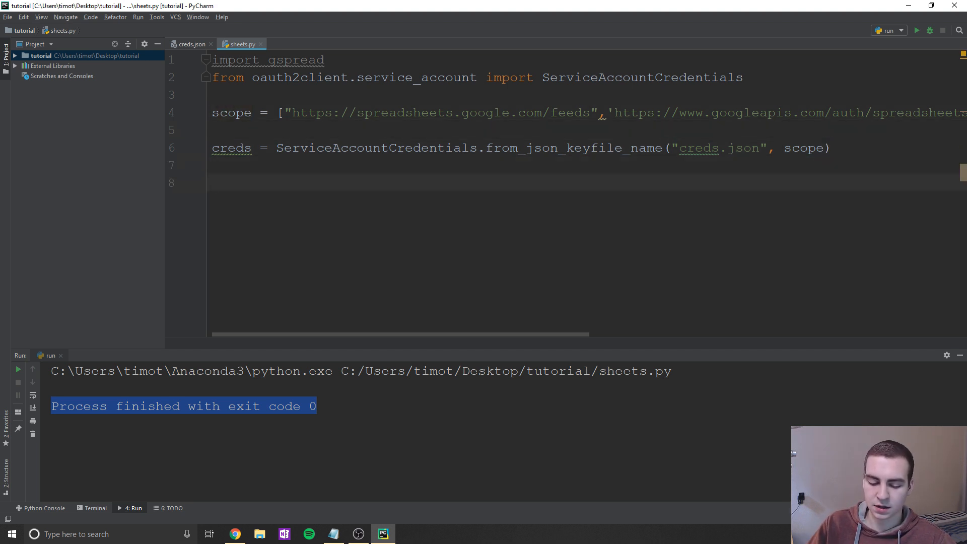
# Add client = gspread.authorize(creds) and sheet = client.open("tutorial").sheet1.
pyautogui.write('client = gspread.authorize(')
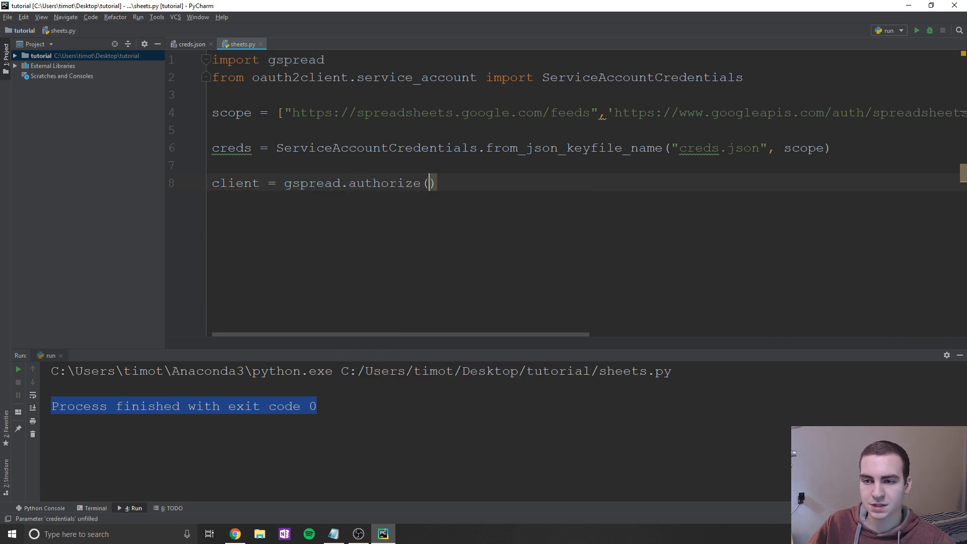
pyautogui.write('creds')
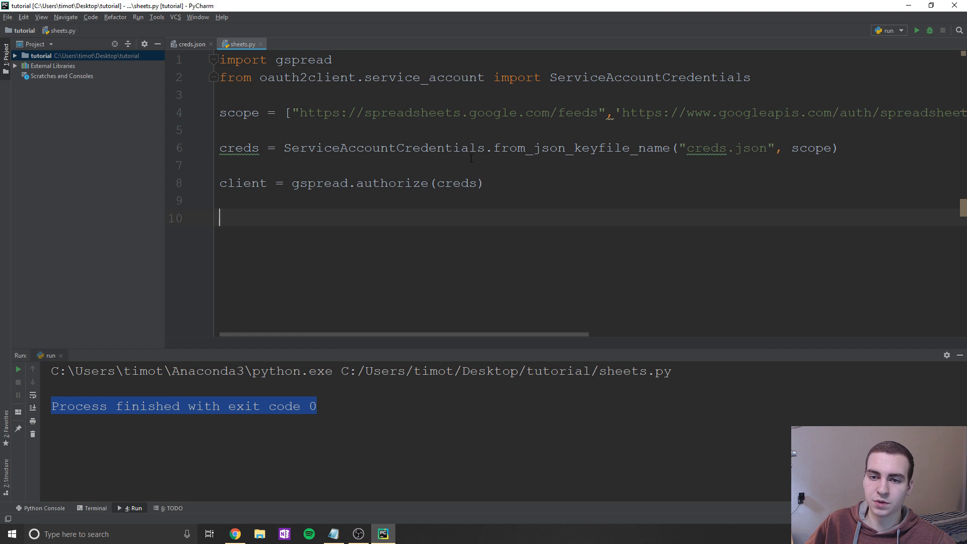
pyautogui.write('sheet =')
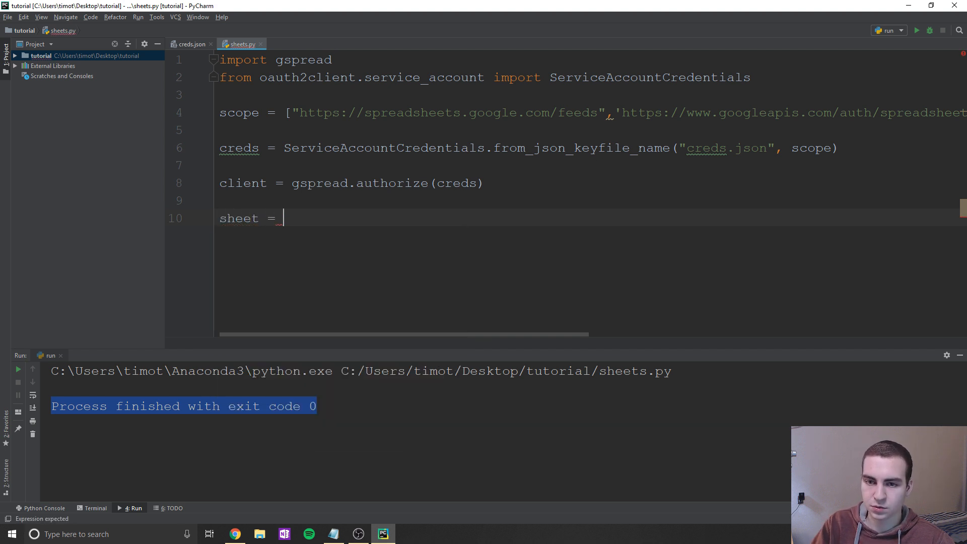
pyautogui.write('client.')
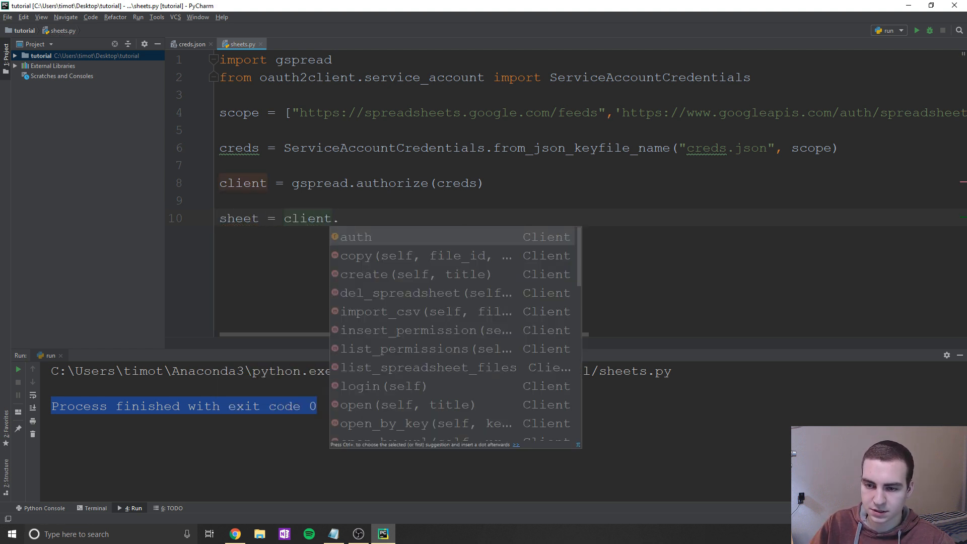
pyautogui.write('open("')
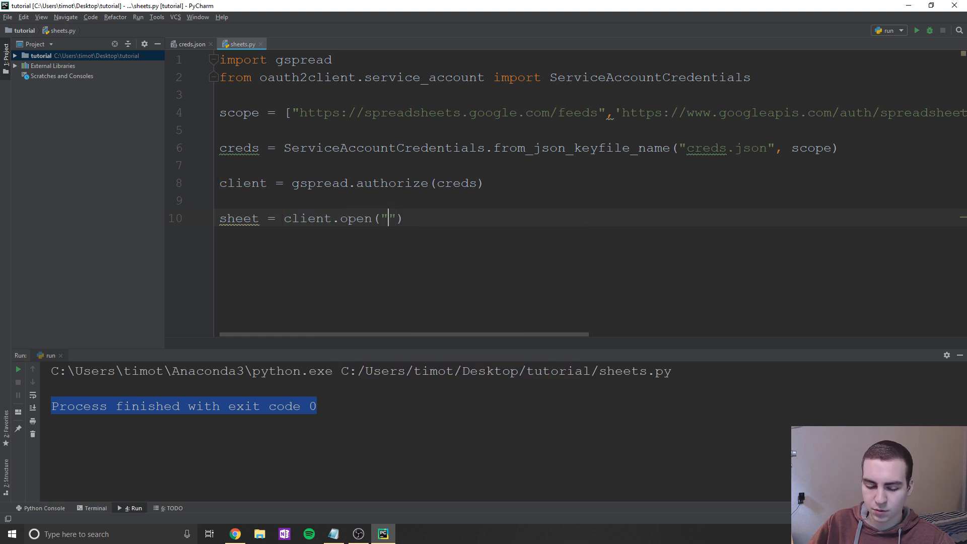
pyautogui.write('tutorial')
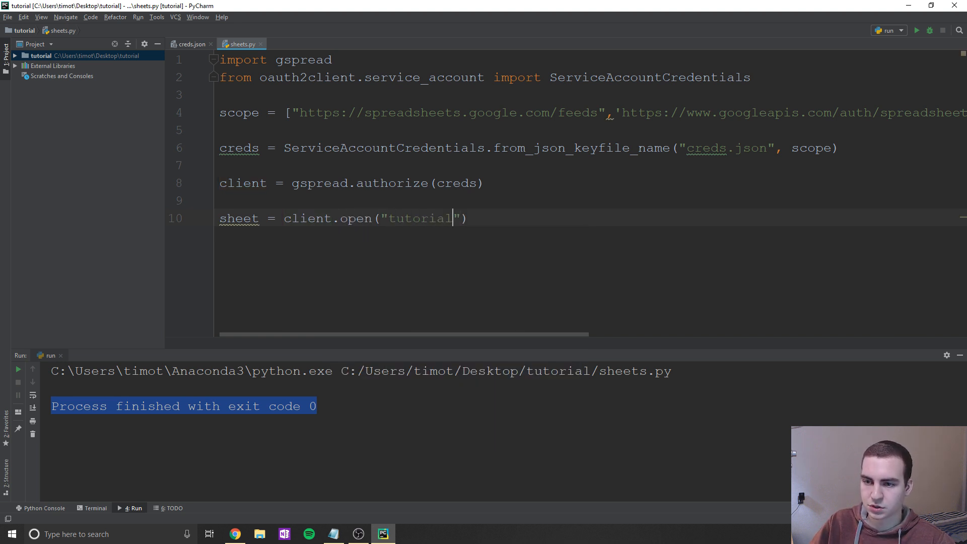
pyautogui.write('.sheet1')
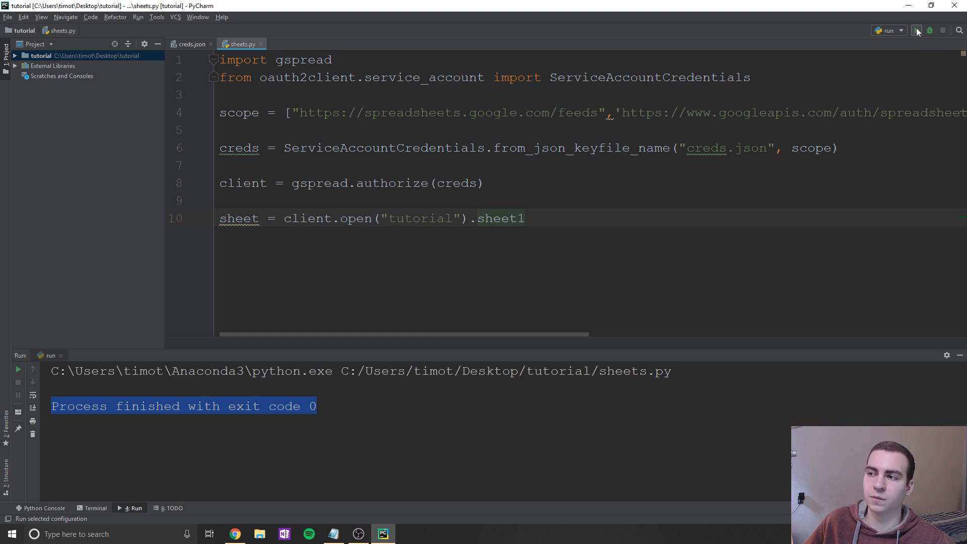
pyautogui.click(916, 31)
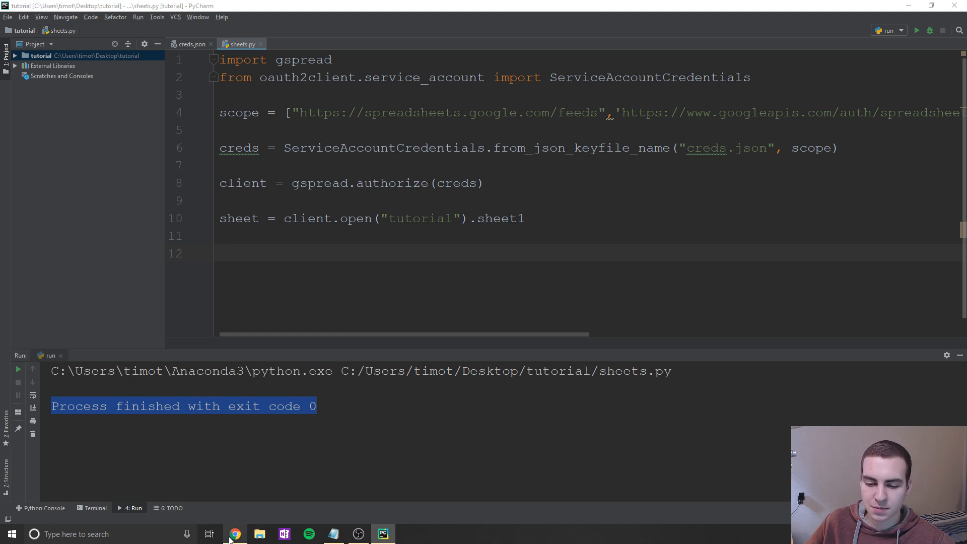
pyautogui.click(234, 534)
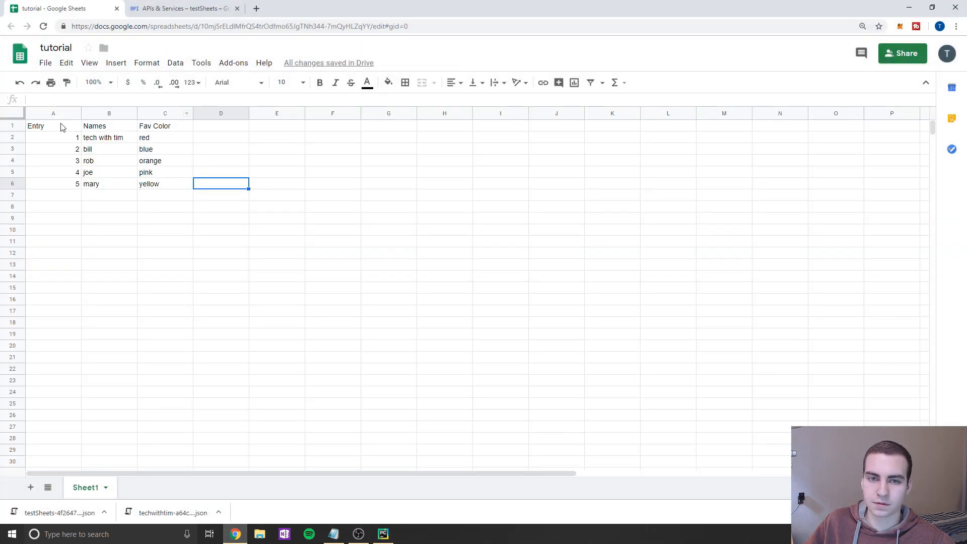
pyautogui.moveTo(556, 46)
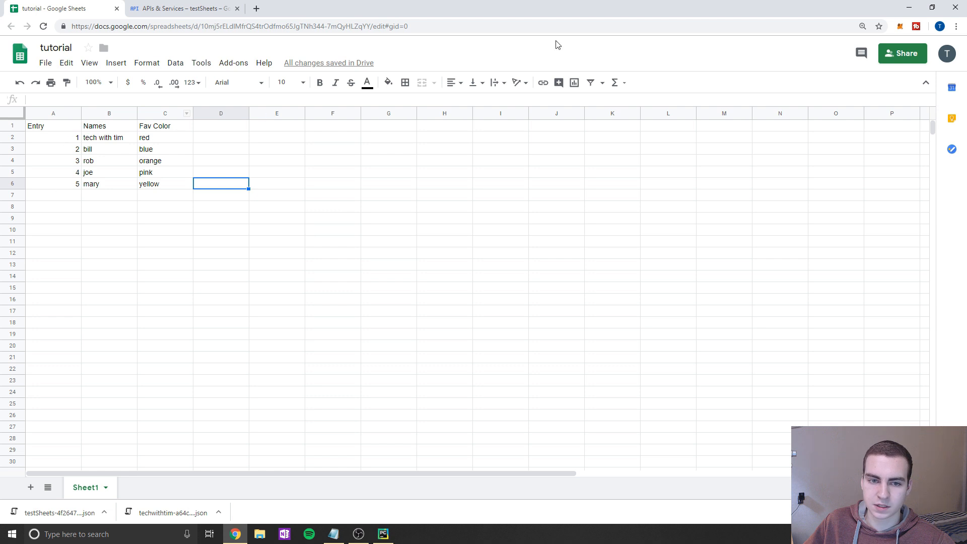
pyautogui.click(383, 534)
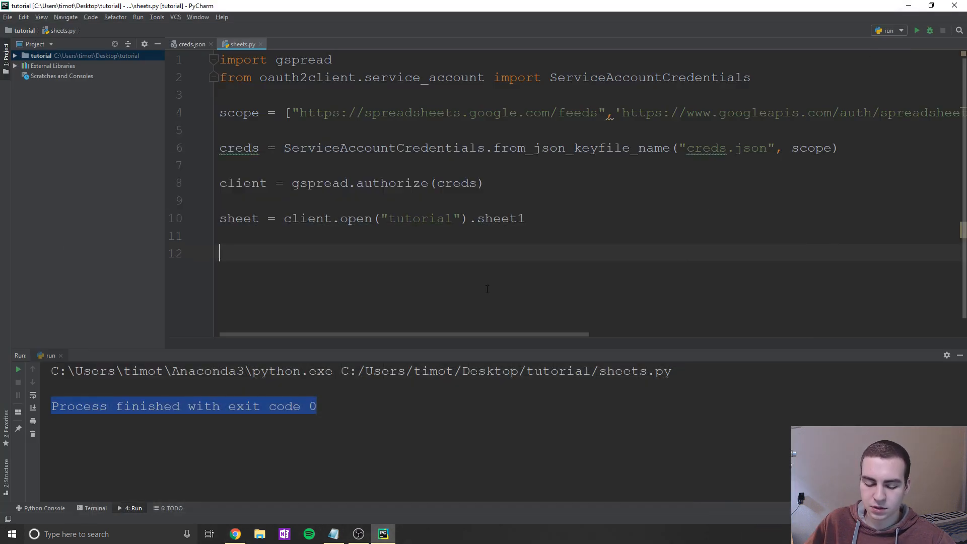
# Add data = sheet.get_all_records() and print(data), run it and review the five printed records.
pyautogui.write('data = shee')
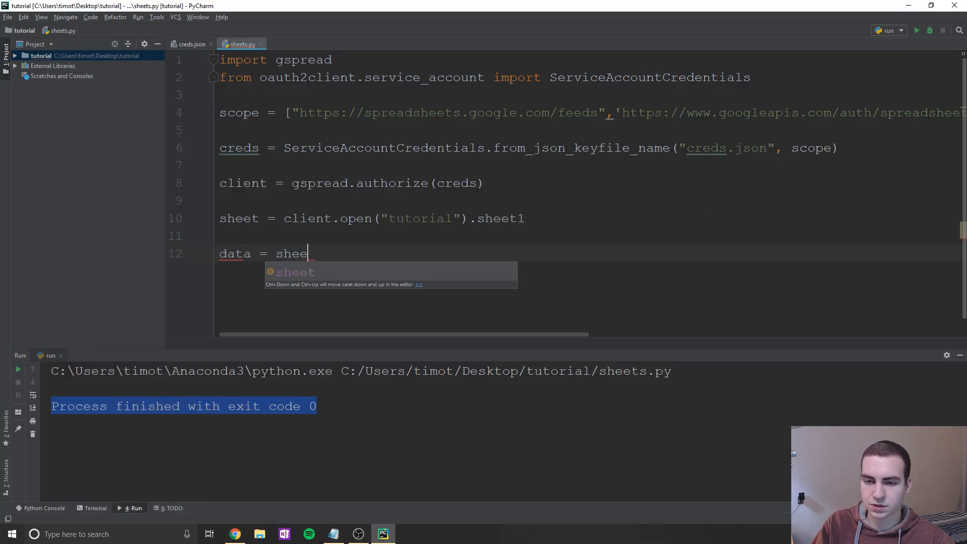
pyautogui.write('t.get_all_records()')
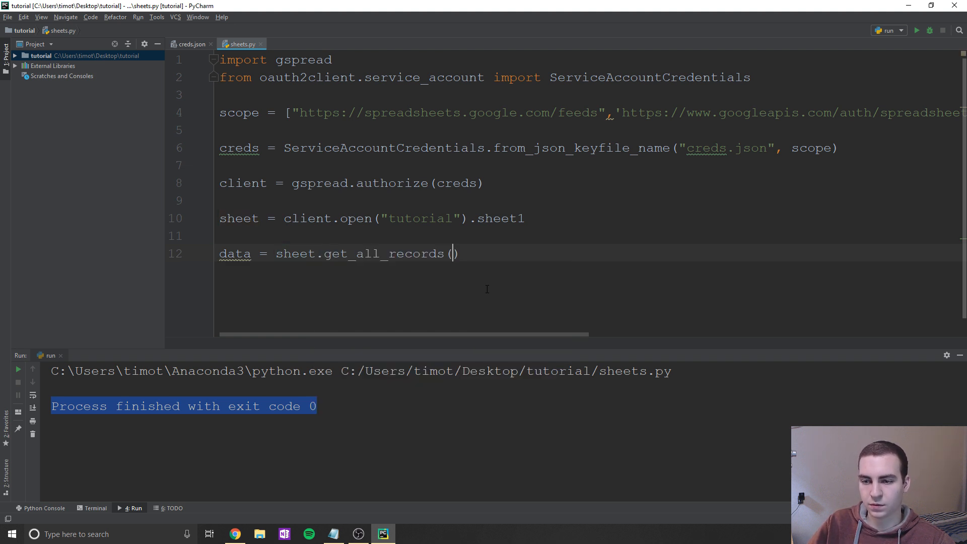
pyautogui.write('print()')
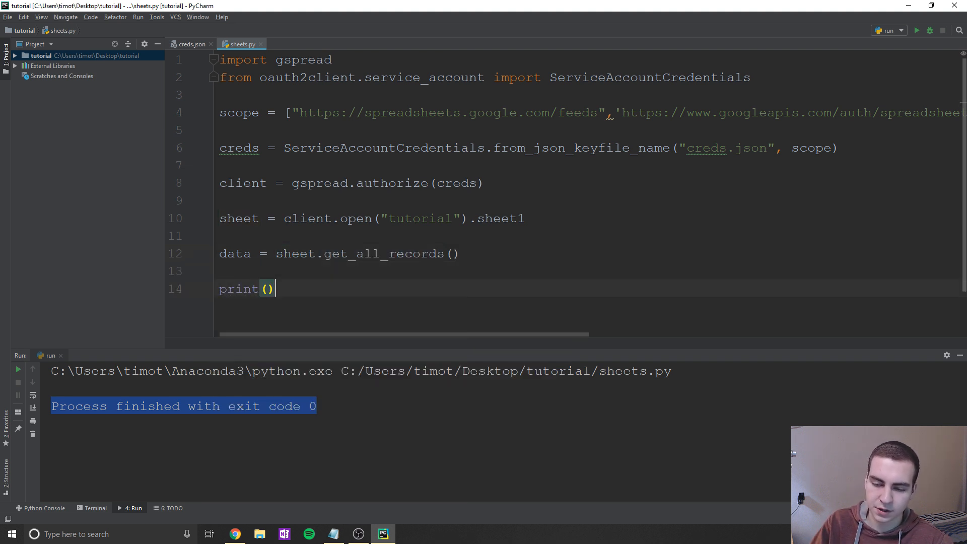
pyautogui.write('data')
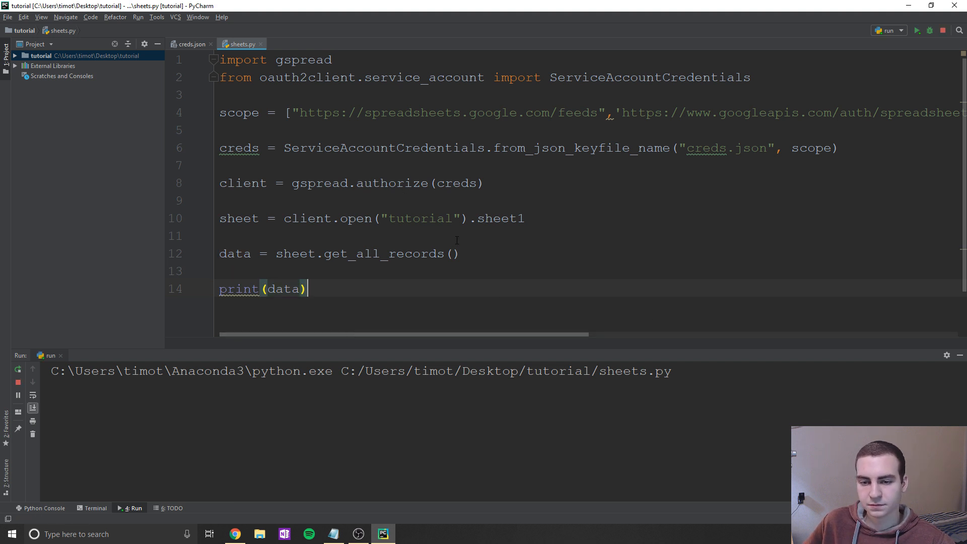
pyautogui.click(916, 30)
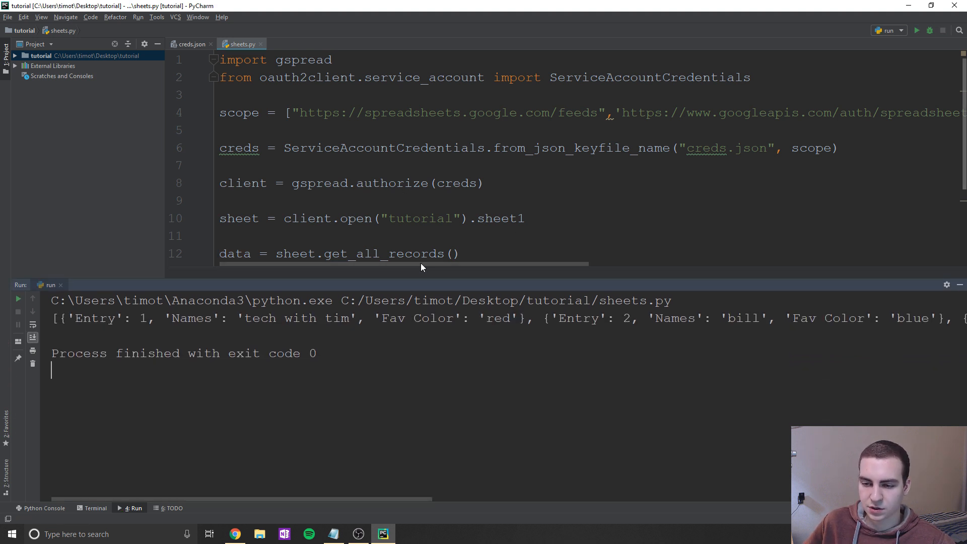
pyautogui.scroll(-3)
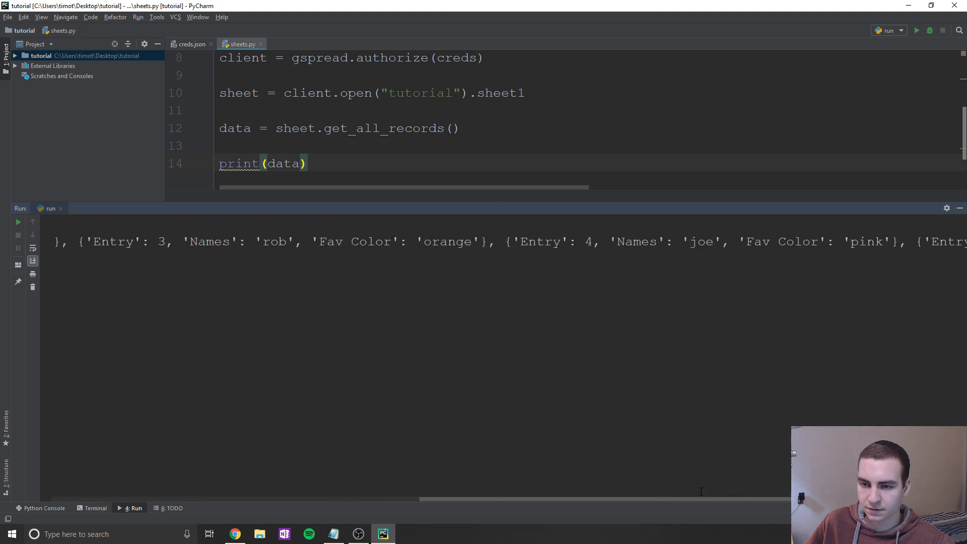
pyautogui.hscroll(3)
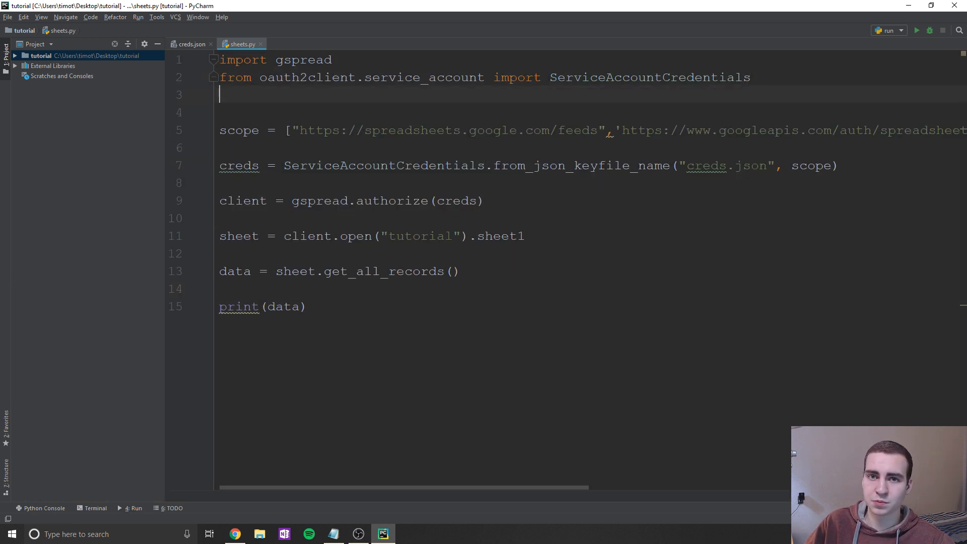
# Import pprint, change print(data) to pprint(data), and run to pretty-print the records.
pyautogui.write('impo')
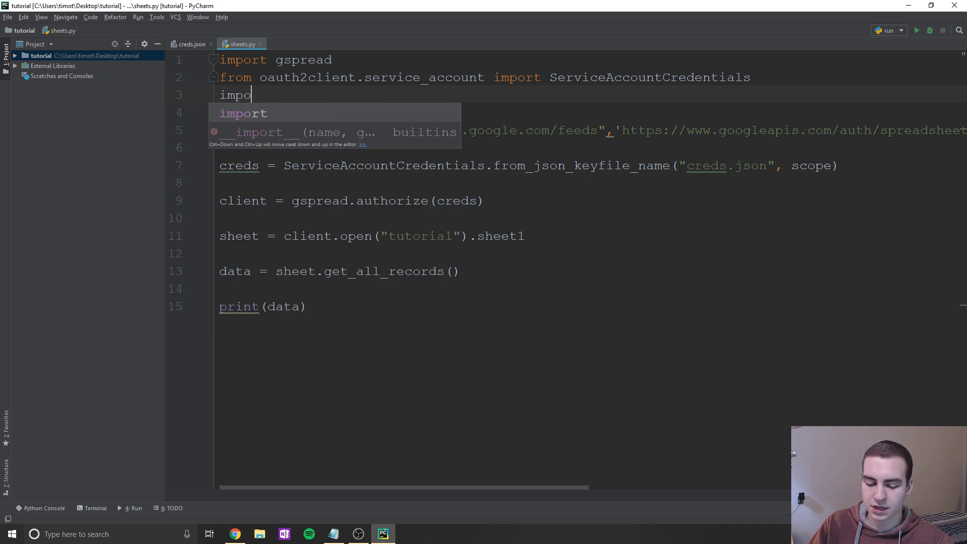
pyautogui.write('from p')
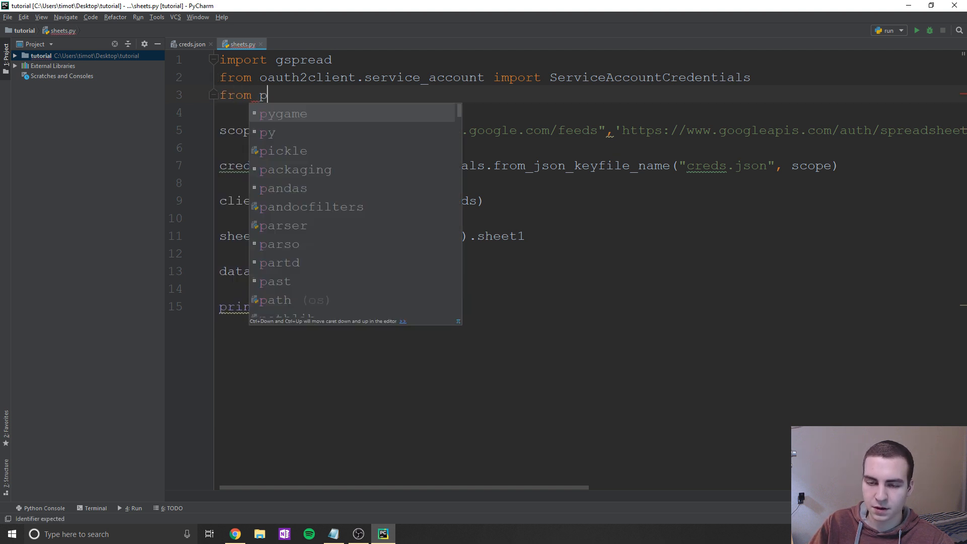
pyautogui.write('print import pprint')
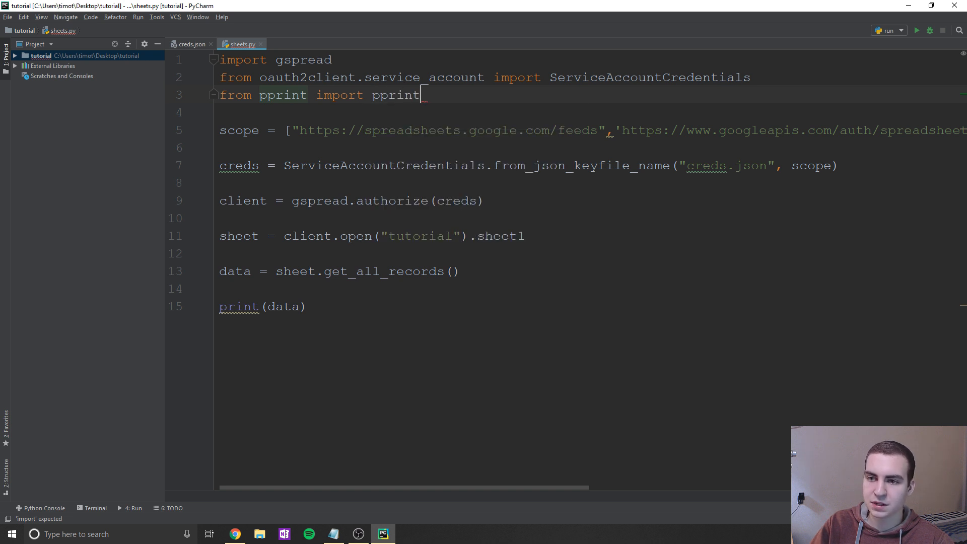
pyautogui.write('p')
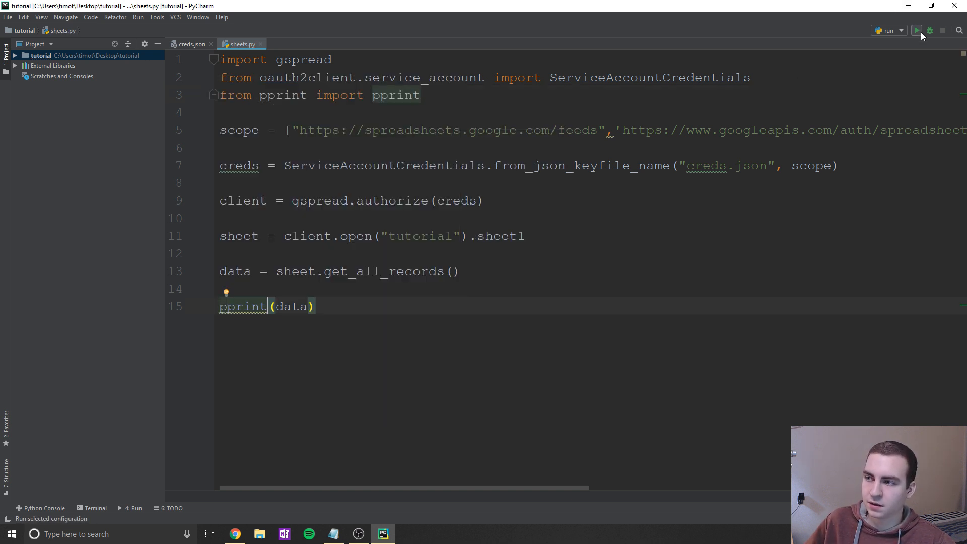
pyautogui.click(916, 30)
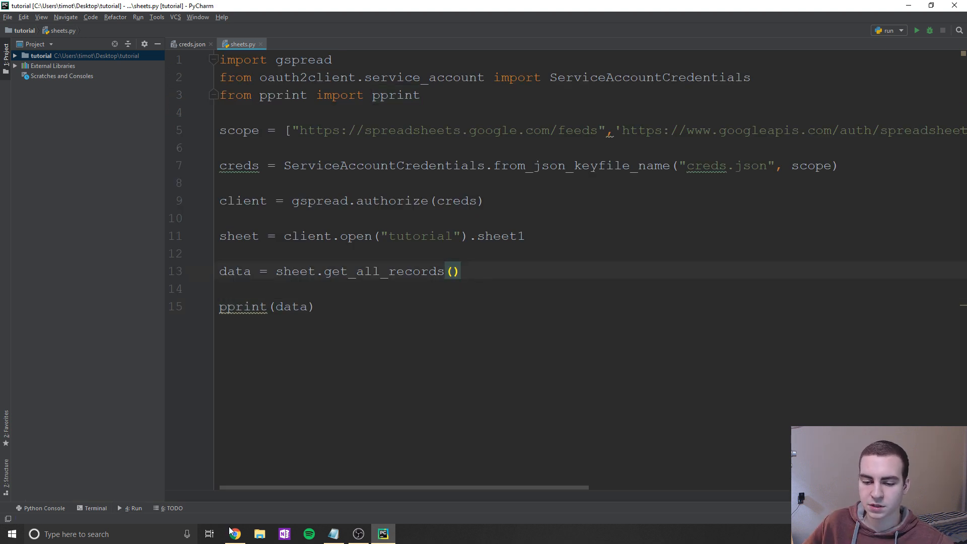
# Add row = sheet.row_values(3) and pprint(row) instead of the records.
pyautogui.click(233, 534)
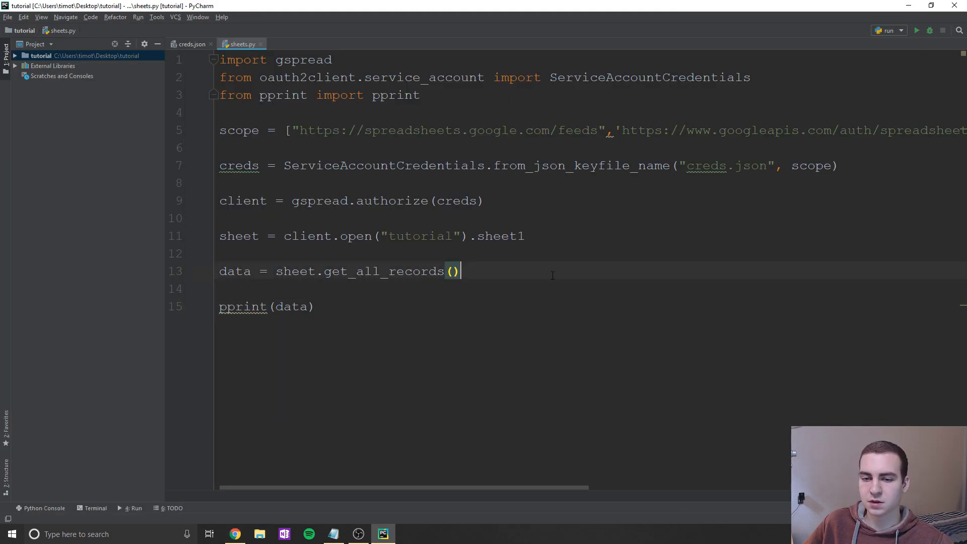
pyautogui.write('row')
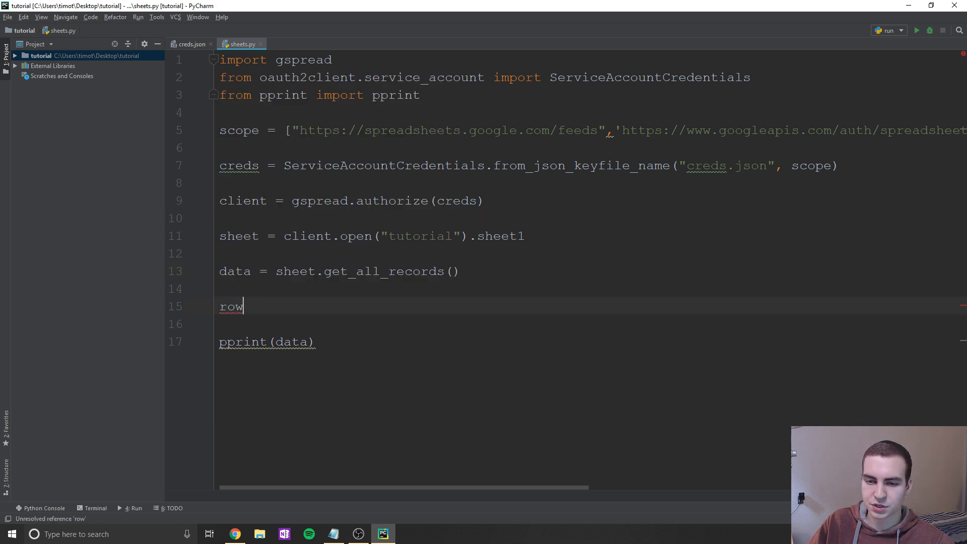
pyautogui.write('= sheet')
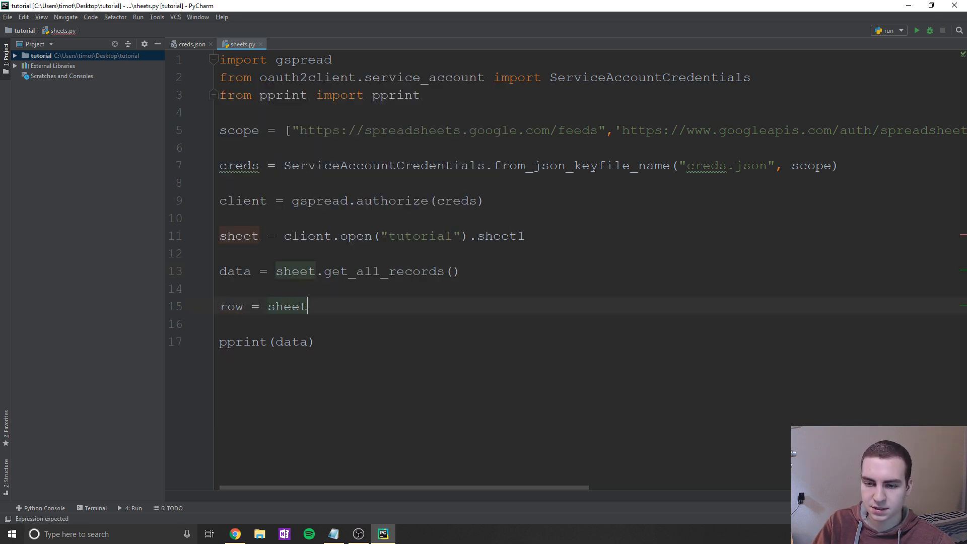
pyautogui.write('.get')
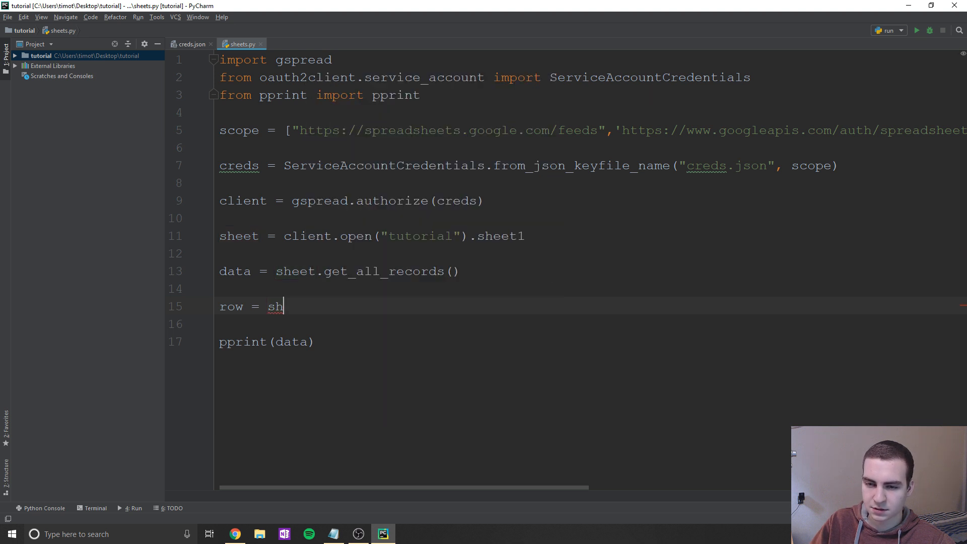
pyautogui.press('Backspace')
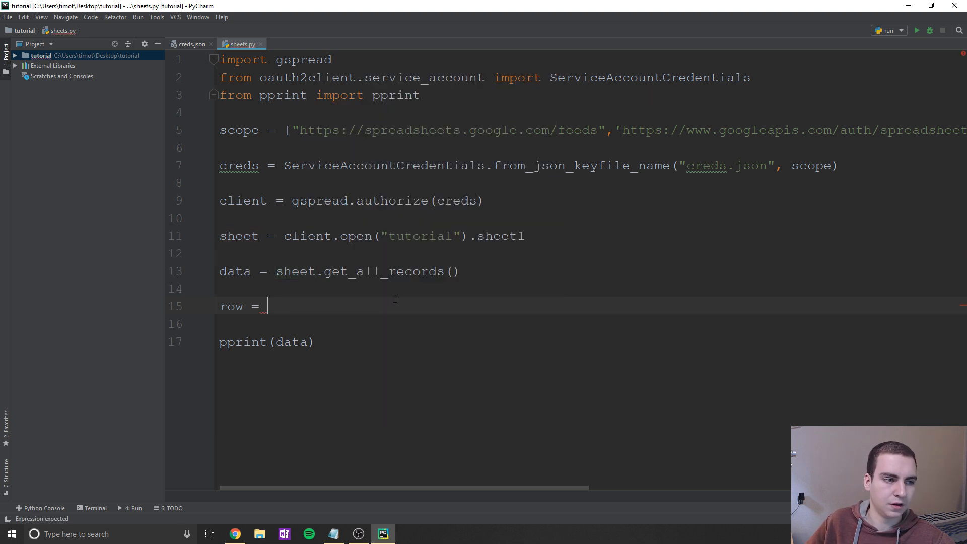
pyautogui.write('sheet.row_values(')
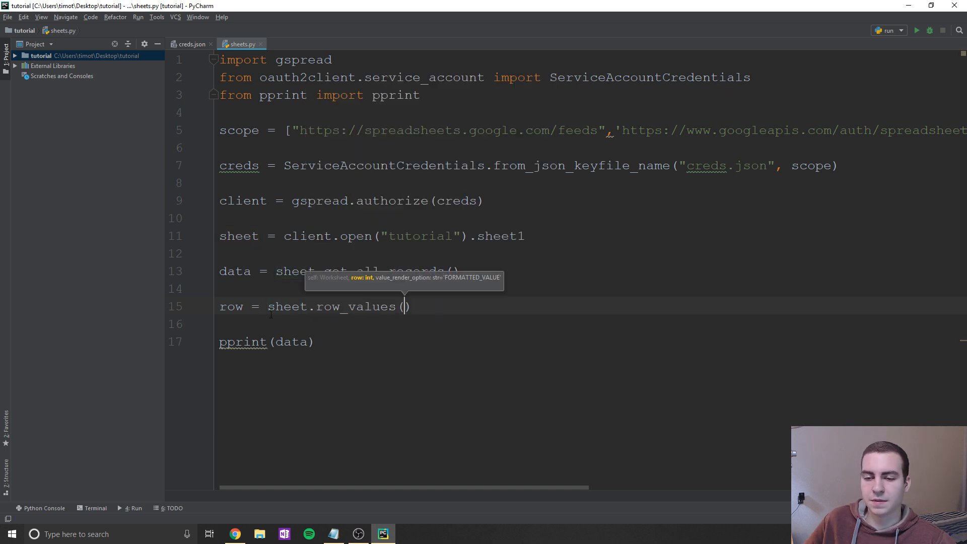
pyautogui.write('3')
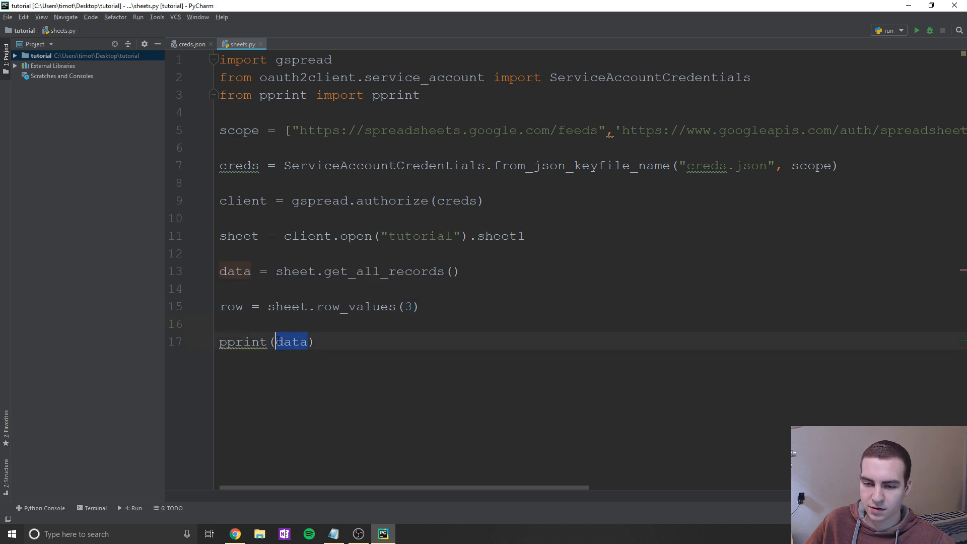
pyautogui.write('row')
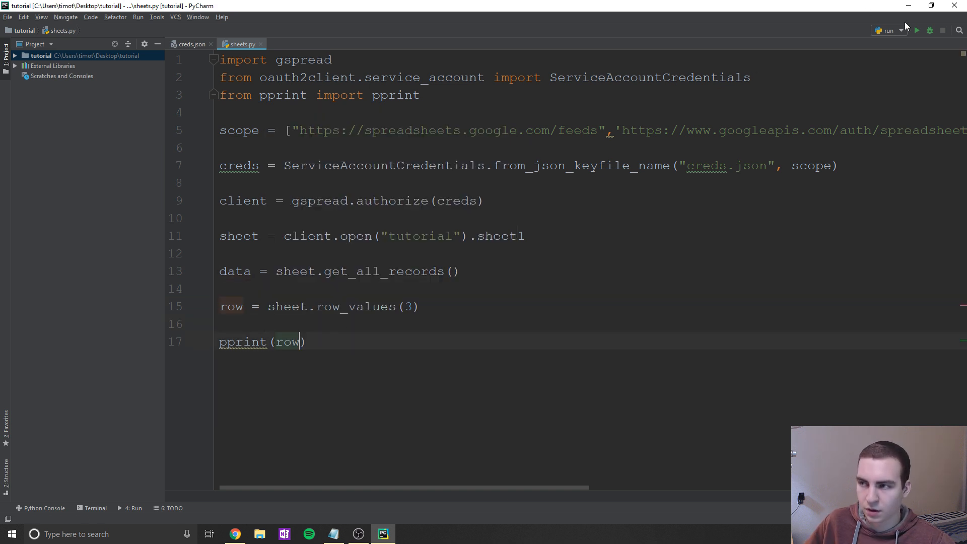
# Run to print ['2', 'bill', 'blue'] and compare it with row 3 in the Google Sheet.
pyautogui.click(917, 31)
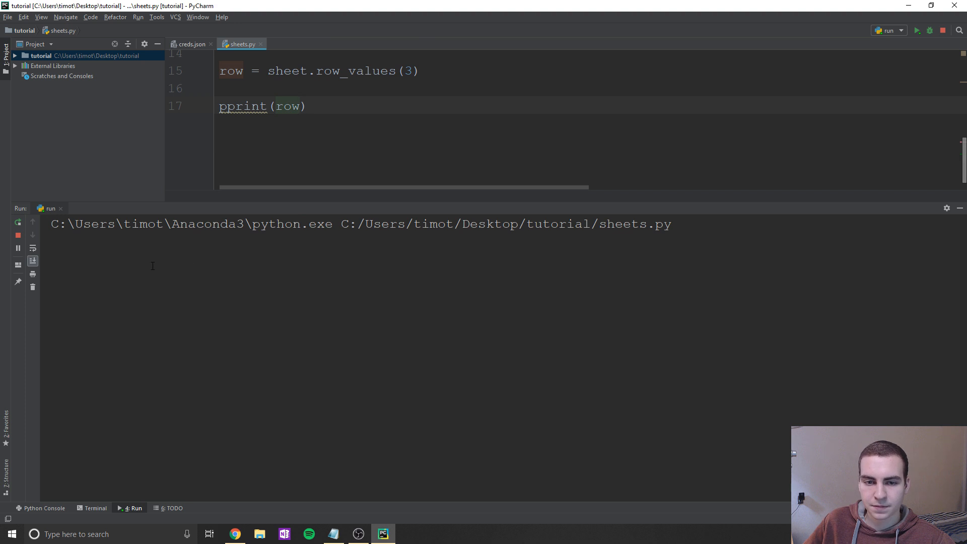
pyautogui.click(917, 29)
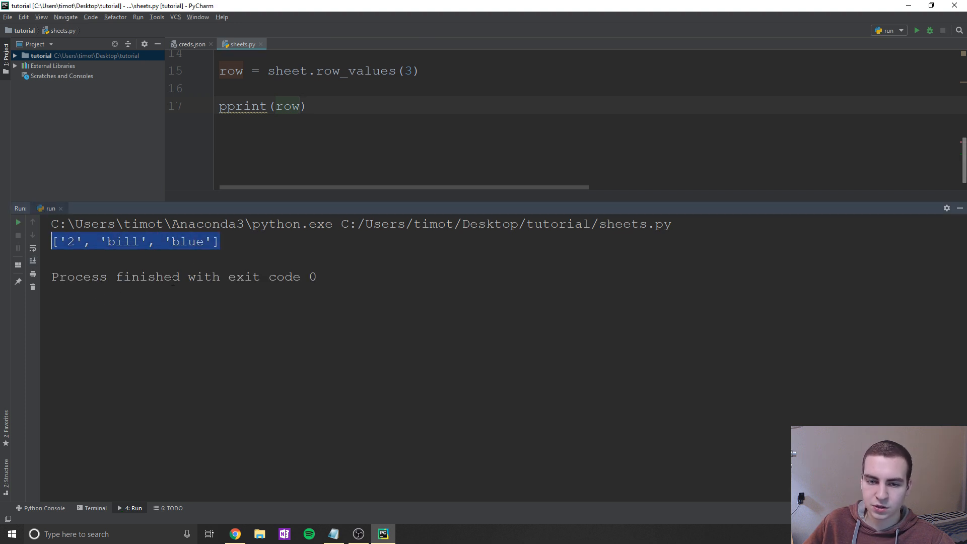
pyautogui.click(234, 534)
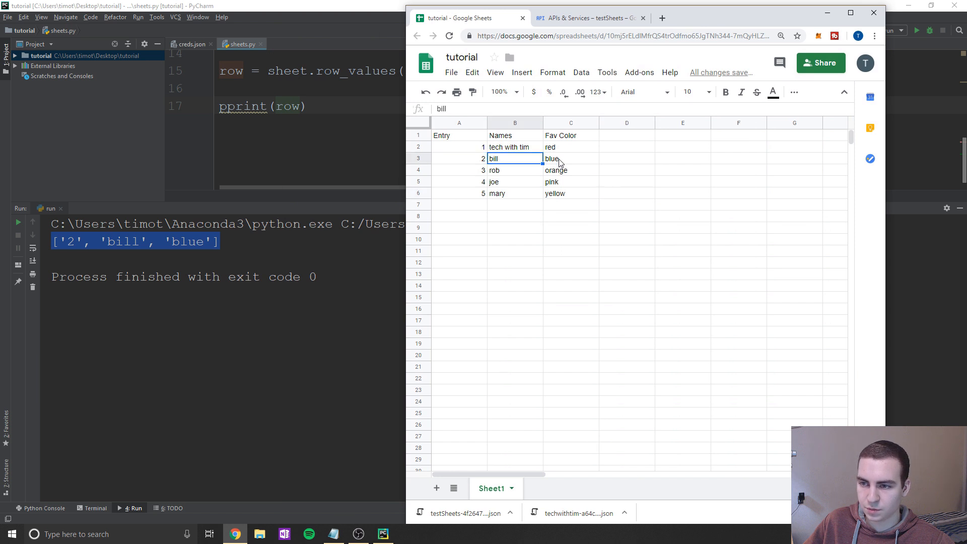
pyautogui.click(570, 158)
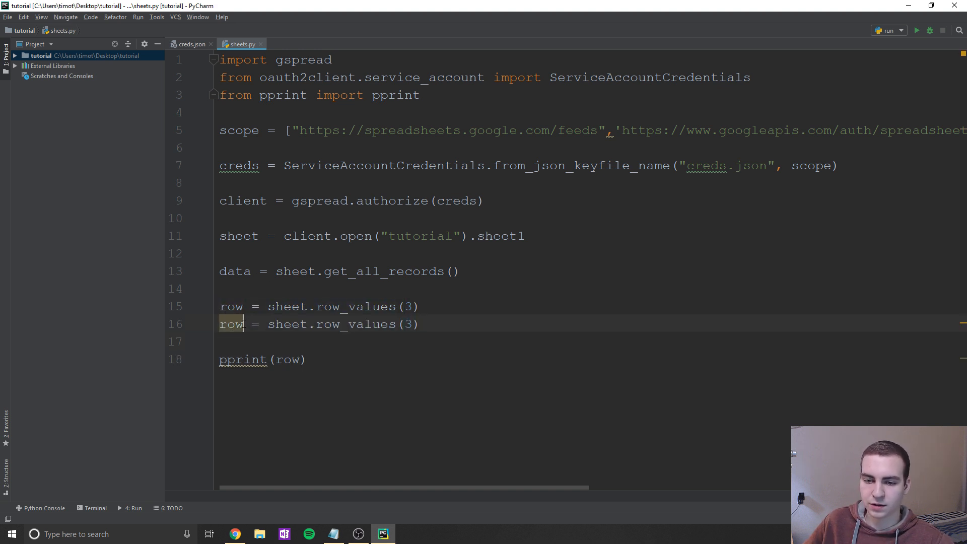
# Add col = sheet.col_values(3), run to print the Fav Color column list, and hide the output.
pyautogui.write('col')
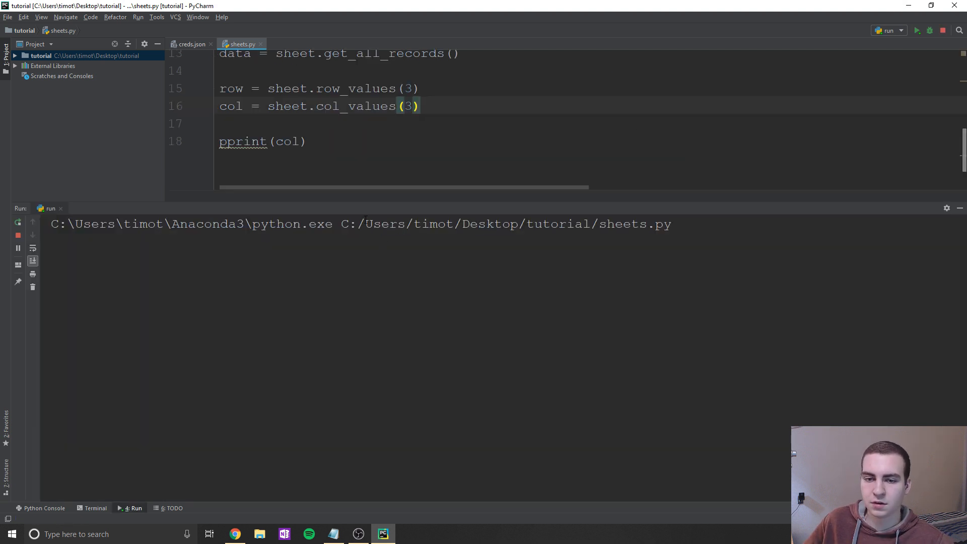
pyautogui.click(917, 31)
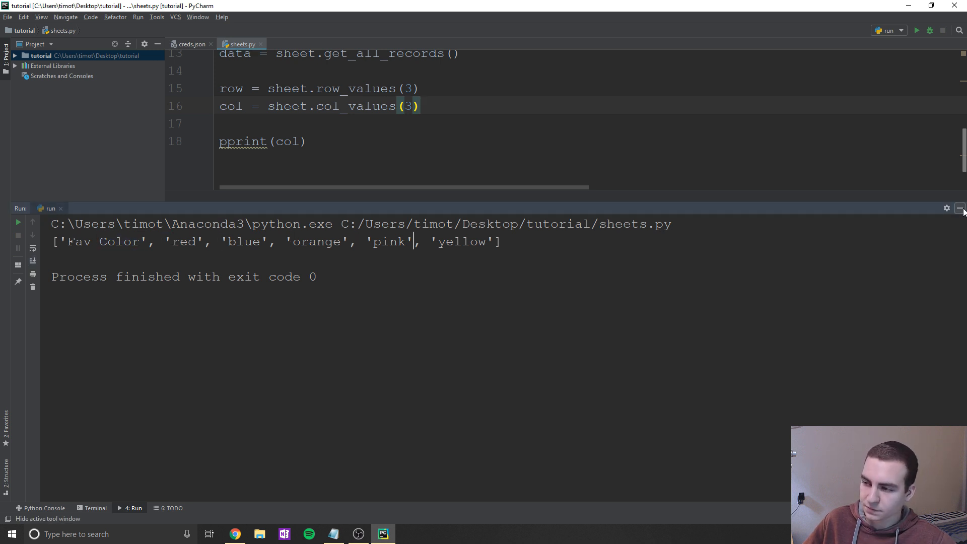
pyautogui.click(960, 208)
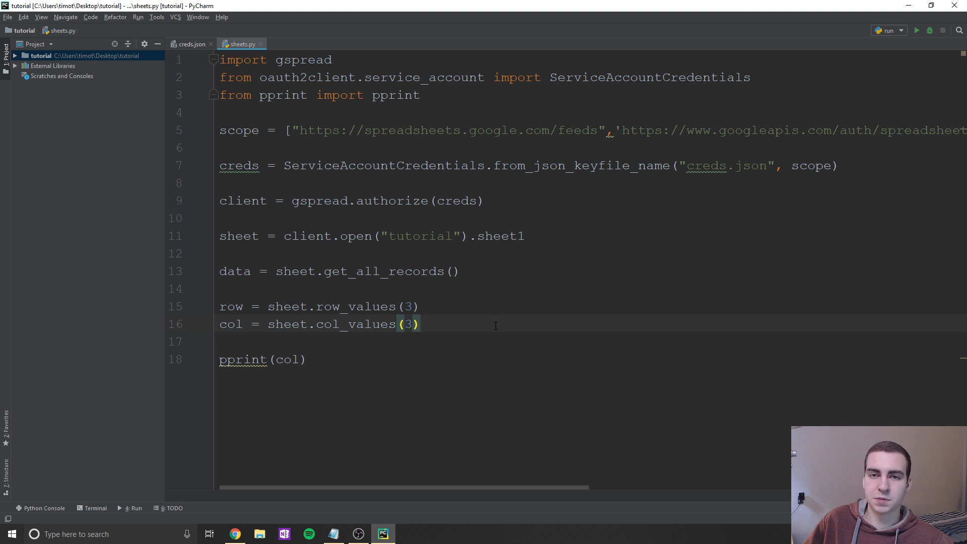
# Add cell = sheet.cell(1,2).value and print it.
pyautogui.write('cell = shee')
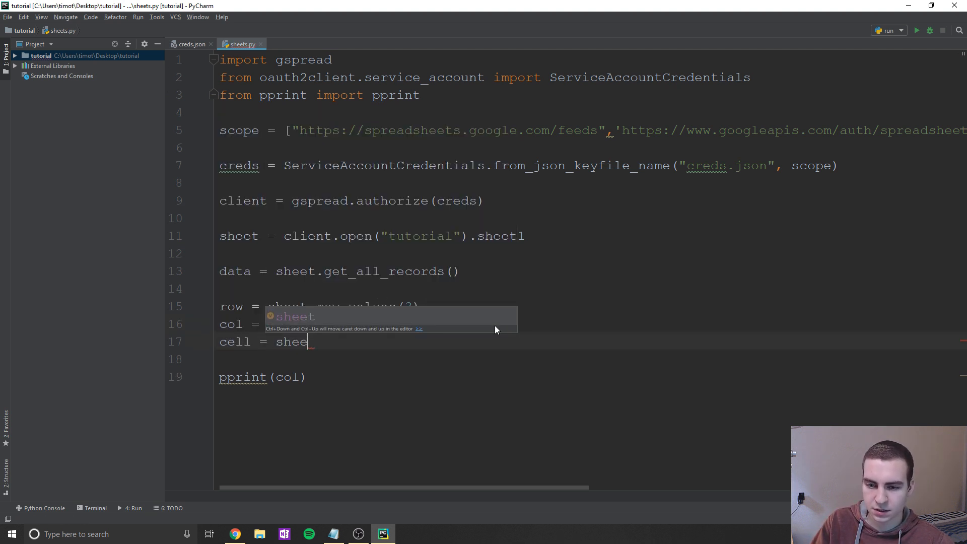
pyautogui.write('.c')
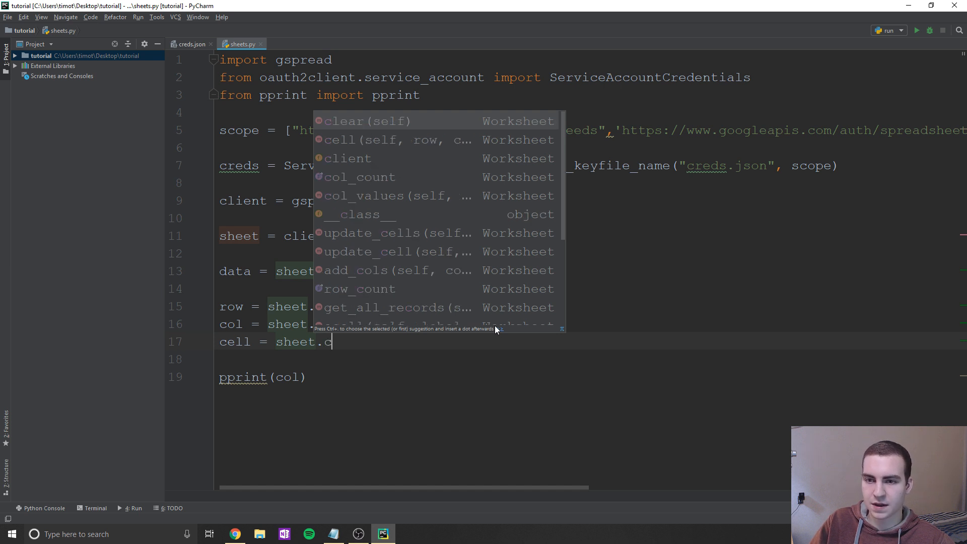
pyautogui.write('ell(')
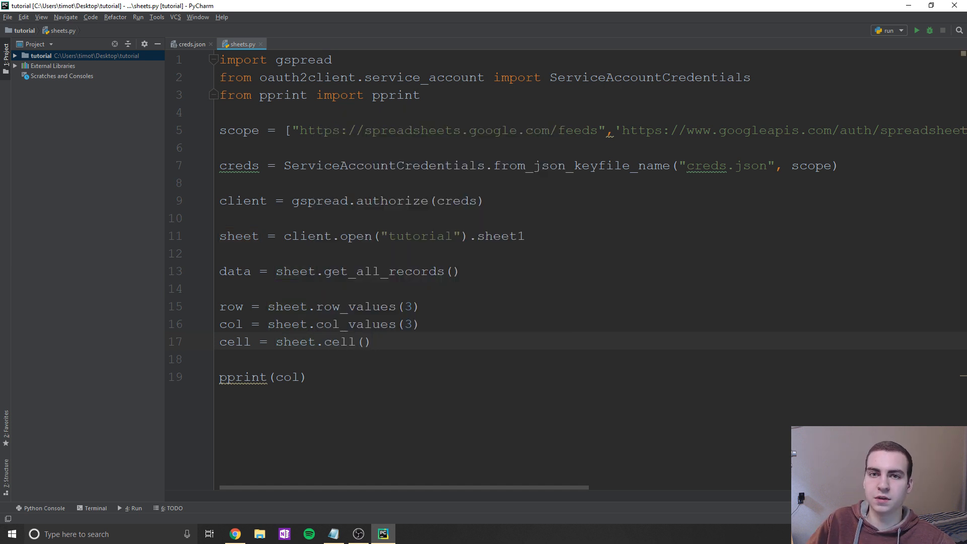
pyautogui.write('1,2')
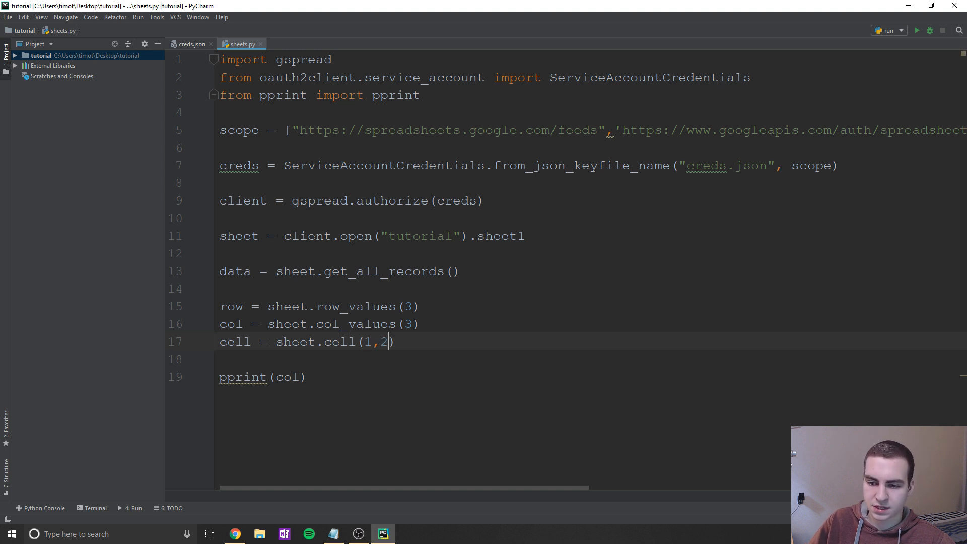
pyautogui.write('.c')
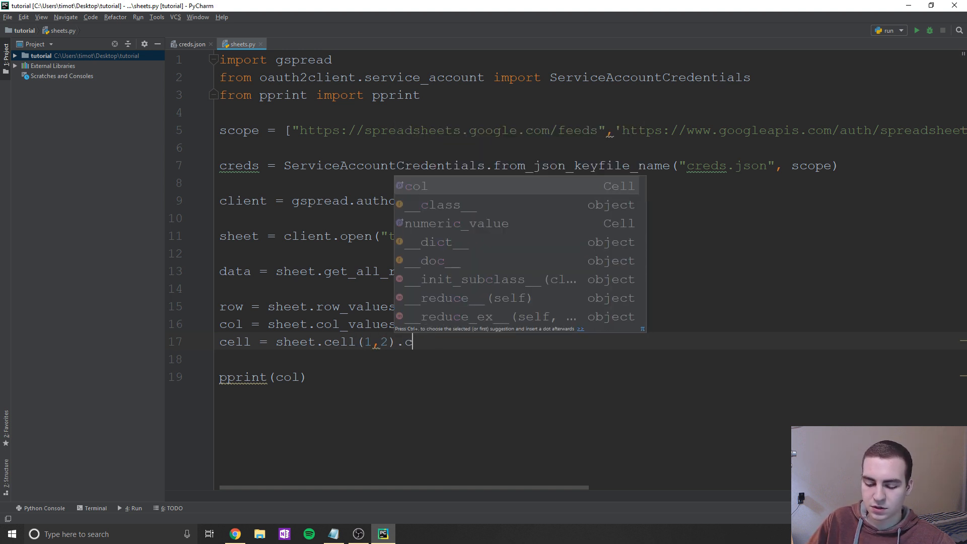
pyautogui.write('value')
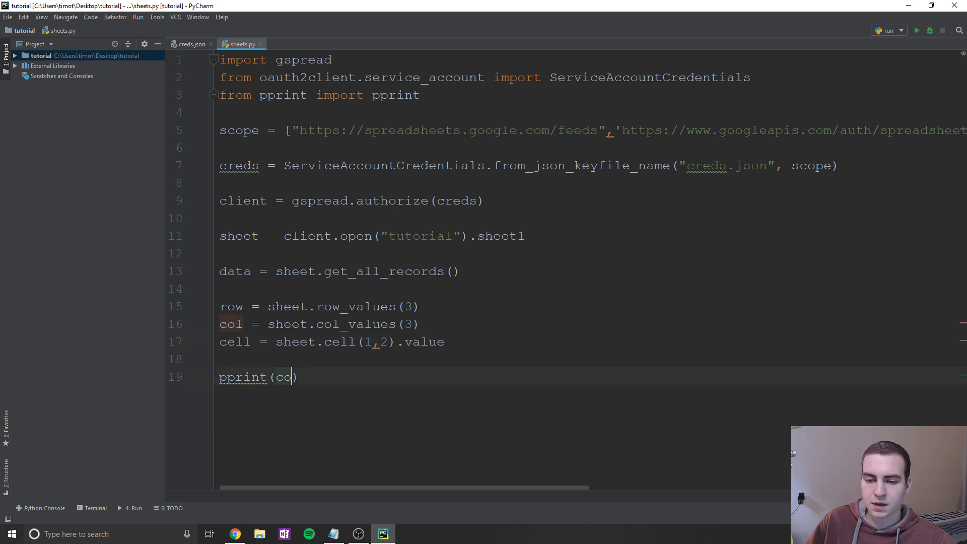
# Run to print 'Names' and compare it with the header cells in the Google Sheet.
pyautogui.click(233, 533)
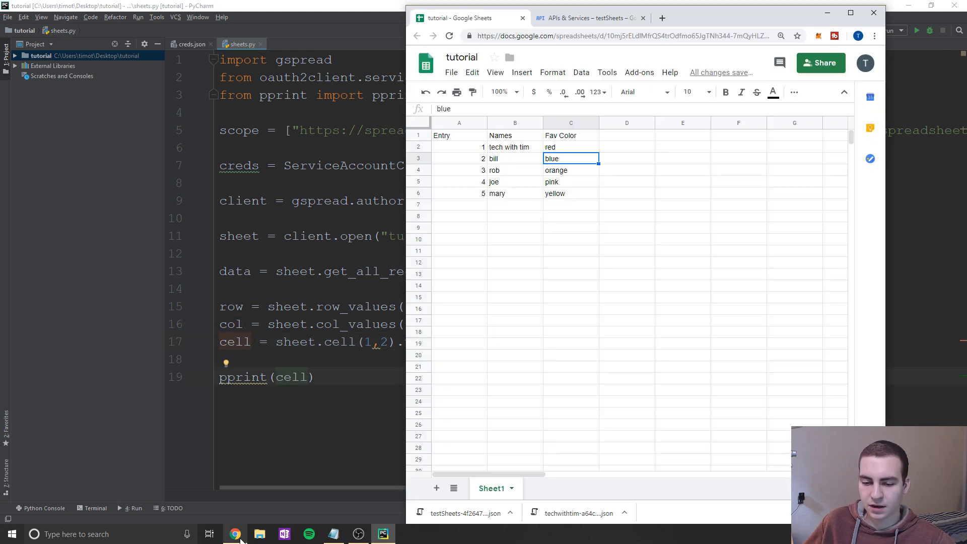
pyautogui.moveTo(428, 141)
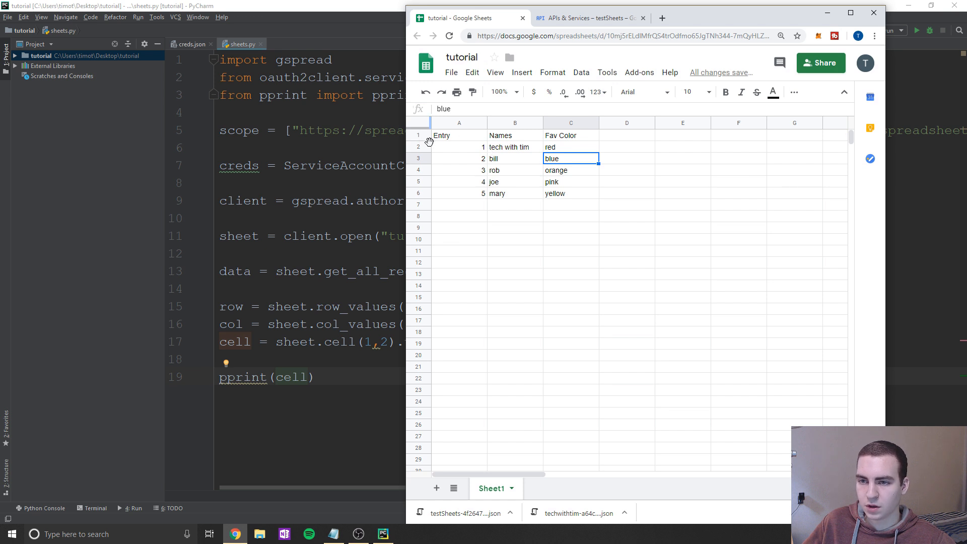
pyautogui.click(459, 147)
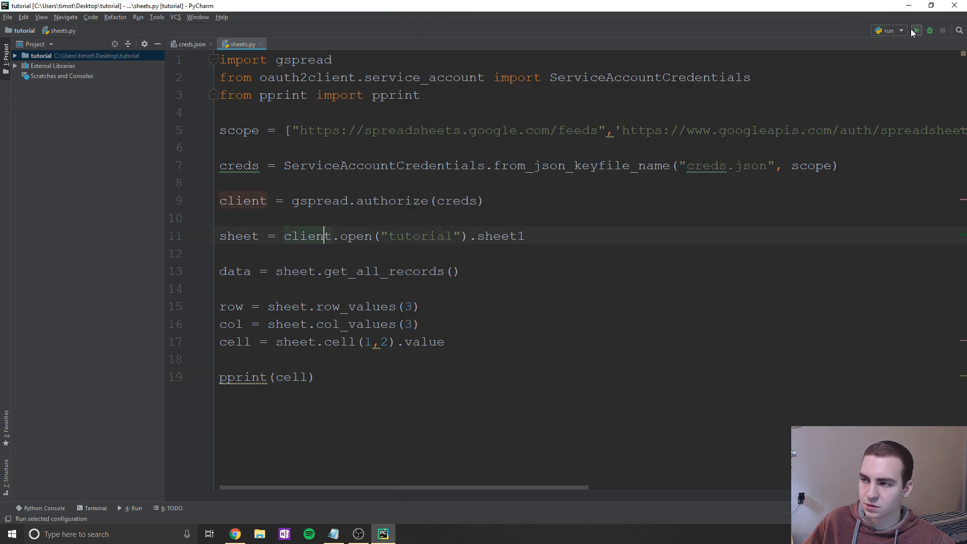
pyautogui.click(917, 30)
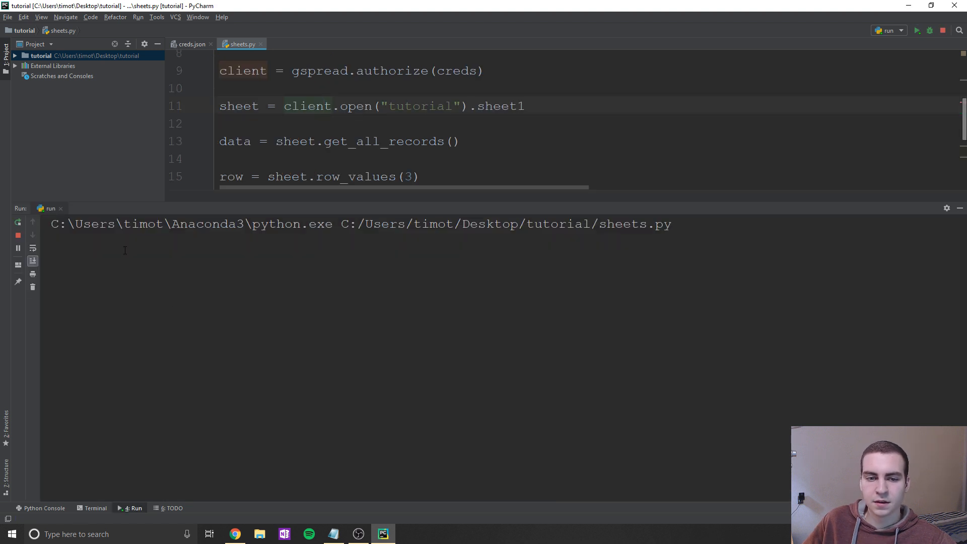
pyautogui.click(917, 30)
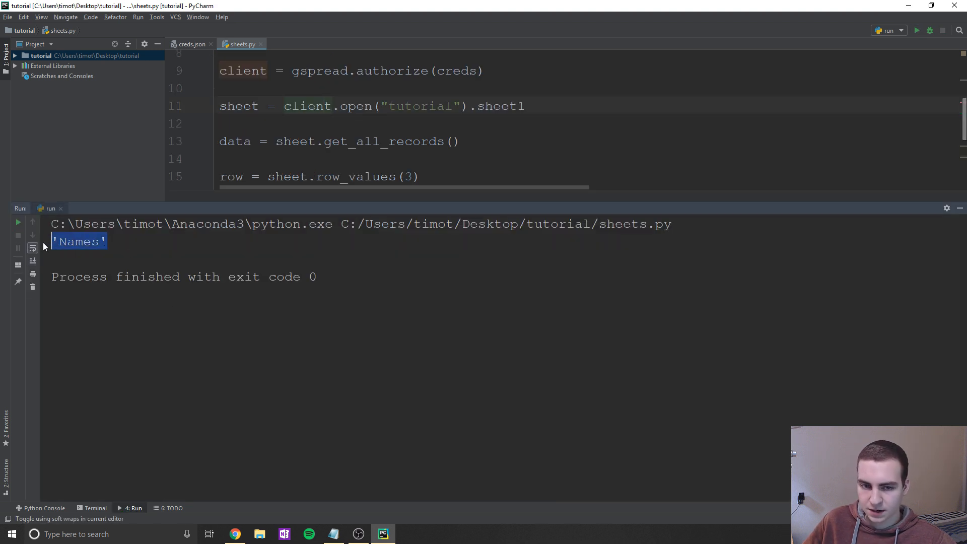
pyautogui.click(235, 534)
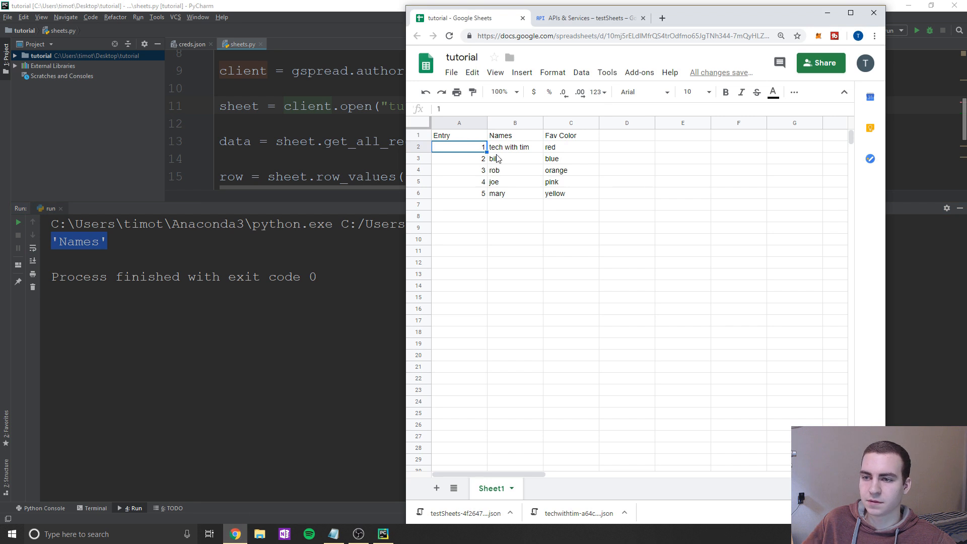
pyautogui.click(514, 135)
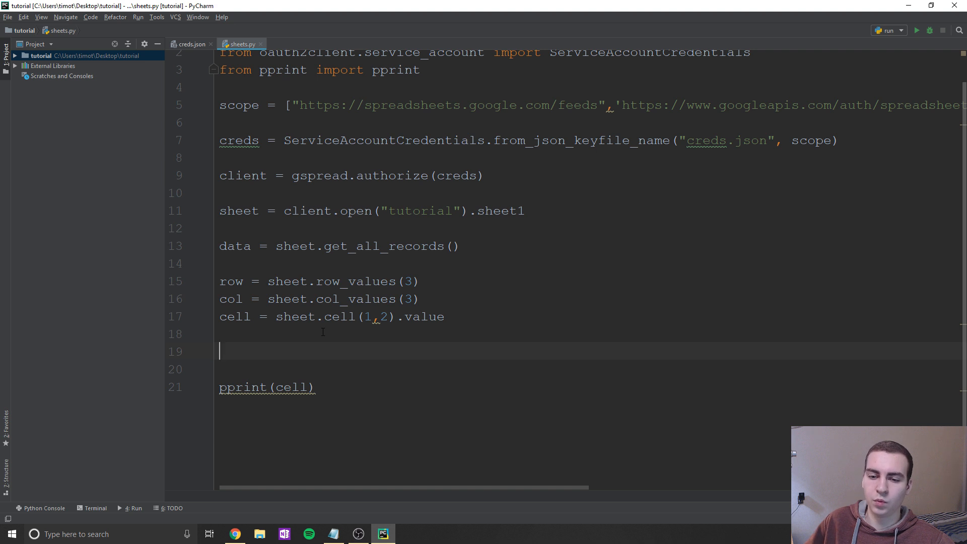
# Add insertRow = ["hello", 5, "red", "blue"] to the script.
pyautogui.write('ins')
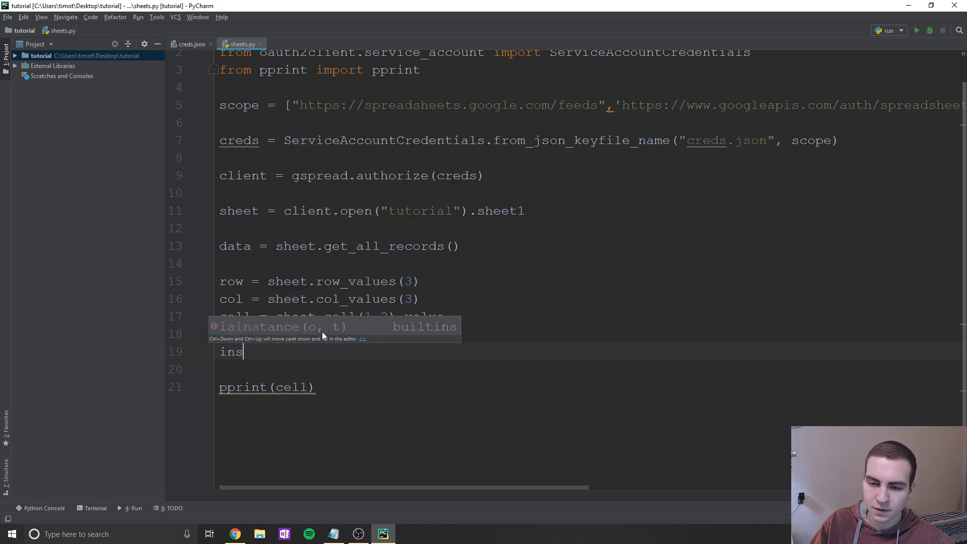
pyautogui.press('backspace')
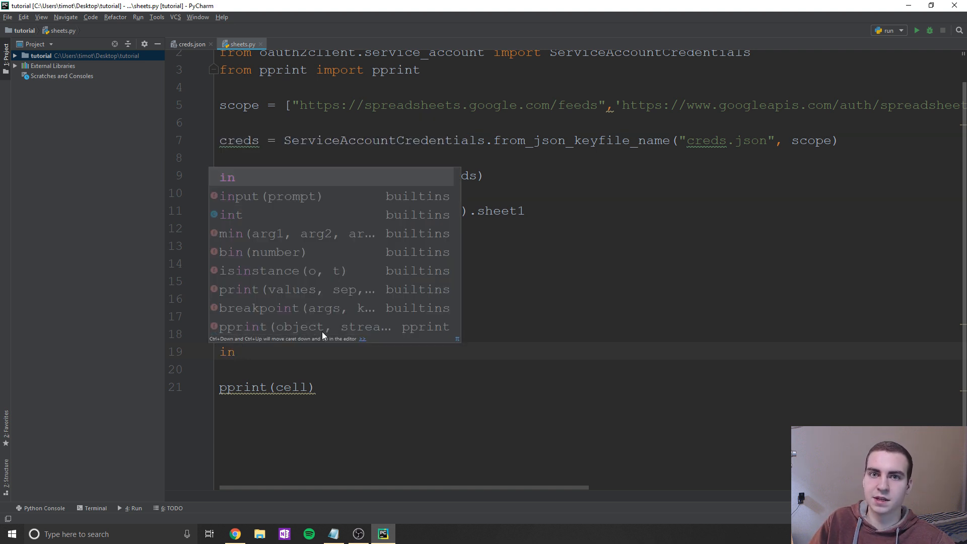
pyautogui.write('inser')
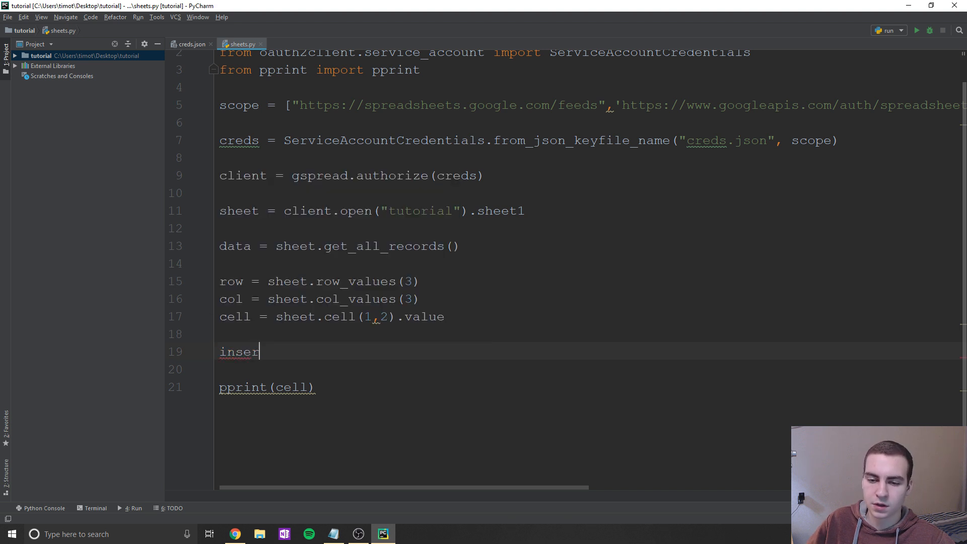
pyautogui.write('tRow =')
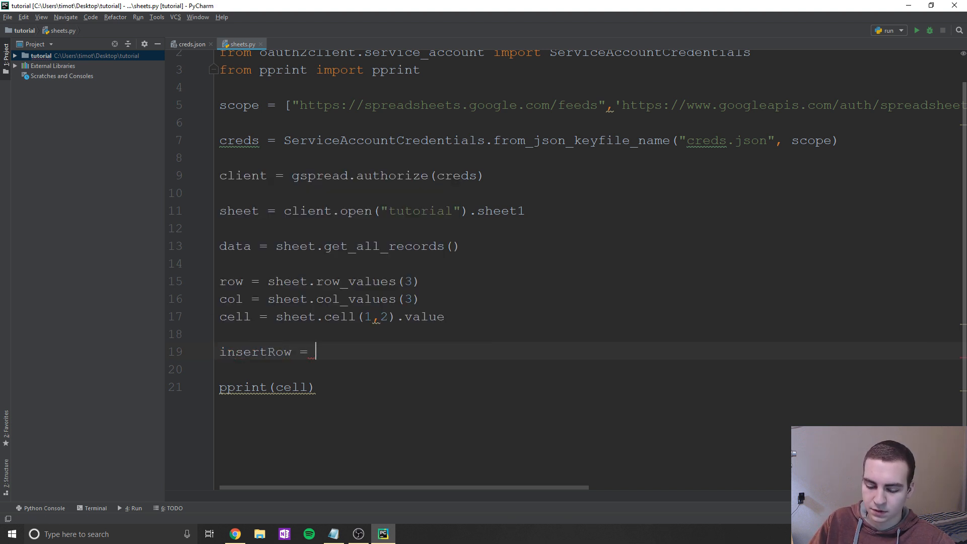
pyautogui.write('["he"]')
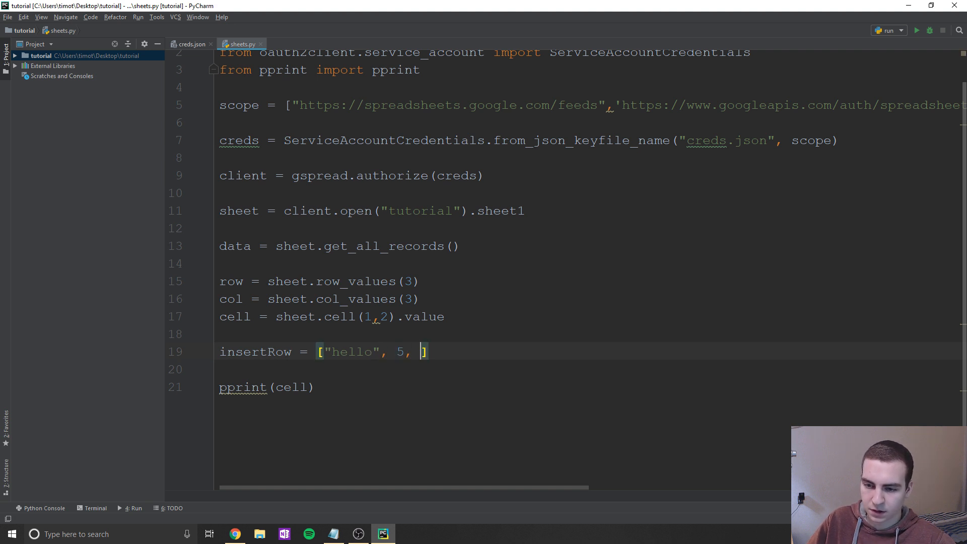
pyautogui.write('"red", ""')
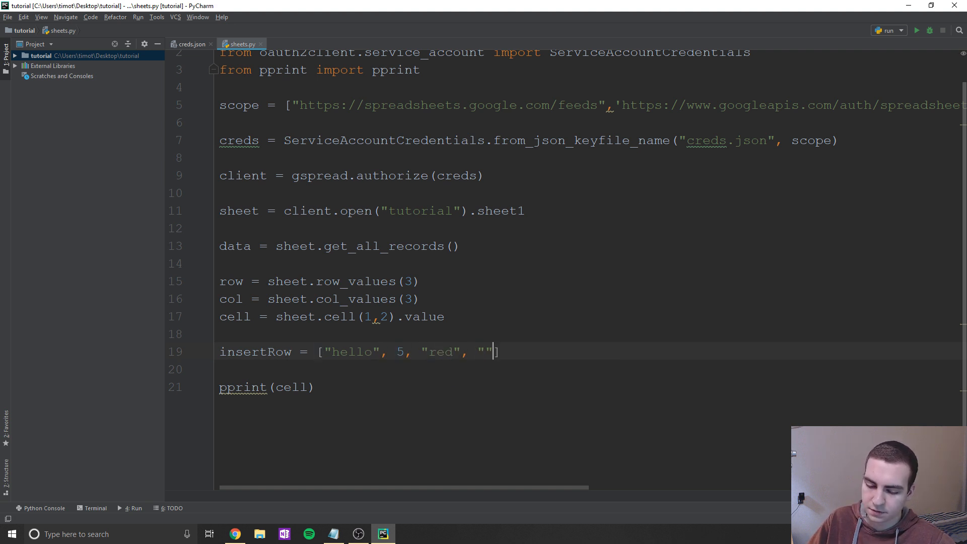
pyautogui.write('blue')
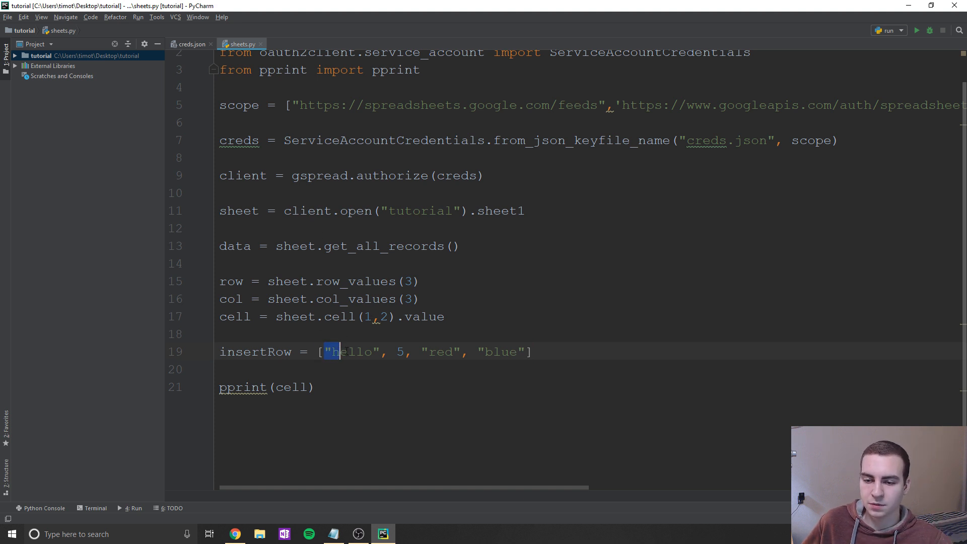
pyautogui.doubleClick(440, 351)
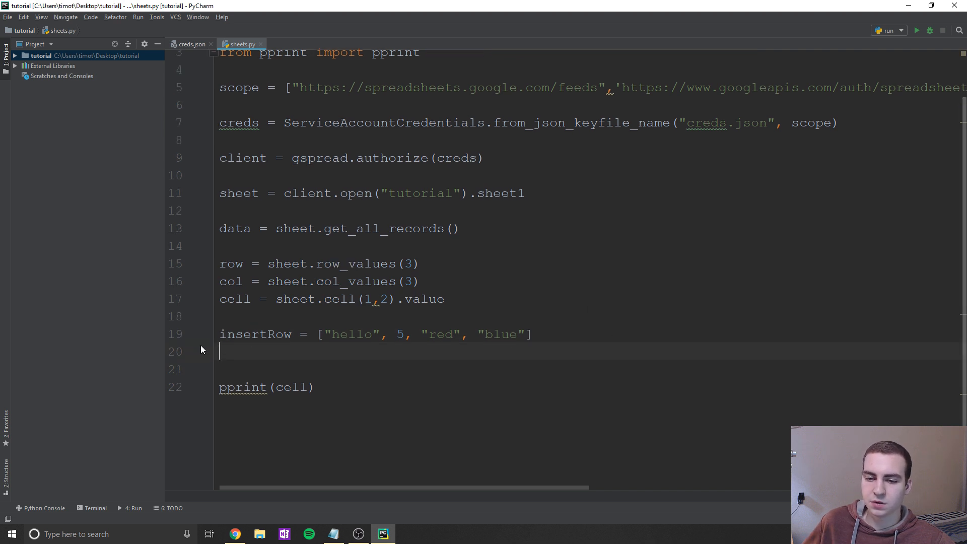
# Add sheet.insert_row(row, 4) and run the script to insert the row.
pyautogui.write('sheet.i')
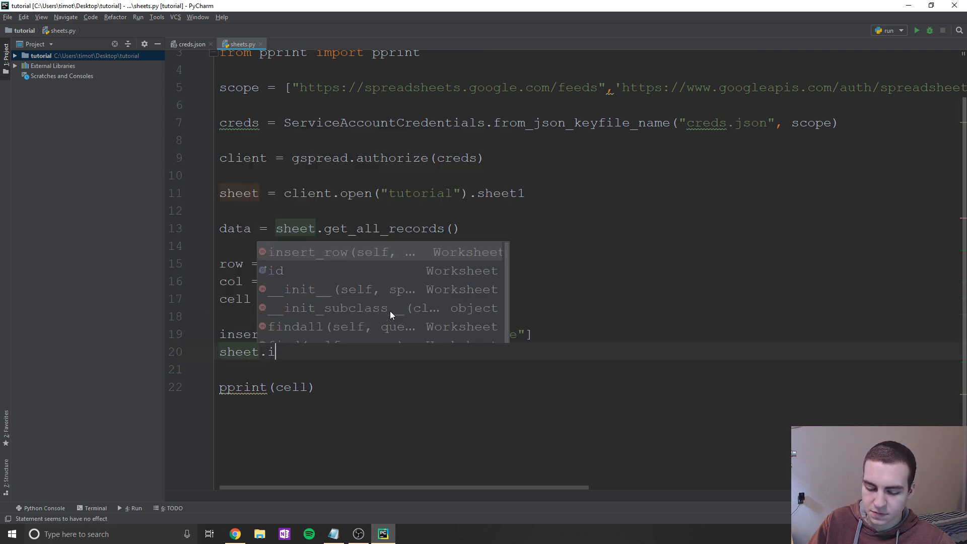
pyautogui.click(309, 252)
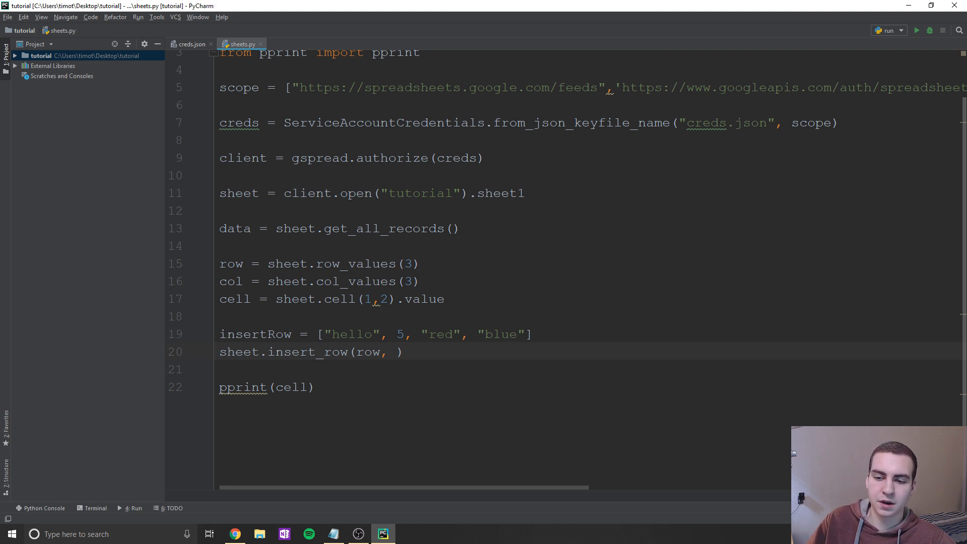
pyautogui.write('4')
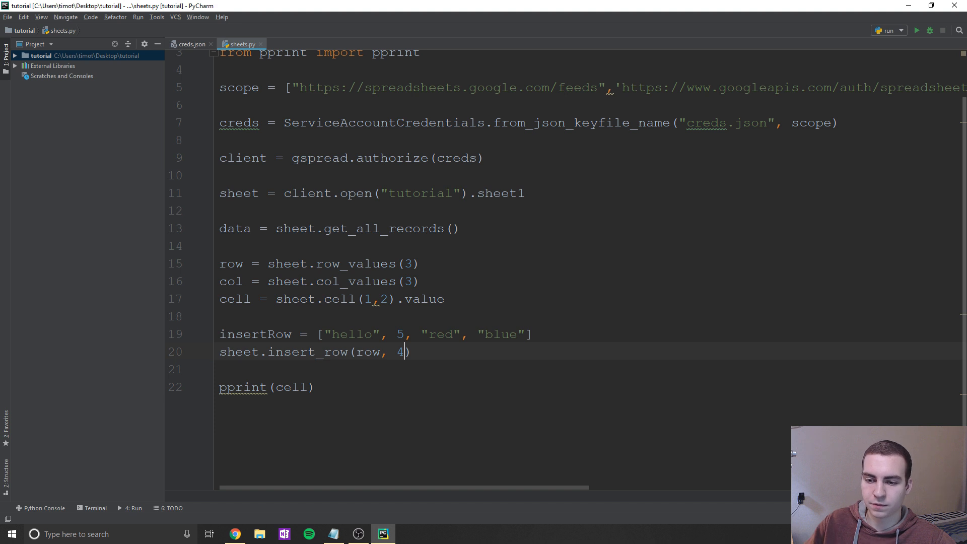
pyautogui.click(234, 534)
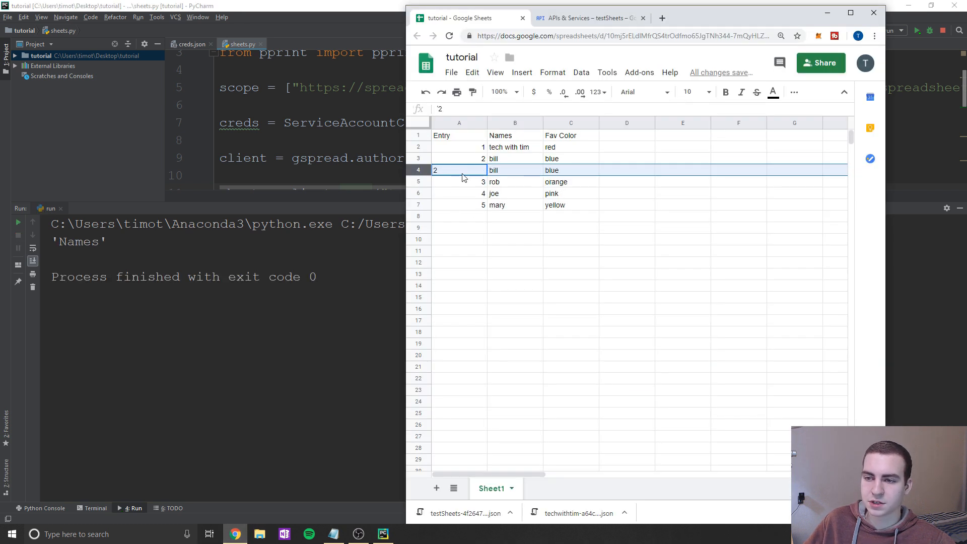
# Check the inserted 2/bill/blue values in row 4 of the Google Sheet.
pyautogui.click(459, 193)
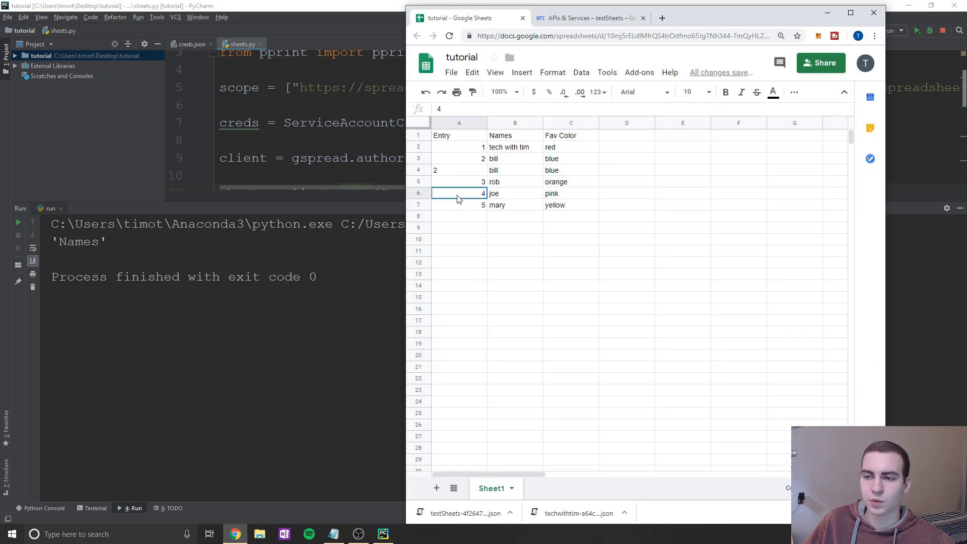
pyautogui.click(570, 170)
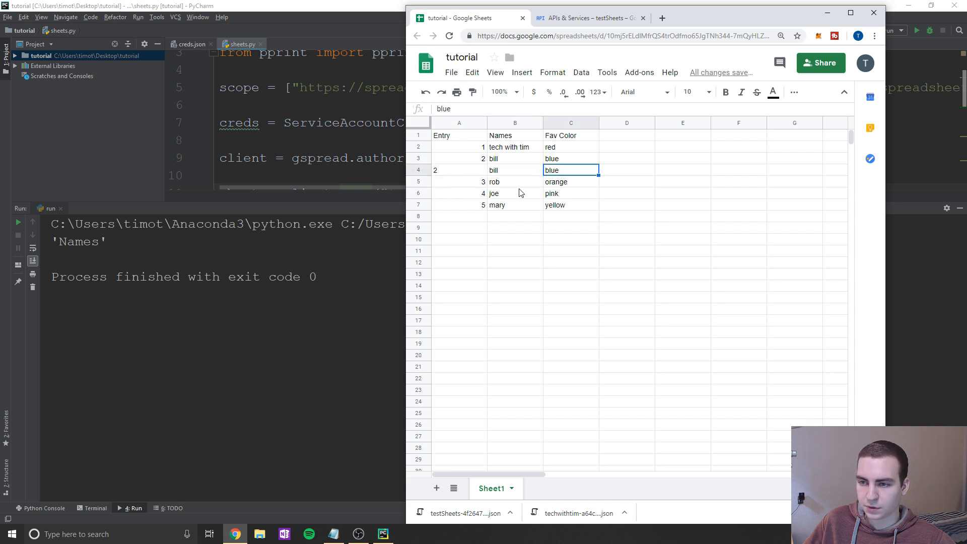
pyautogui.click(515, 170)
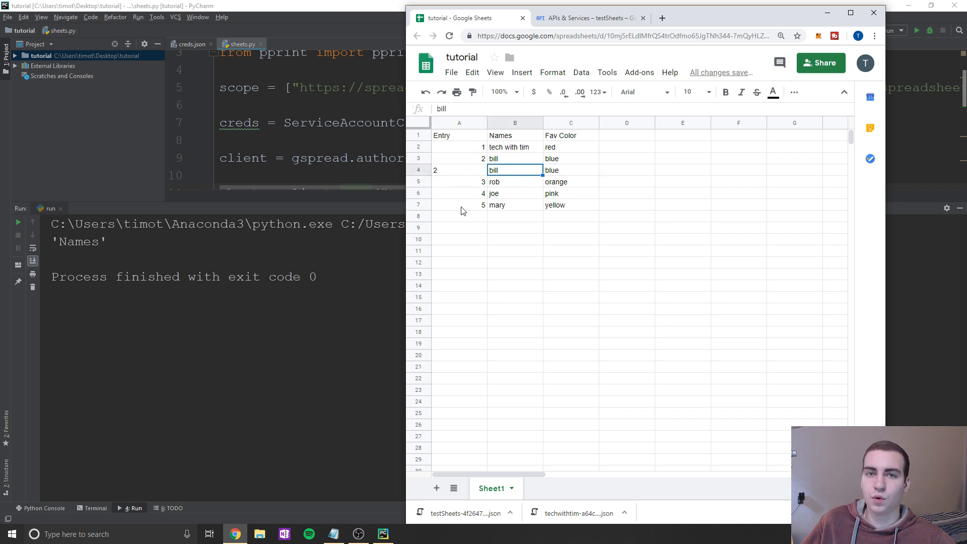
pyautogui.click(459, 169)
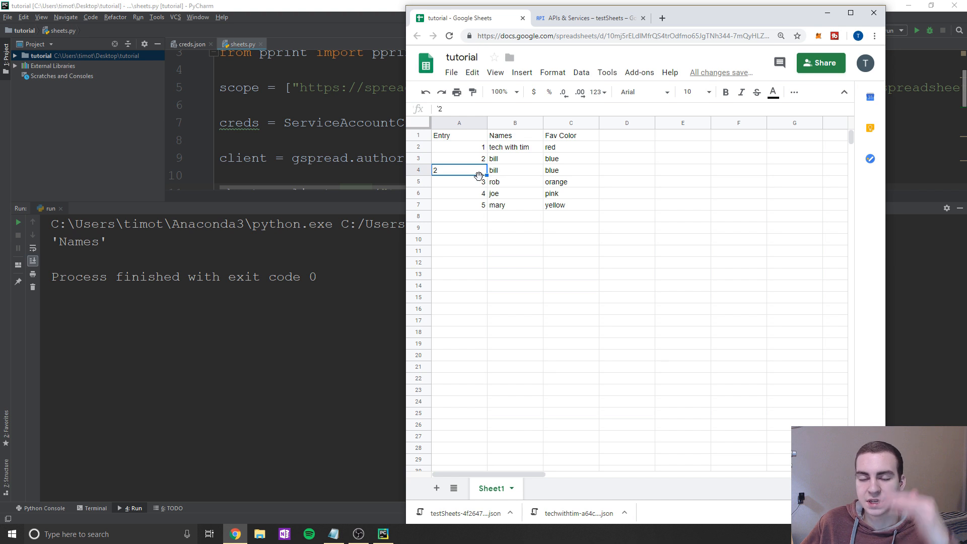
pyautogui.moveTo(456, 259)
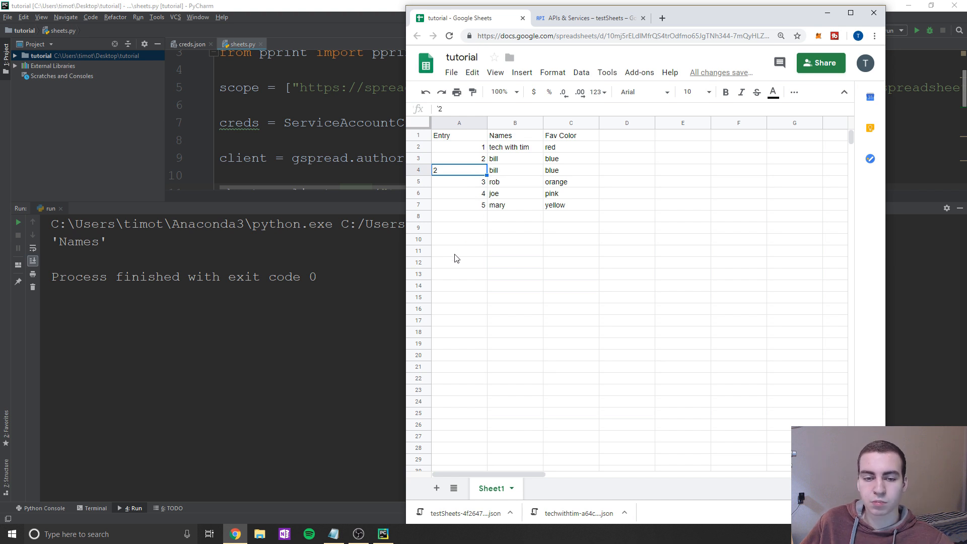
pyautogui.click(515, 170)
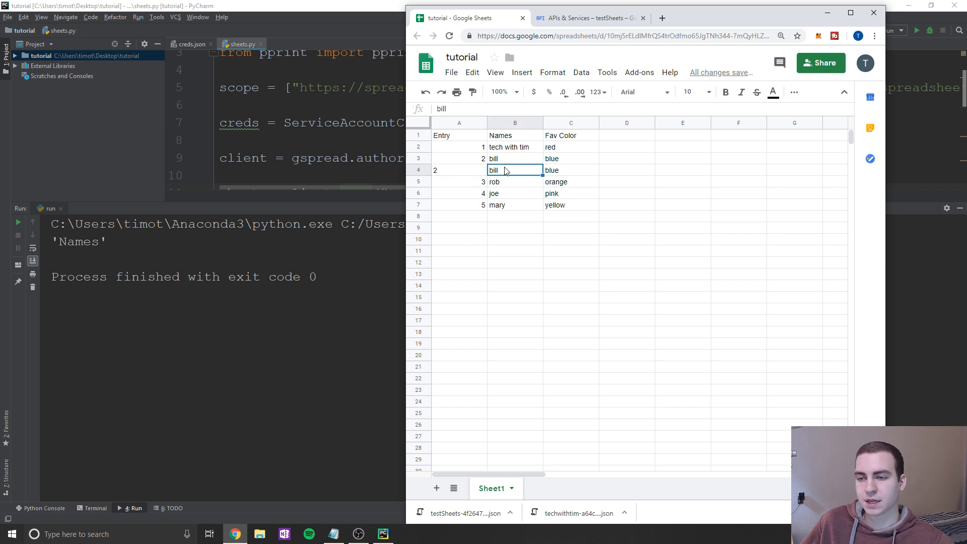
pyautogui.click(459, 169)
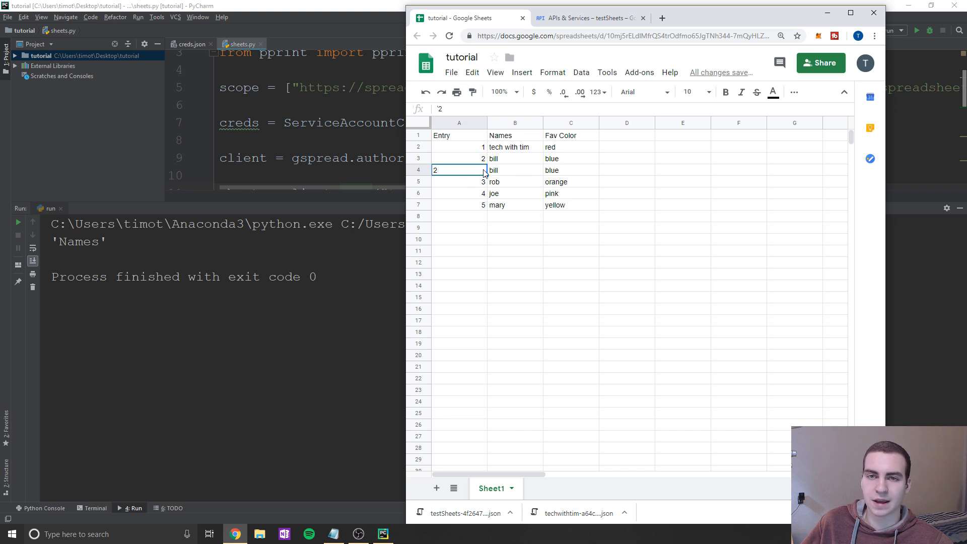
pyautogui.moveTo(856, 217)
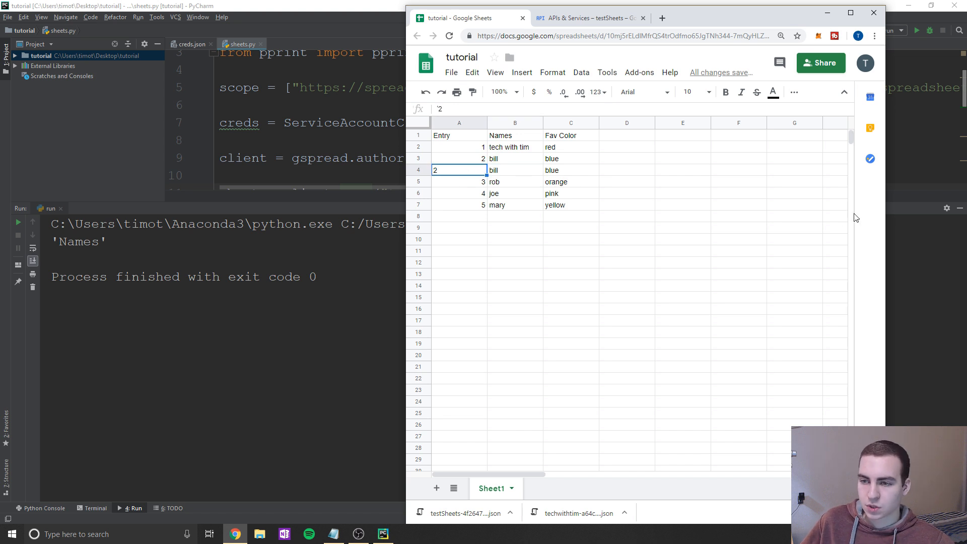
pyautogui.moveTo(960, 207)
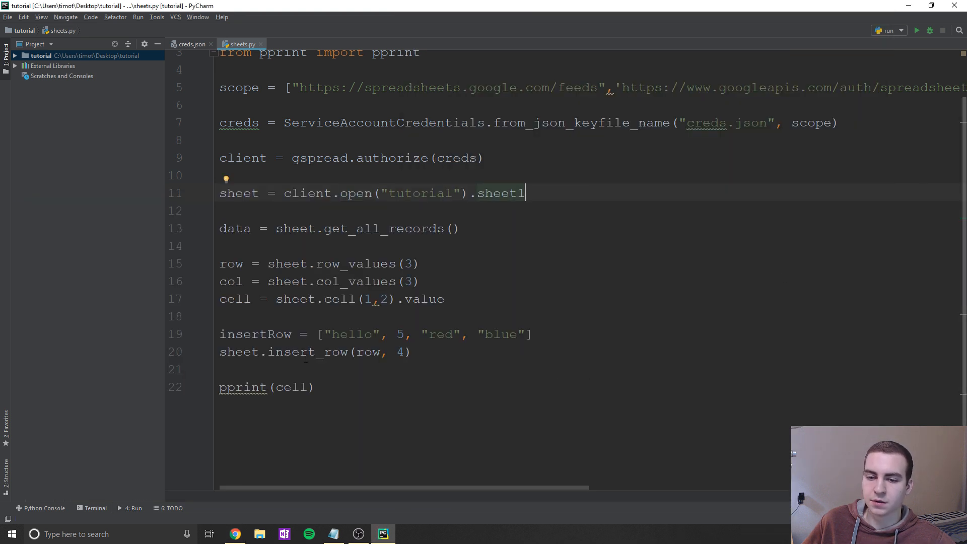
# Run the script with the row-deletion call so row 4 is removed from the sheet.
pyautogui.write('delete')
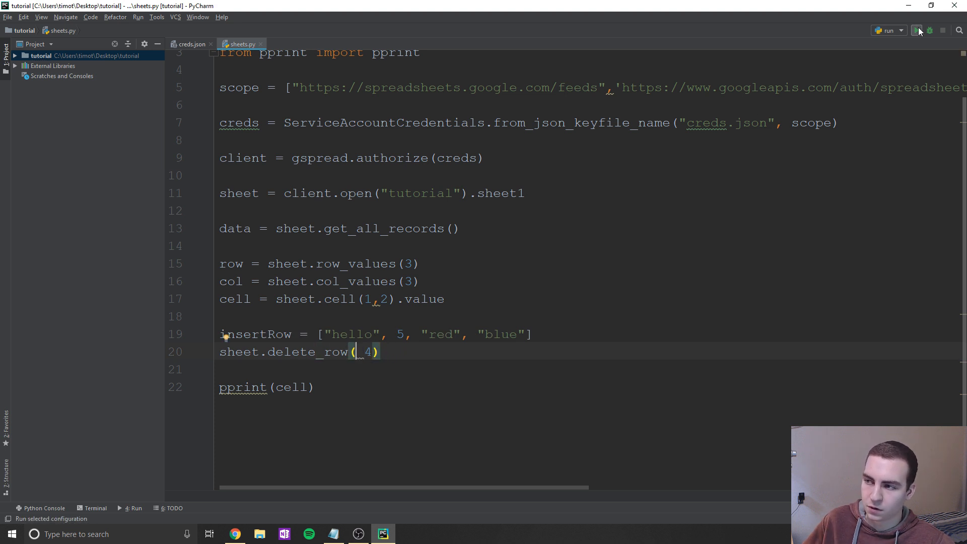
pyautogui.click(916, 30)
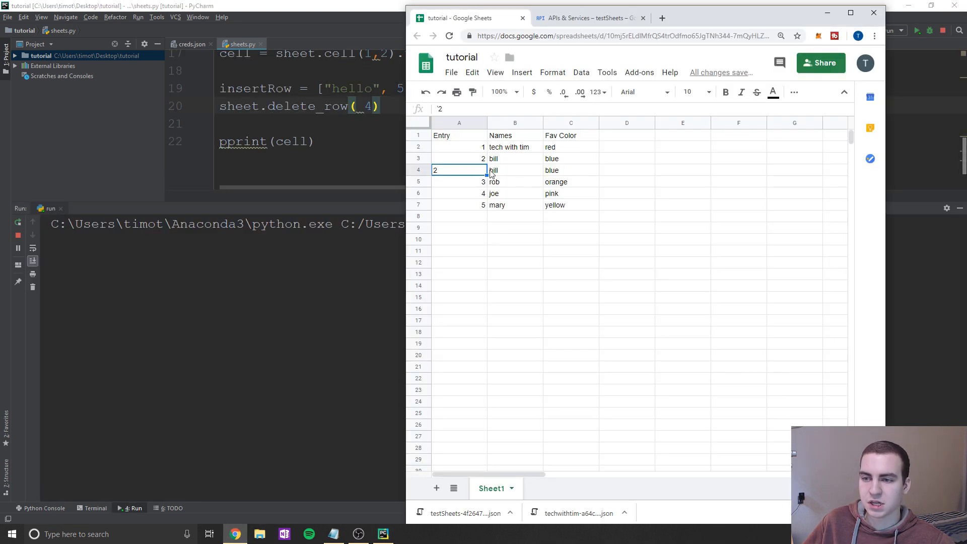
pyautogui.moveTo(523, 187)
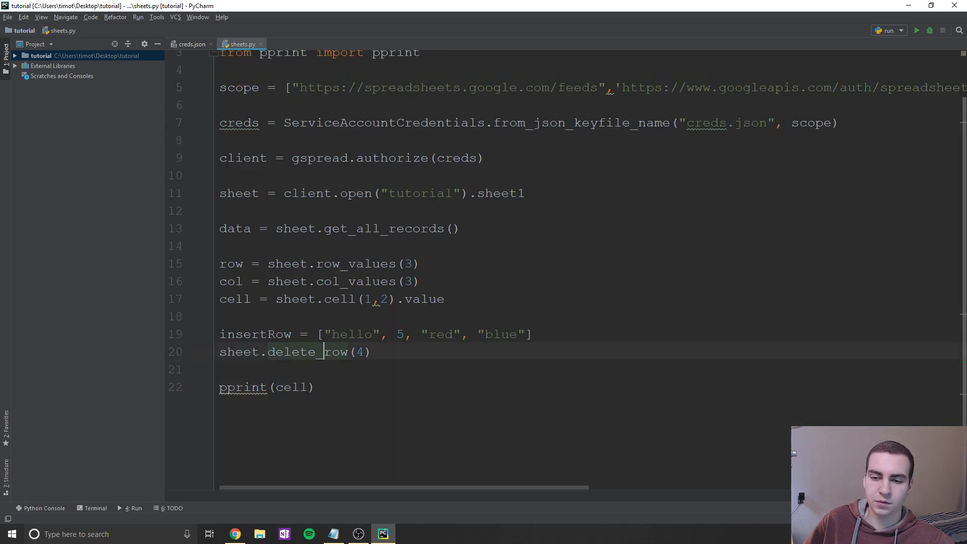
# Change the call to sheet.update_cell(2,2, "CHANGED") and run it so cell B2 reads CHANGED.
pyautogui.write('upda')
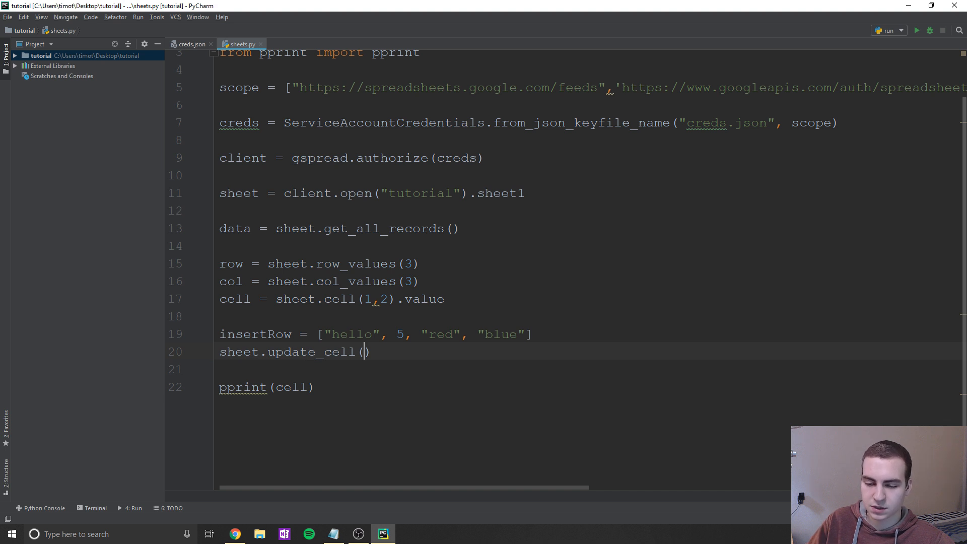
pyautogui.write('2, 2, ""')
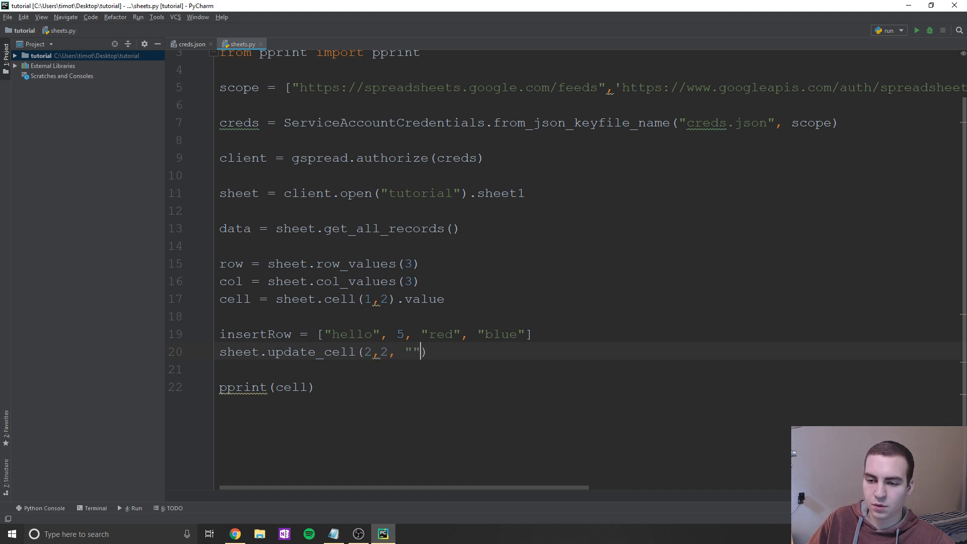
pyautogui.write('C HANGE')
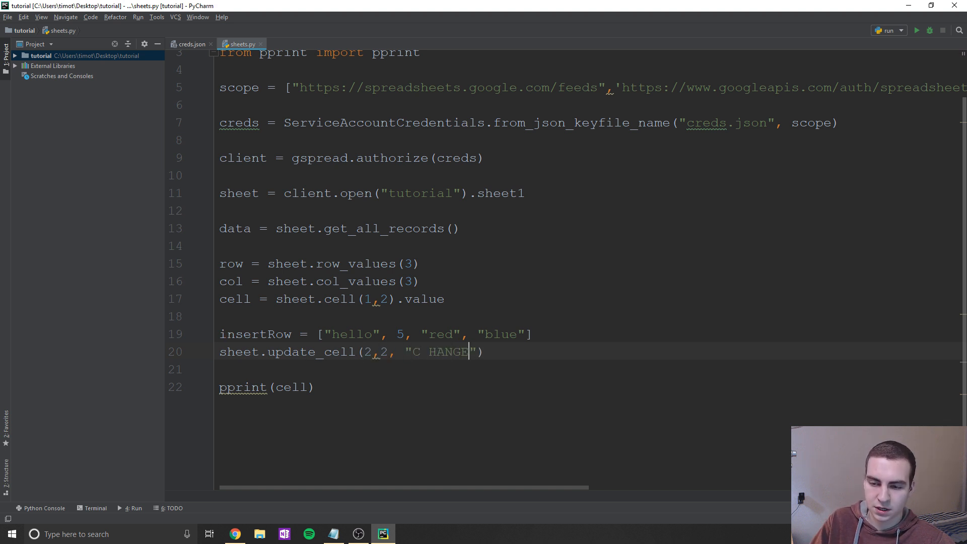
pyautogui.press('Backspace')
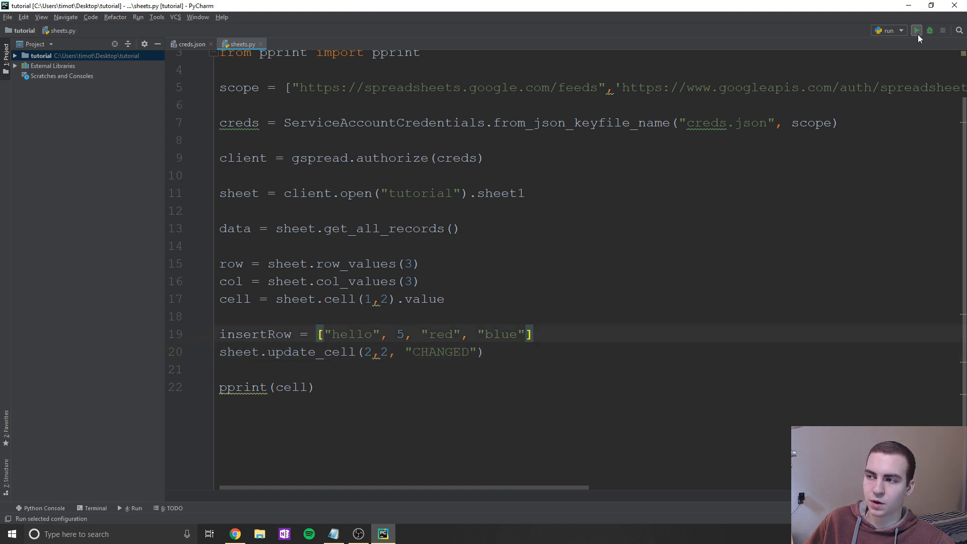
pyautogui.click(917, 31)
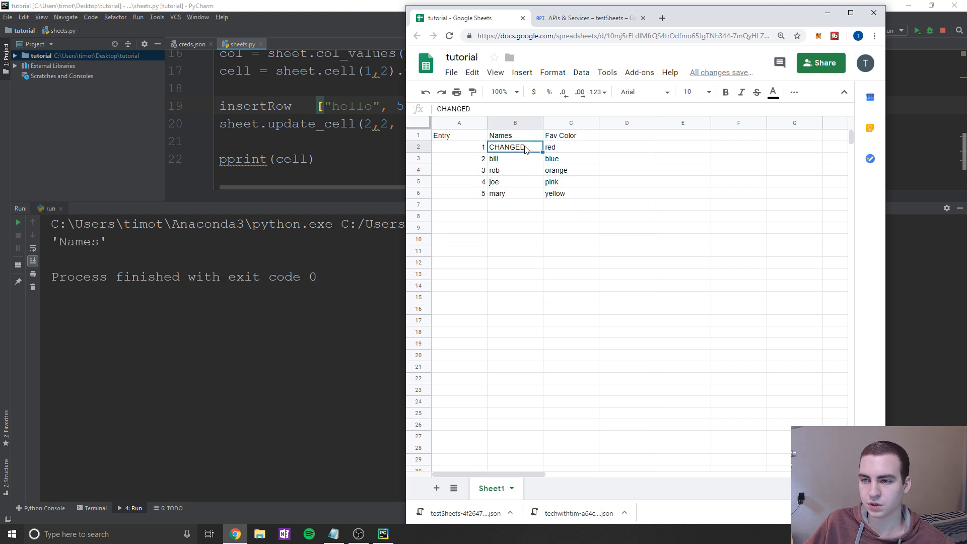
pyautogui.moveTo(548, 174)
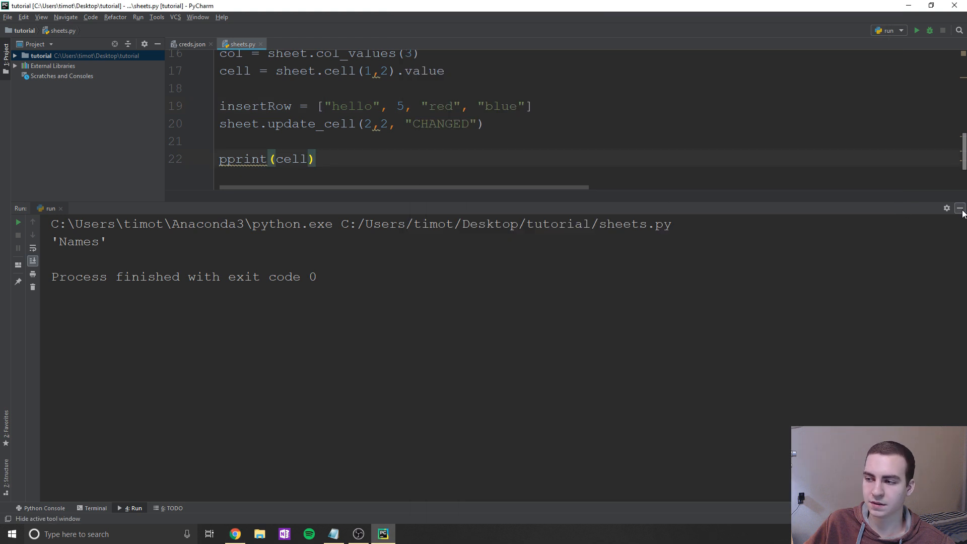
pyautogui.click(957, 208)
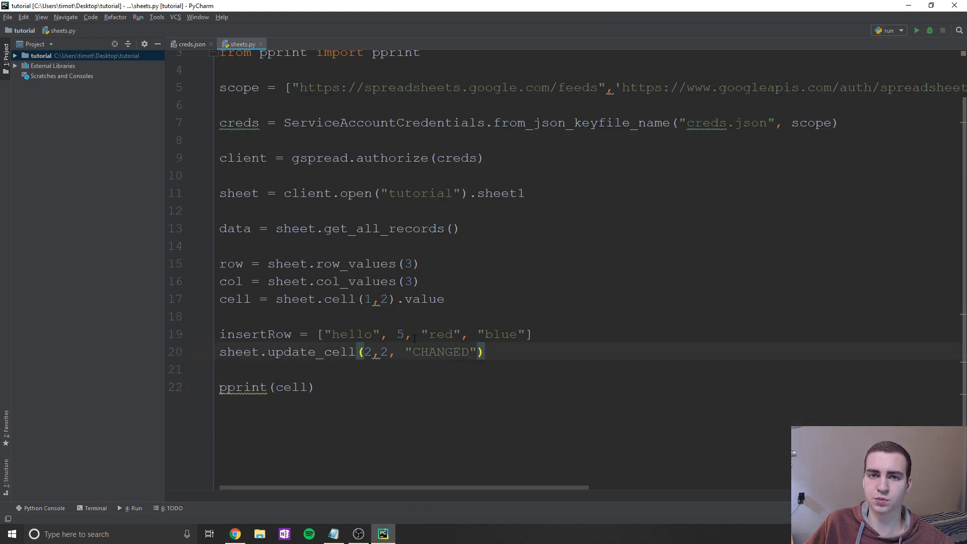
# Add numRows = sheet.row_count, print it to get 1000, and check the sheet's rows in the browser.
pyautogui.scroll(3)
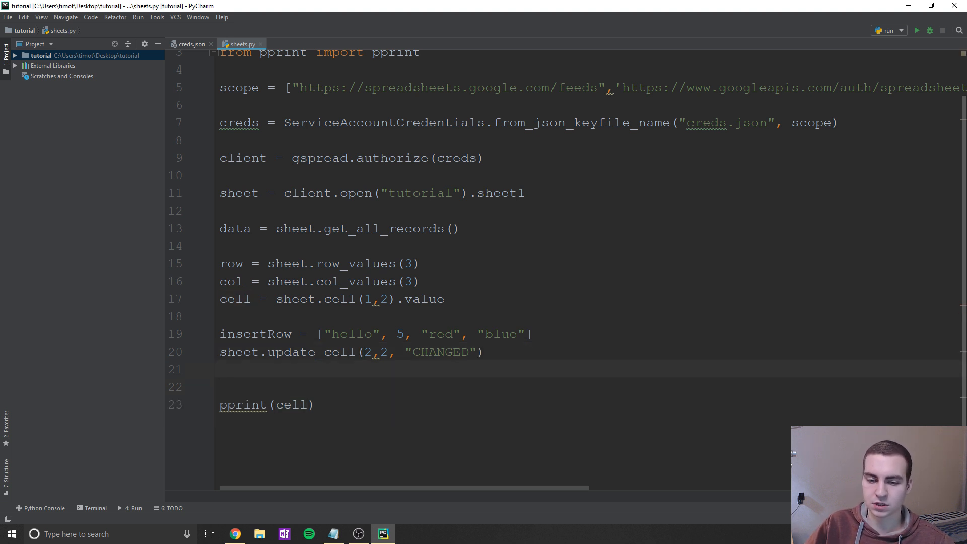
pyautogui.write('NU')
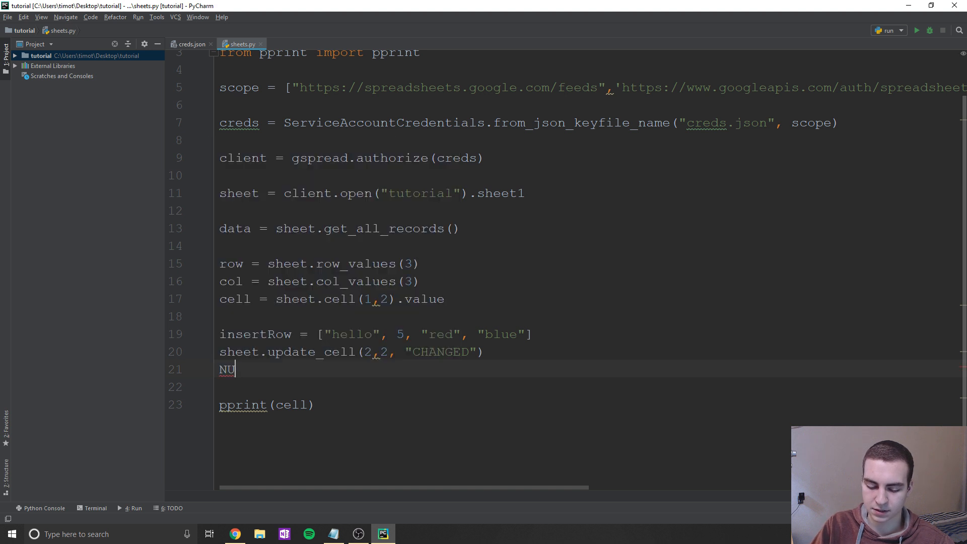
pyautogui.press('backspace')
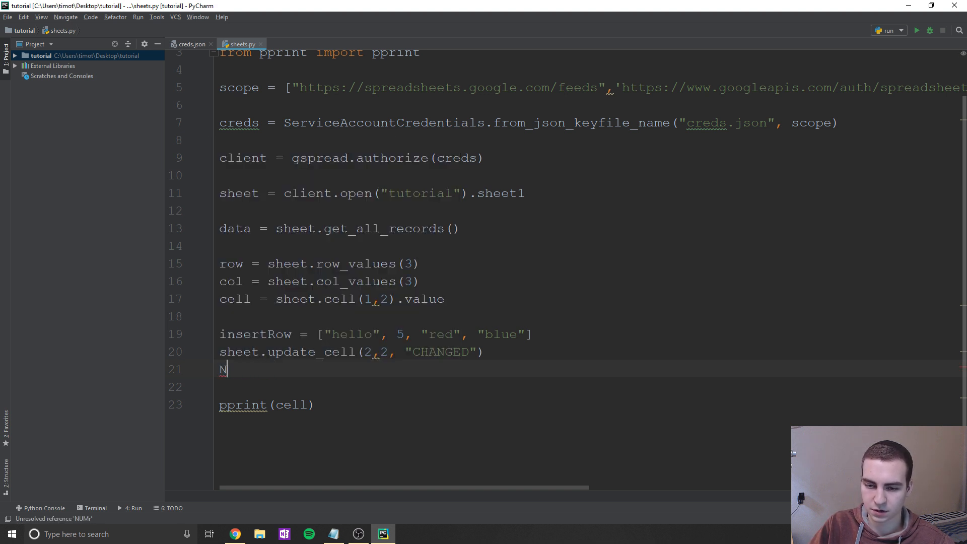
pyautogui.write('umRows')
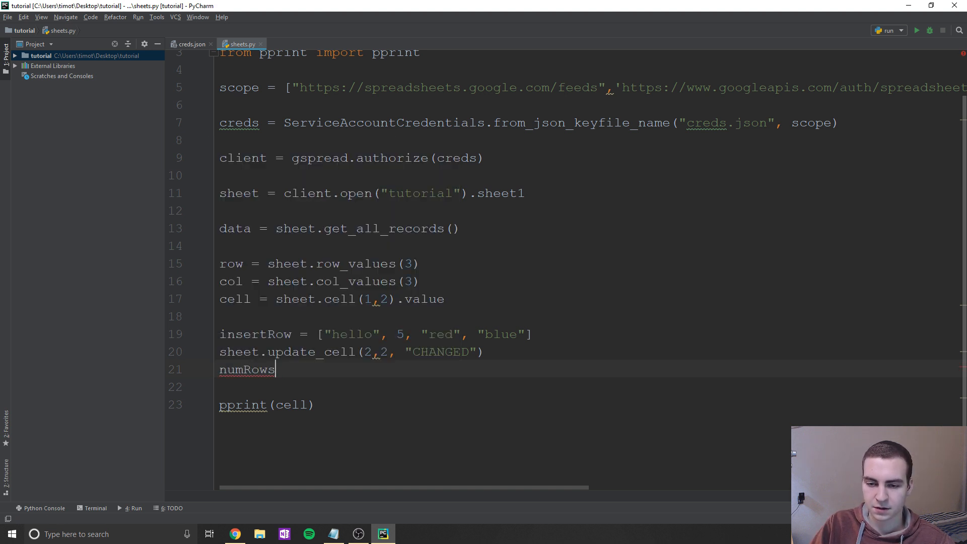
pyautogui.write('= sheet.')
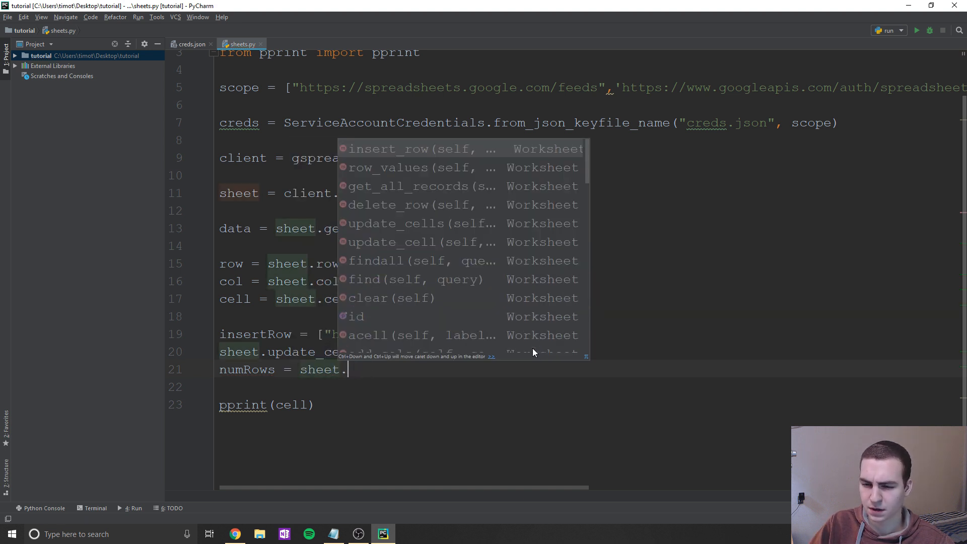
pyautogui.write('row_count')
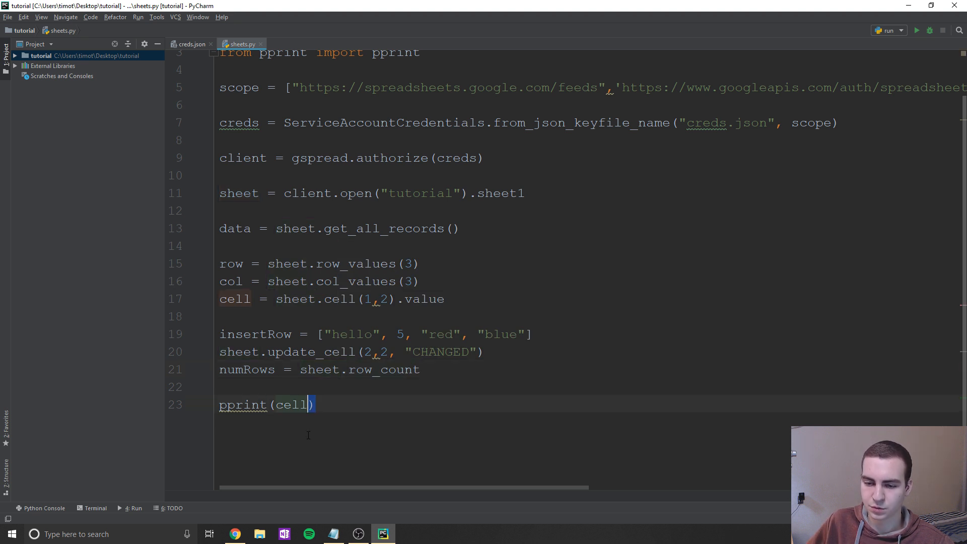
pyautogui.write('numRows')
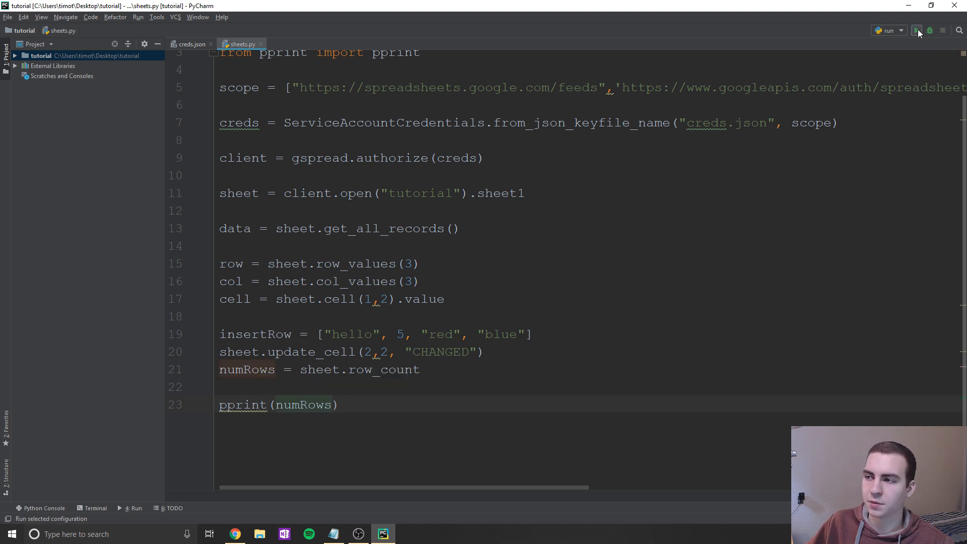
pyautogui.click(917, 30)
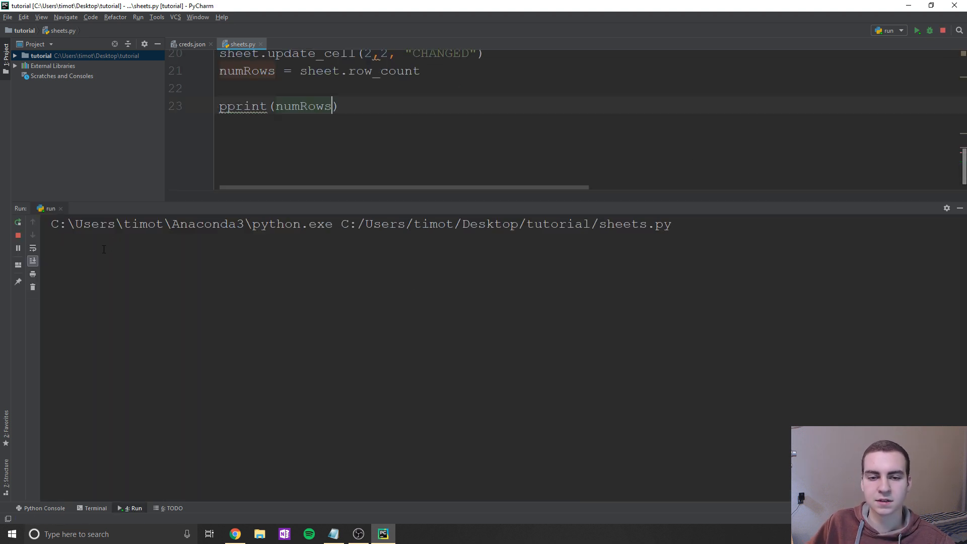
pyautogui.click(915, 31)
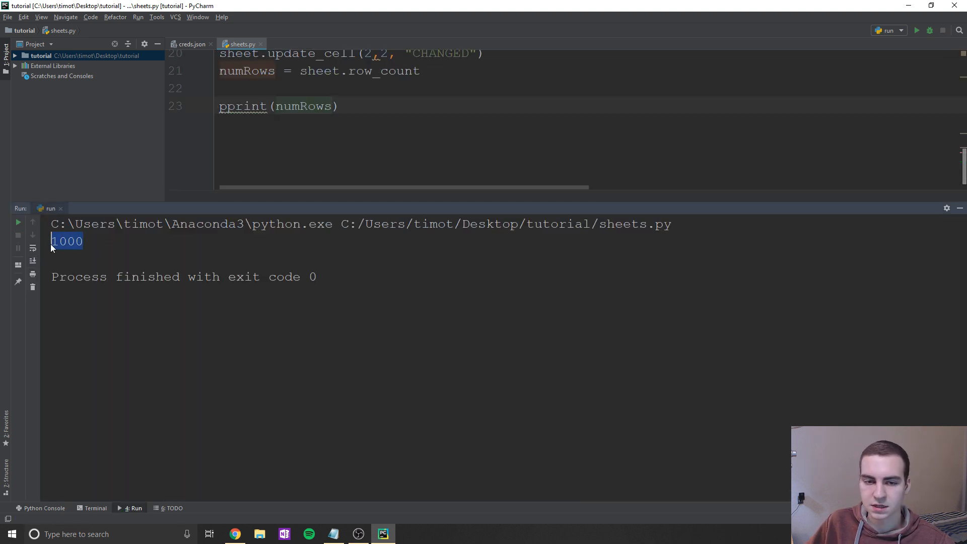
pyautogui.click(235, 534)
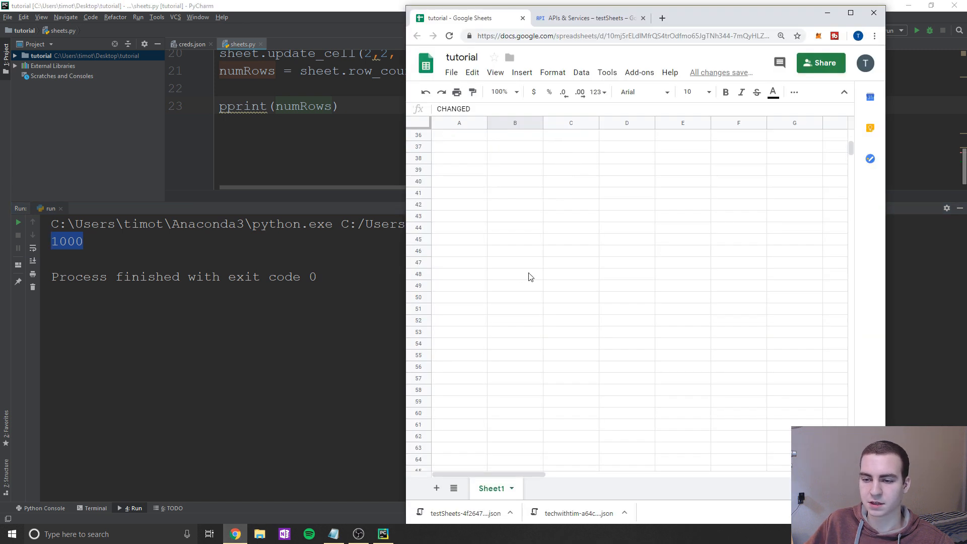
pyautogui.scroll(-3)
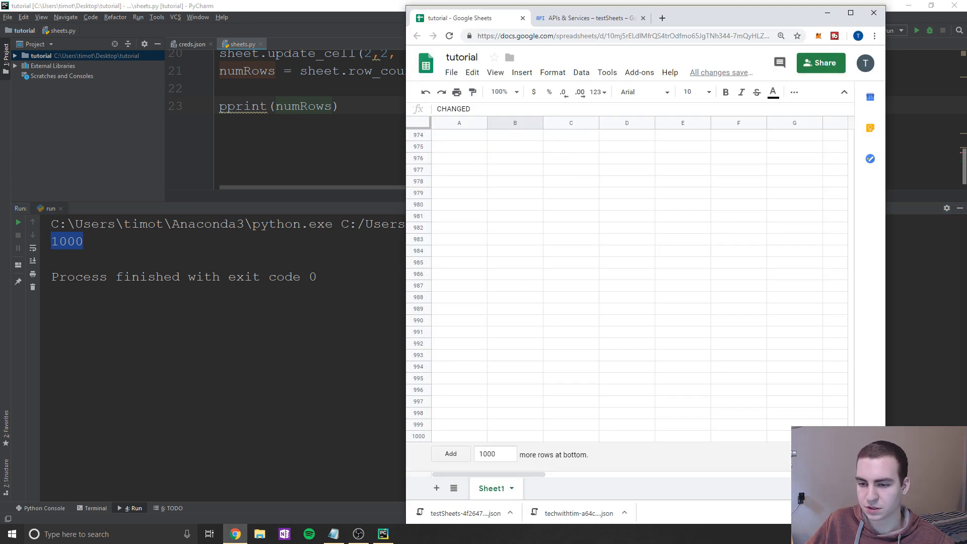
pyautogui.scroll(3)
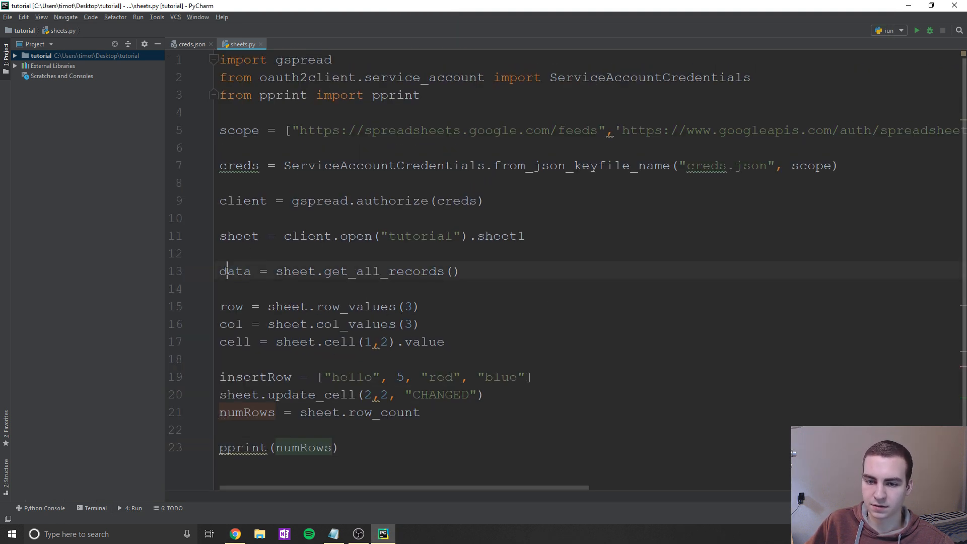
# Print len(data) instead, run it to get 5 filled records, and compare with the sheet.
pyautogui.doubleClick(303, 387)
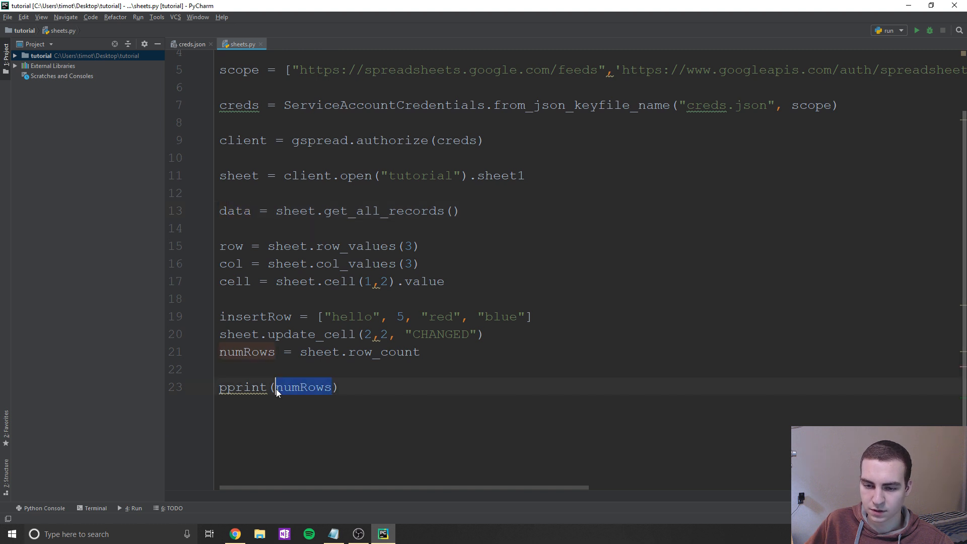
pyautogui.write('len(data')
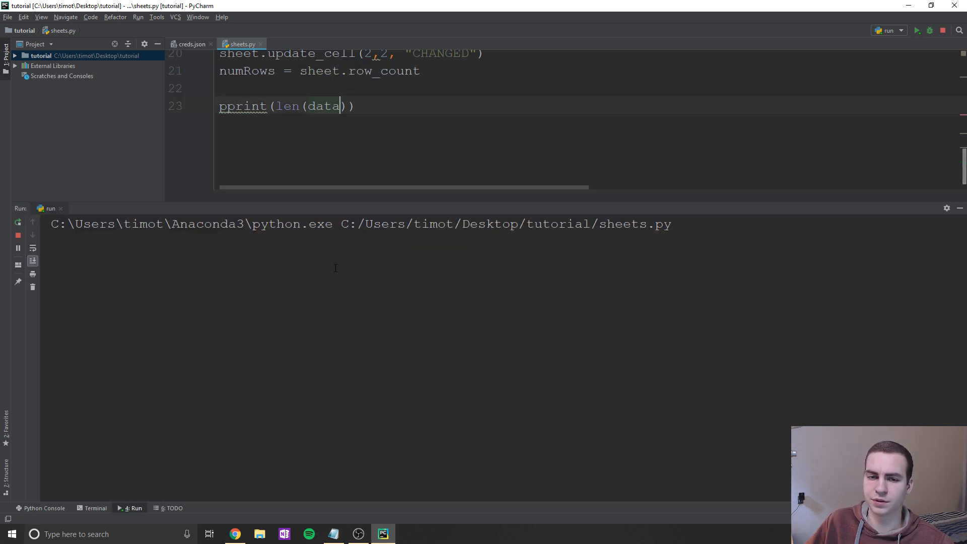
pyautogui.moveTo(80, 273)
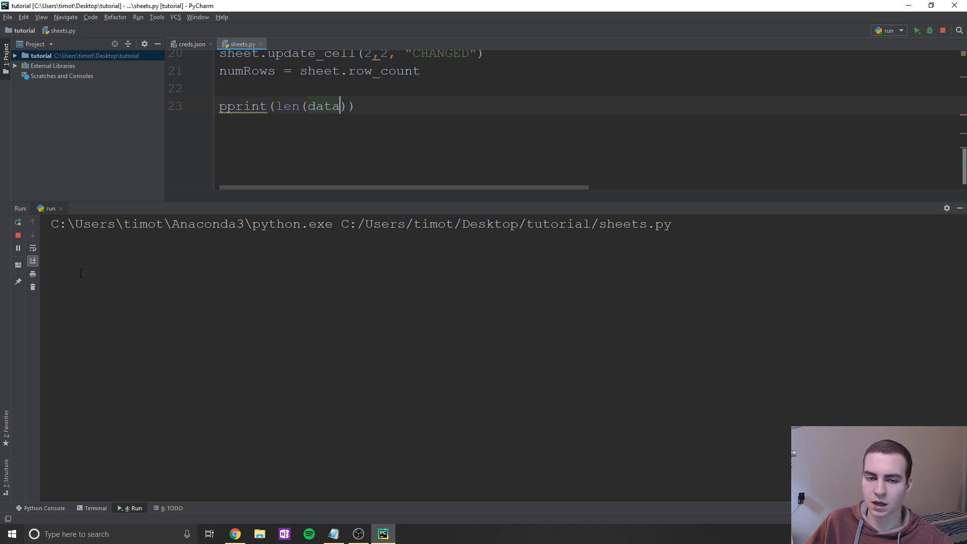
pyautogui.click(916, 30)
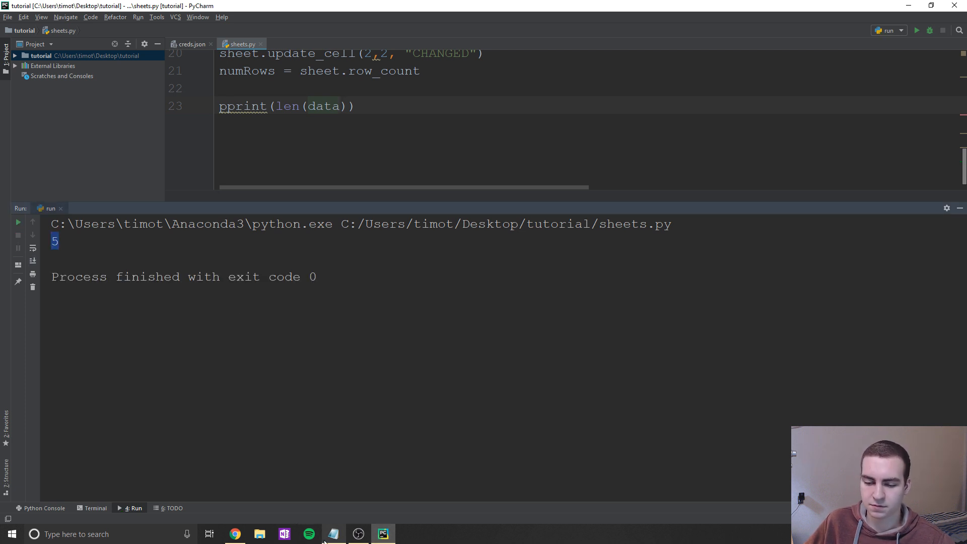
pyautogui.click(235, 534)
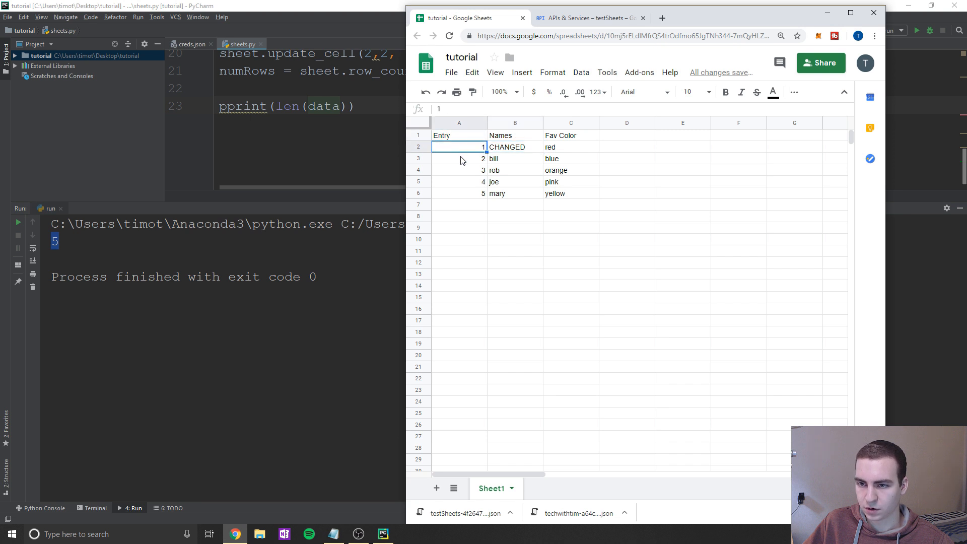
pyautogui.click(459, 169)
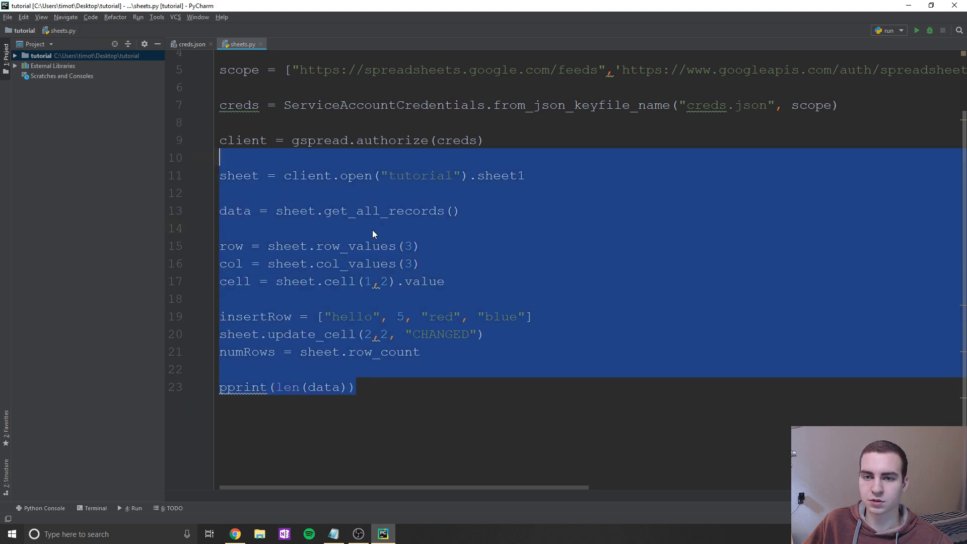
pyautogui.click(372, 235)
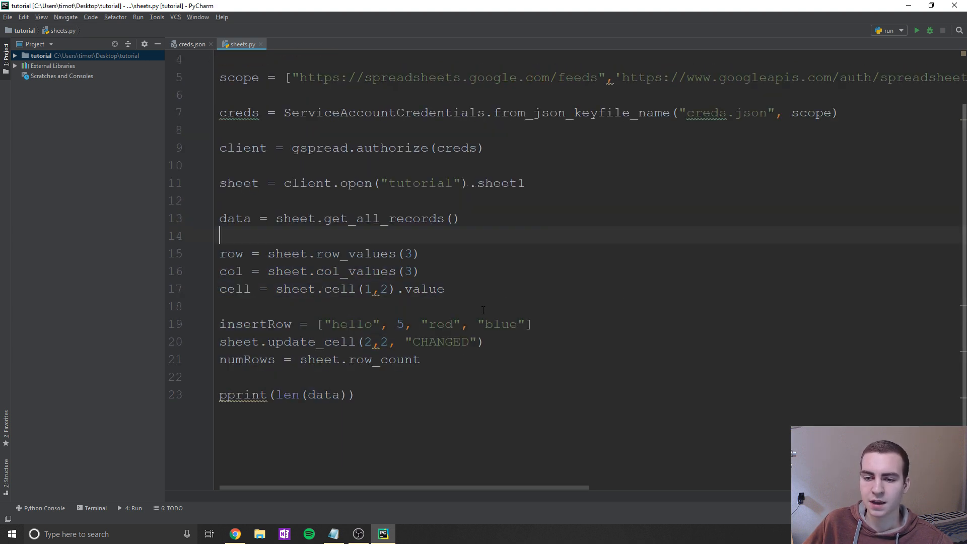
pyautogui.doubleClick(312, 341)
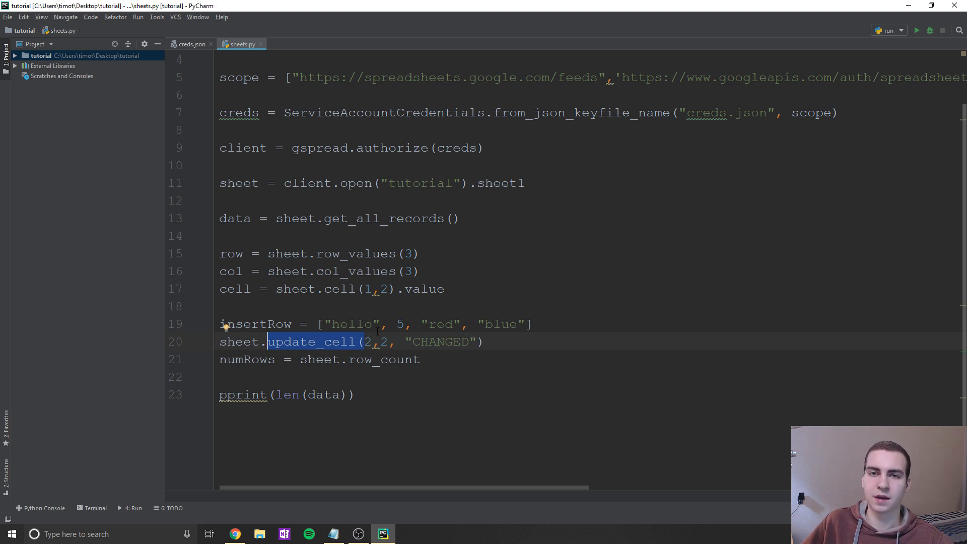
pyautogui.click(486, 341)
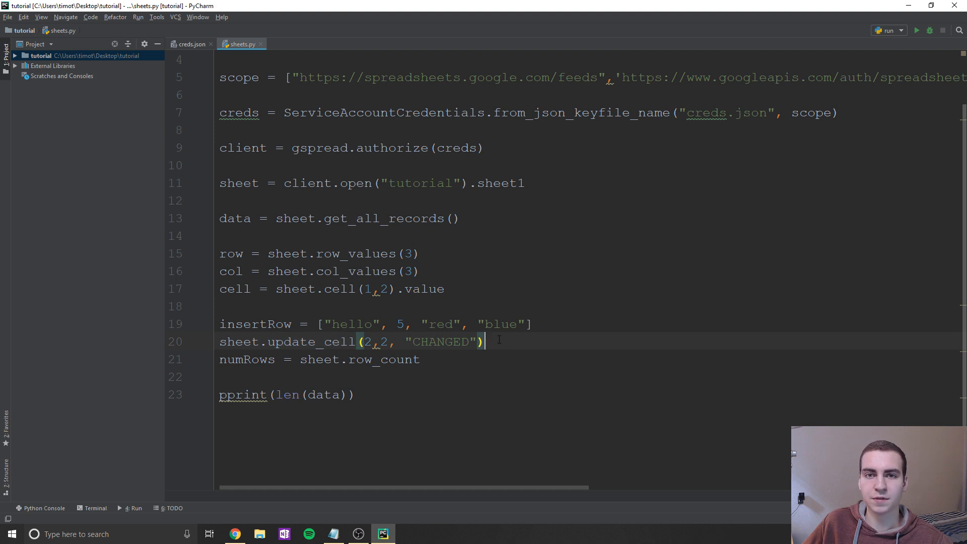